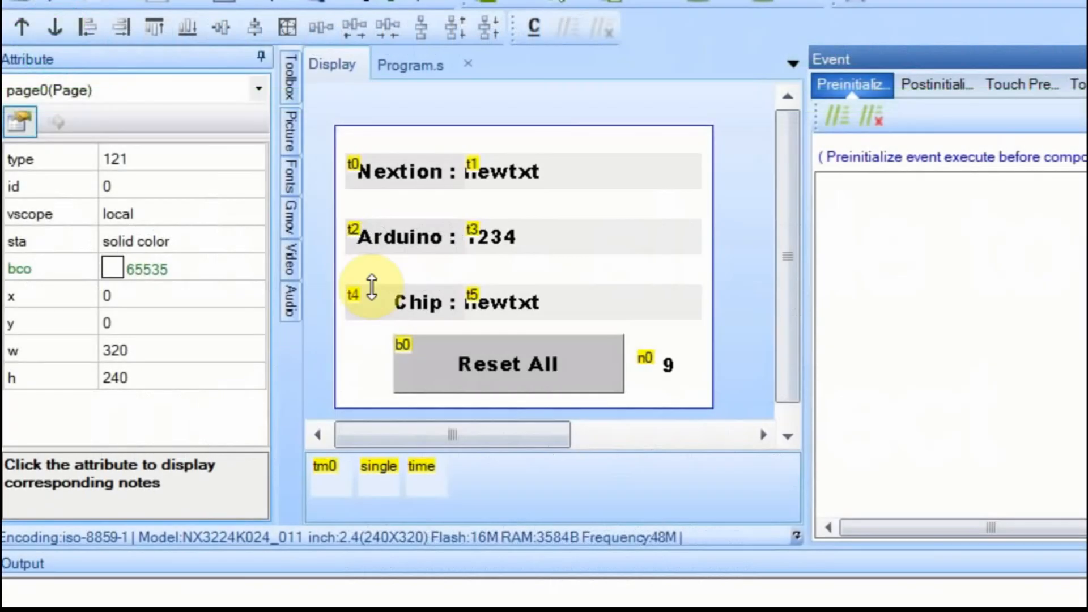
mouse_move(503, 179)
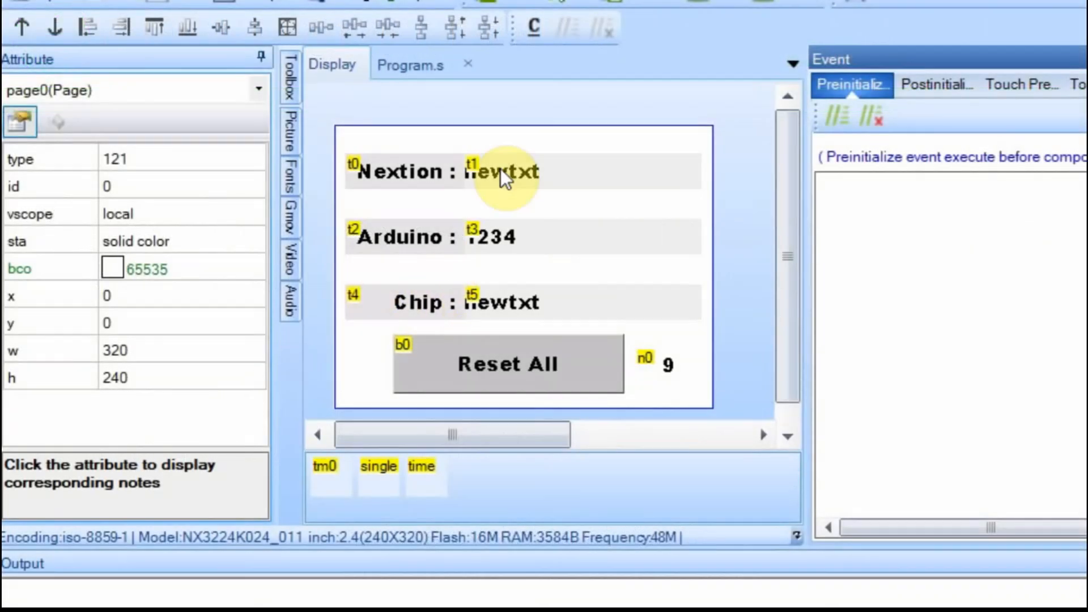
mouse_move(496, 245)
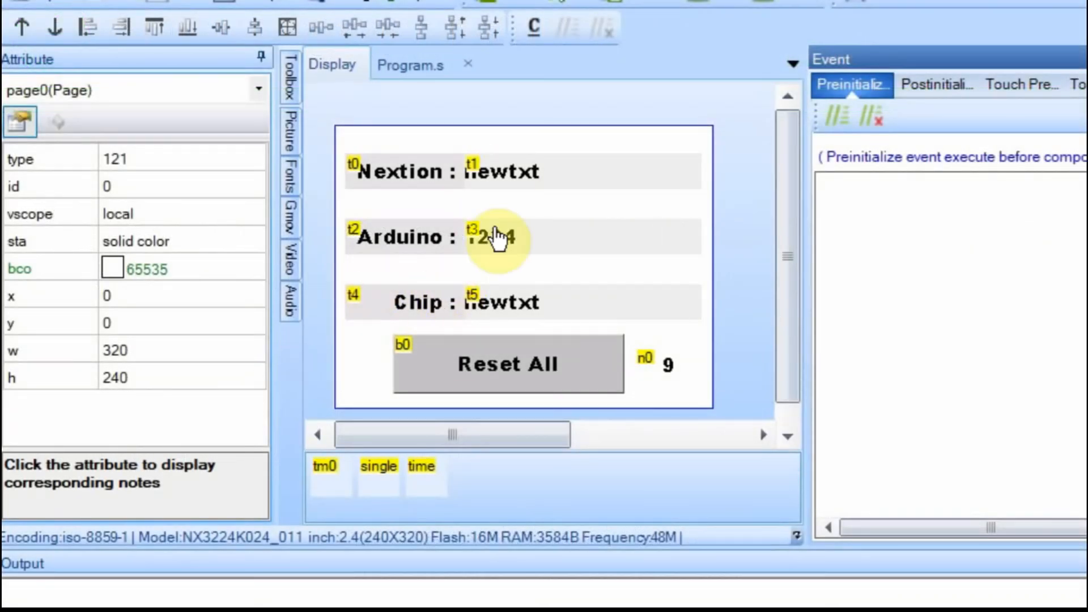
mouse_move(524, 193)
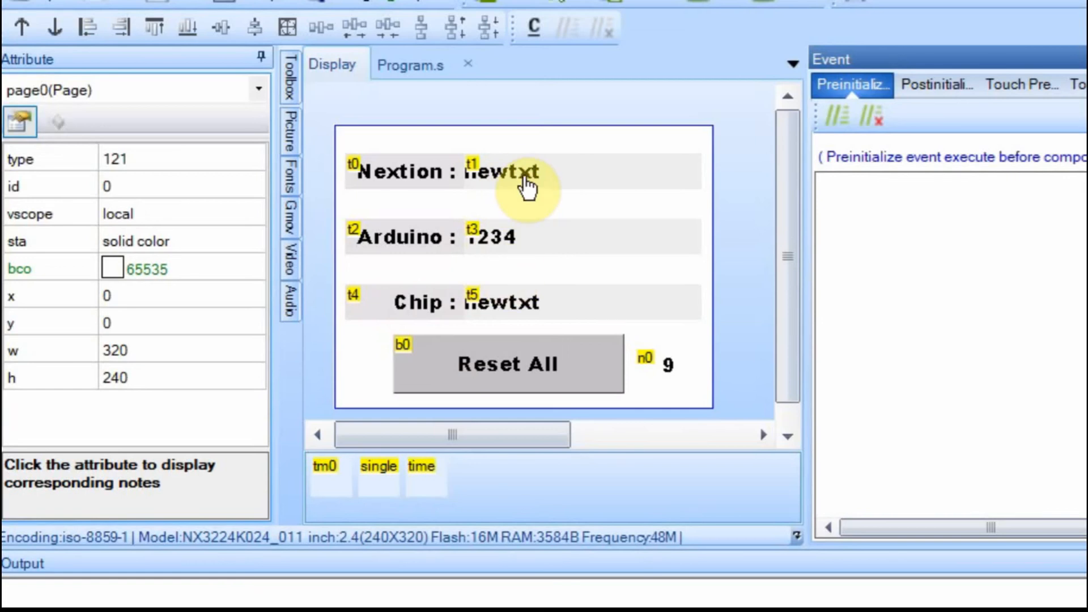
mouse_move(582, 182)
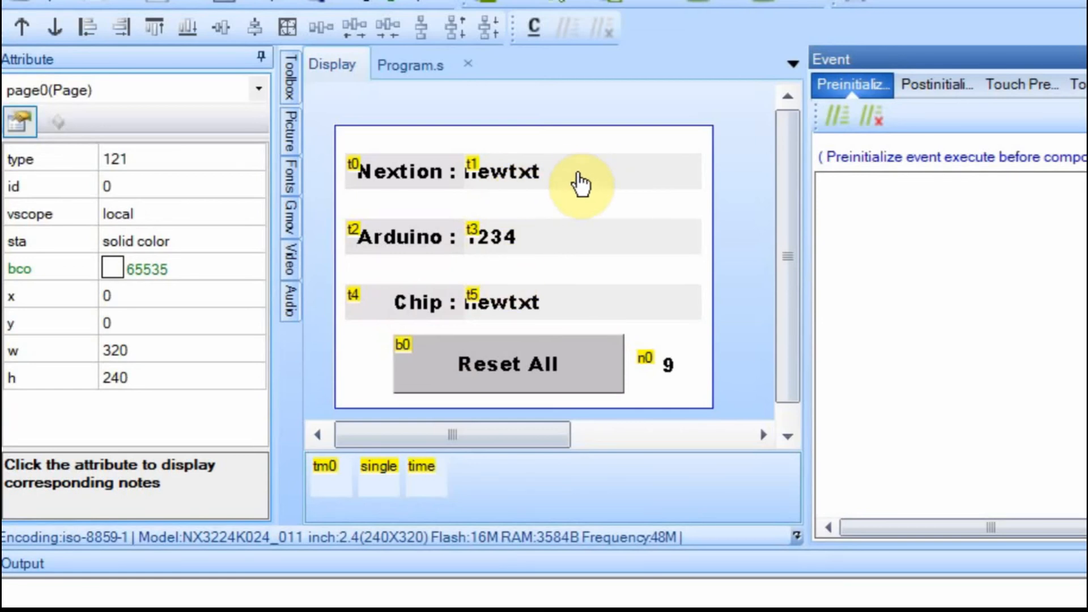
mouse_move(505, 332)
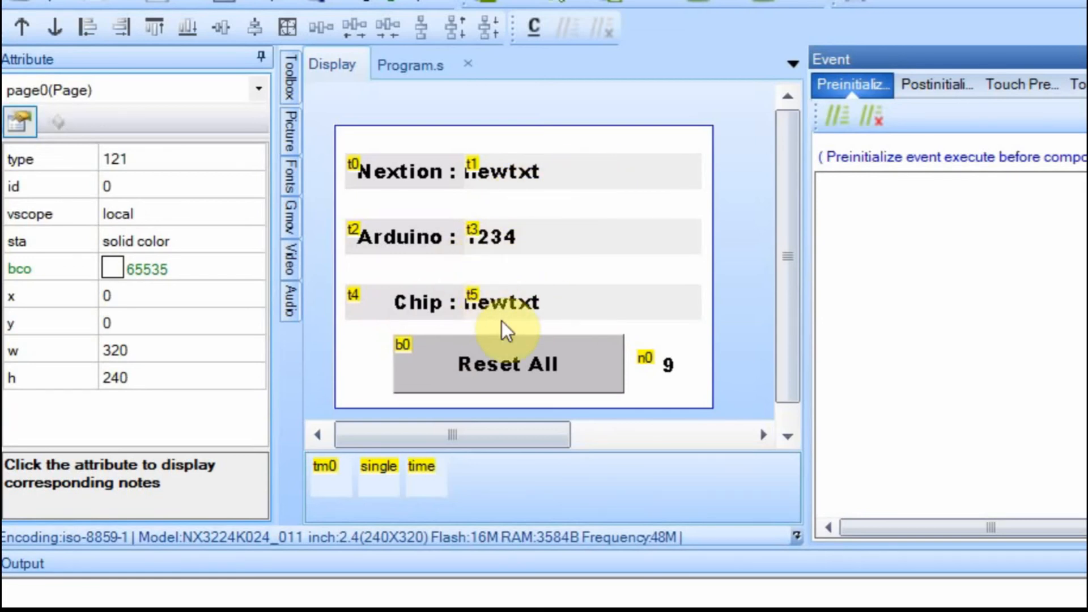
mouse_move(528, 322)
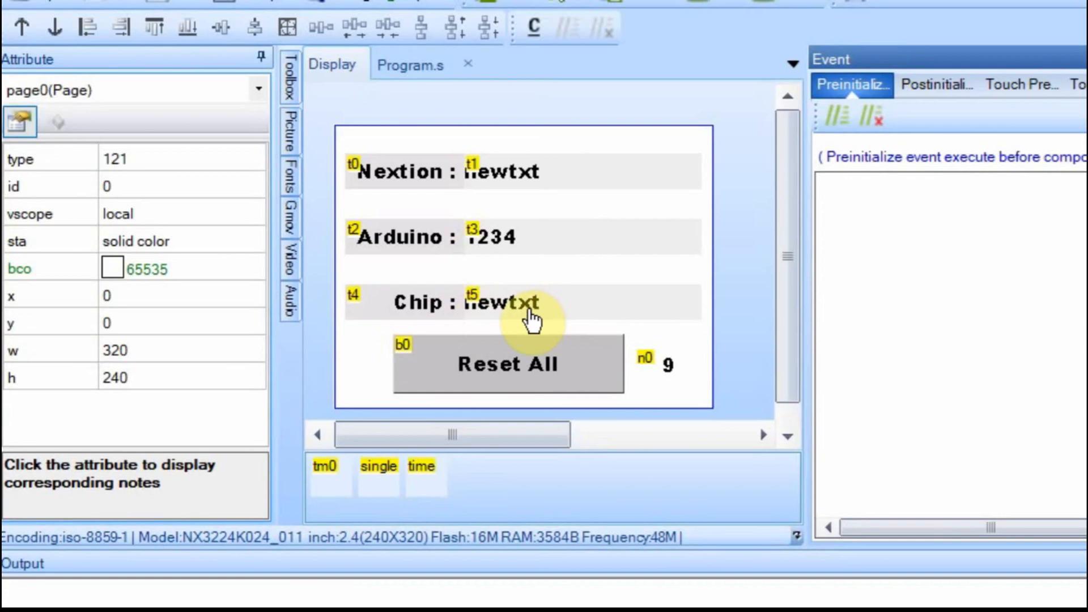
Set the Chip text field t5's txt_maxl to 25 characters
left_click(514, 302)
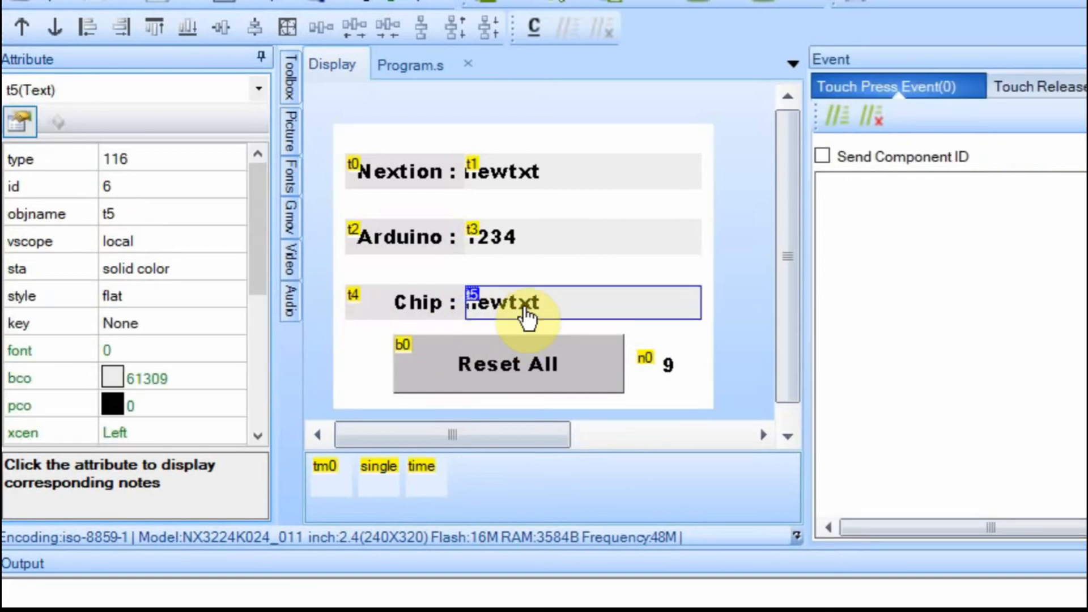
mouse_move(523, 245)
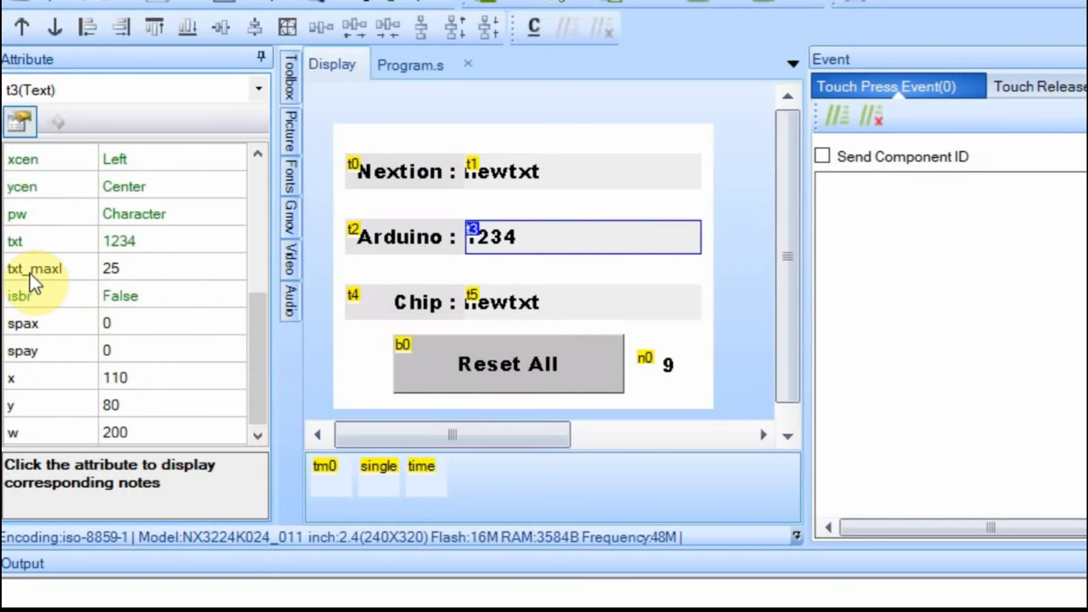
mouse_move(576, 277)
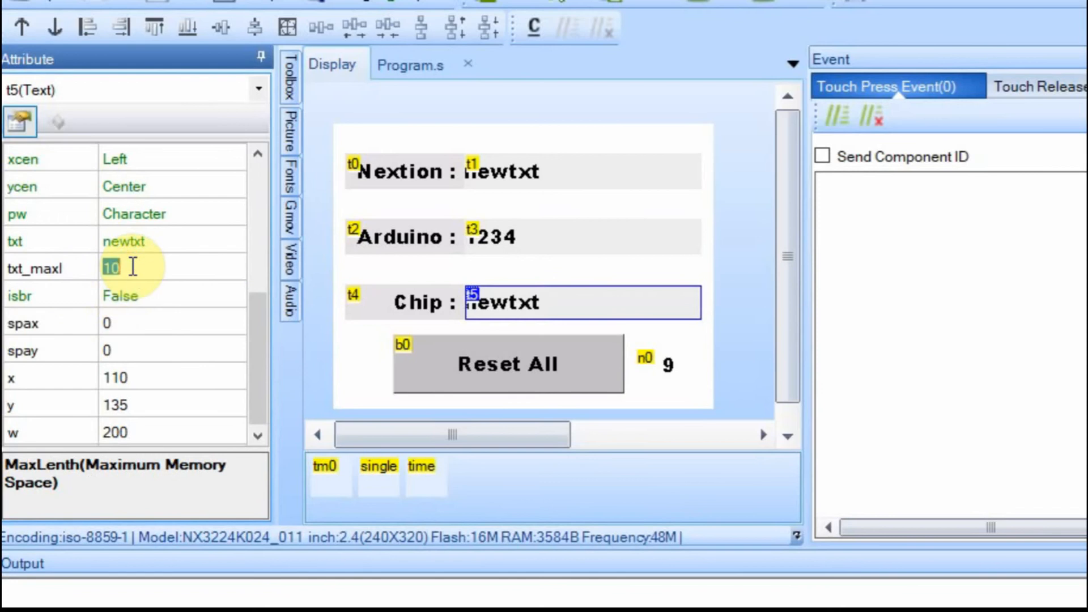
type("25")
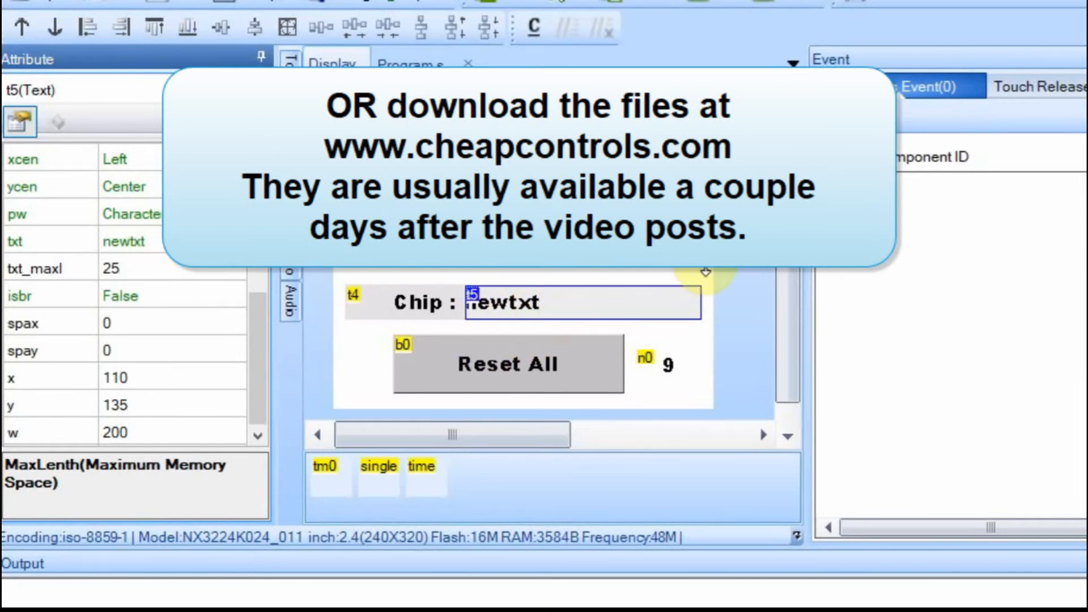
Show the Reset All button b0's Touch Release Event code with prints t1.txt,0
left_click(505, 363)
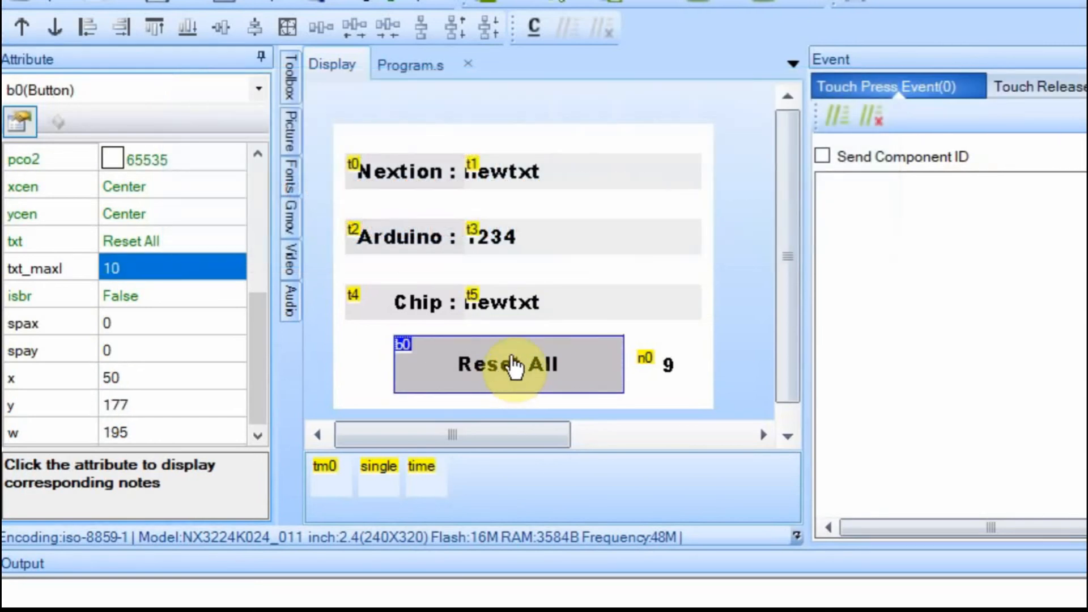
mouse_move(553, 194)
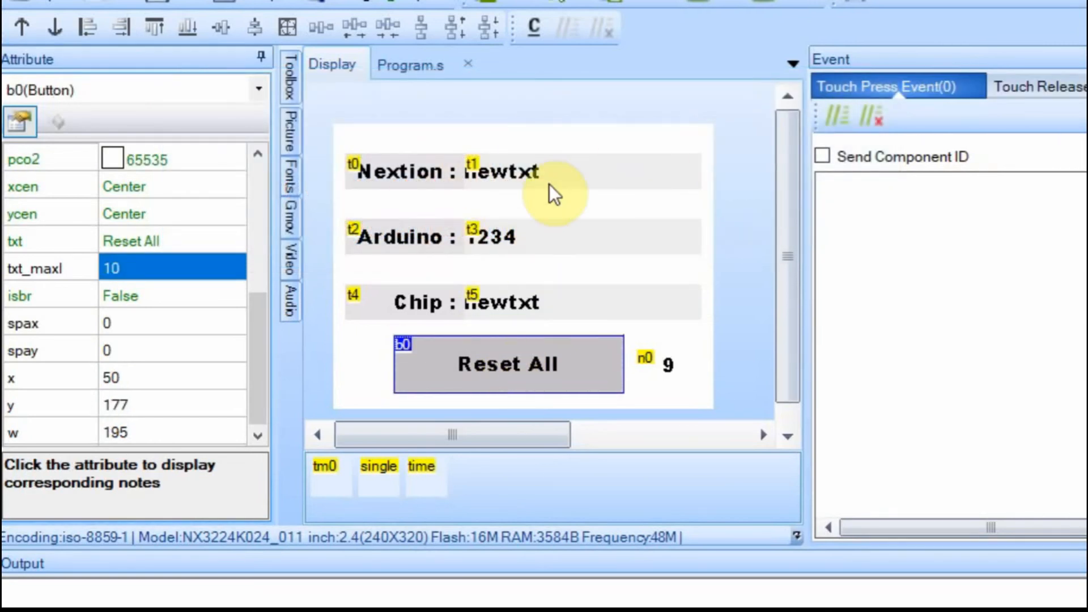
mouse_move(528, 179)
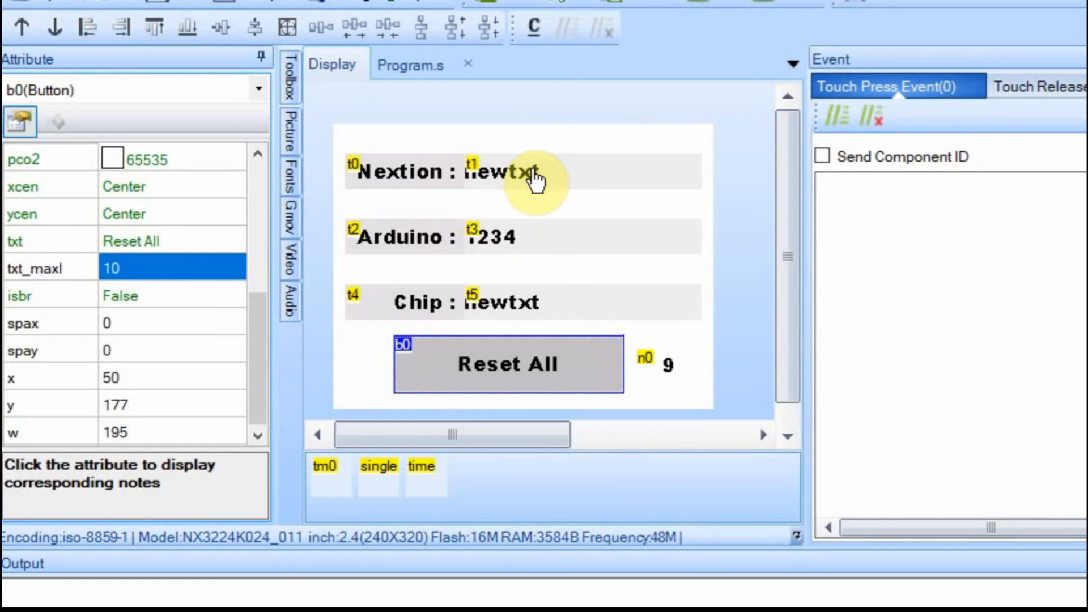
left_click(1034, 89)
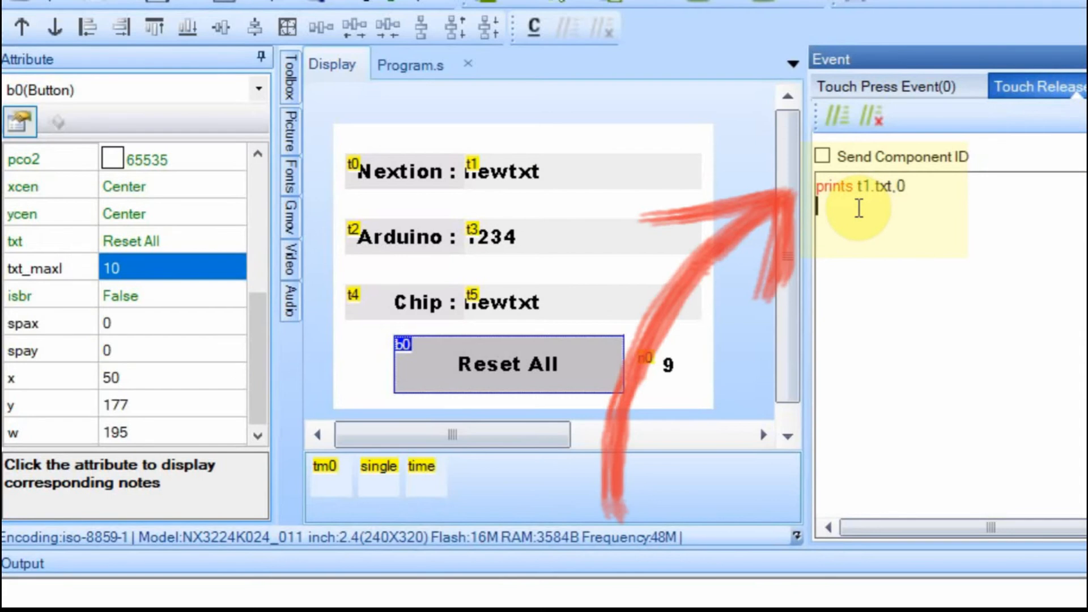
mouse_move(472, 187)
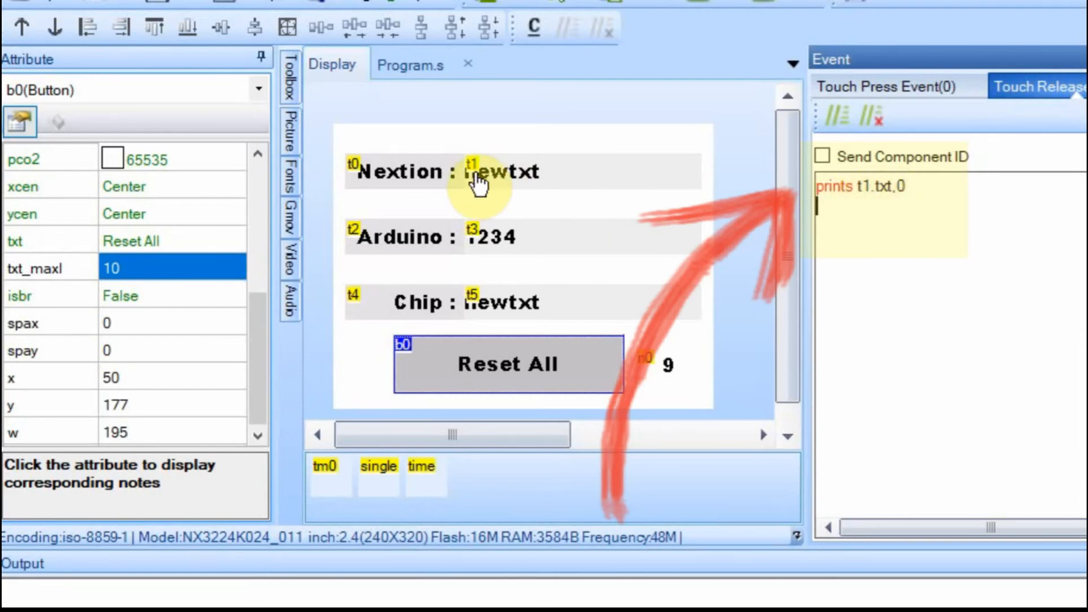
mouse_move(549, 193)
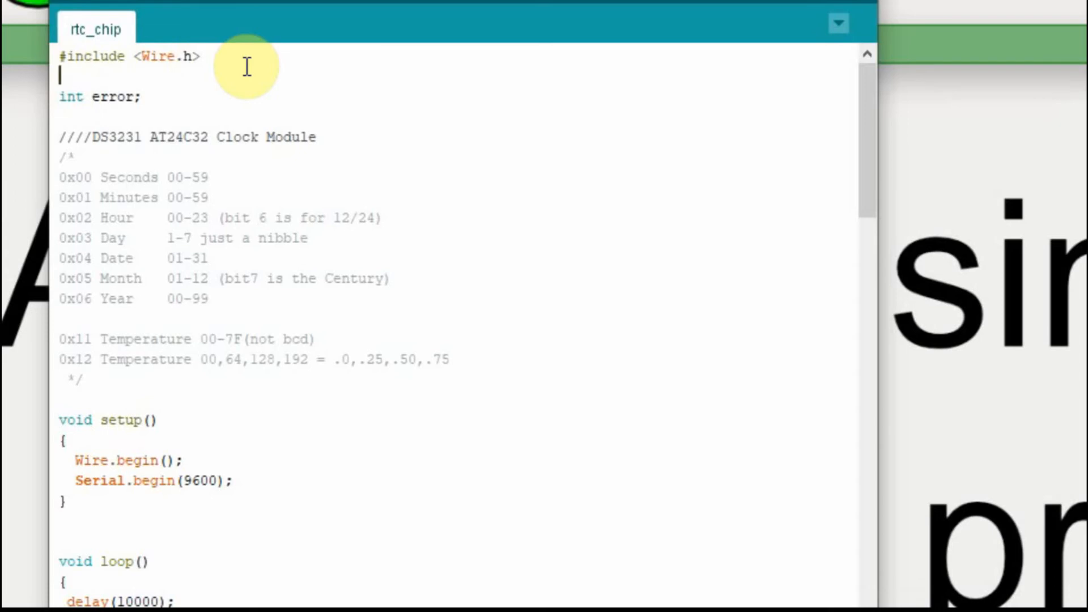
Delete the blank line under #include and the DS3231 register comment block
key("Backspace")
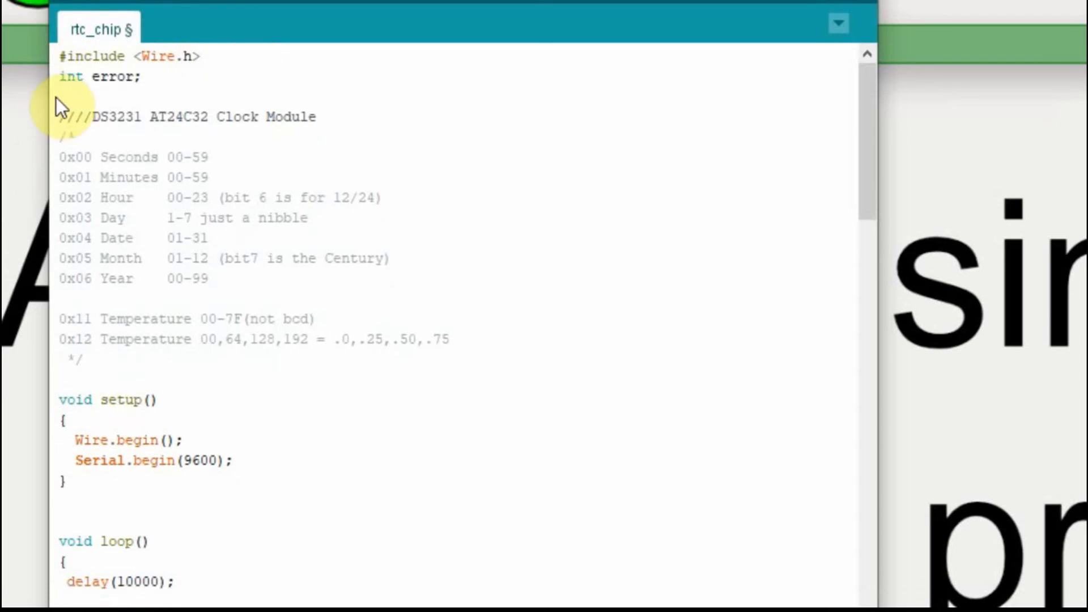
left_click_drag(59, 105, 104, 341)
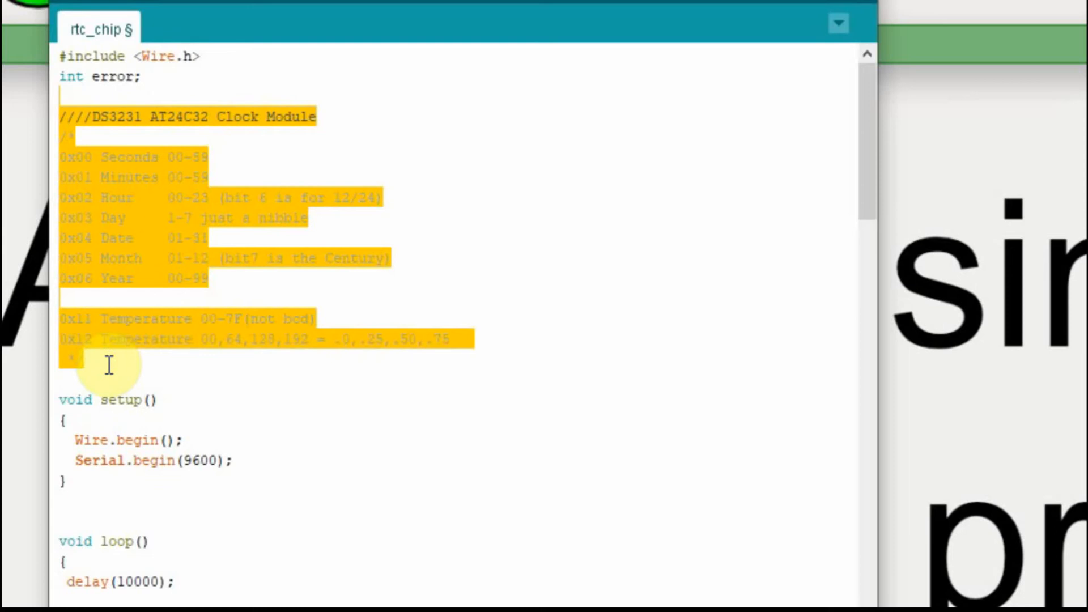
key("Delete")
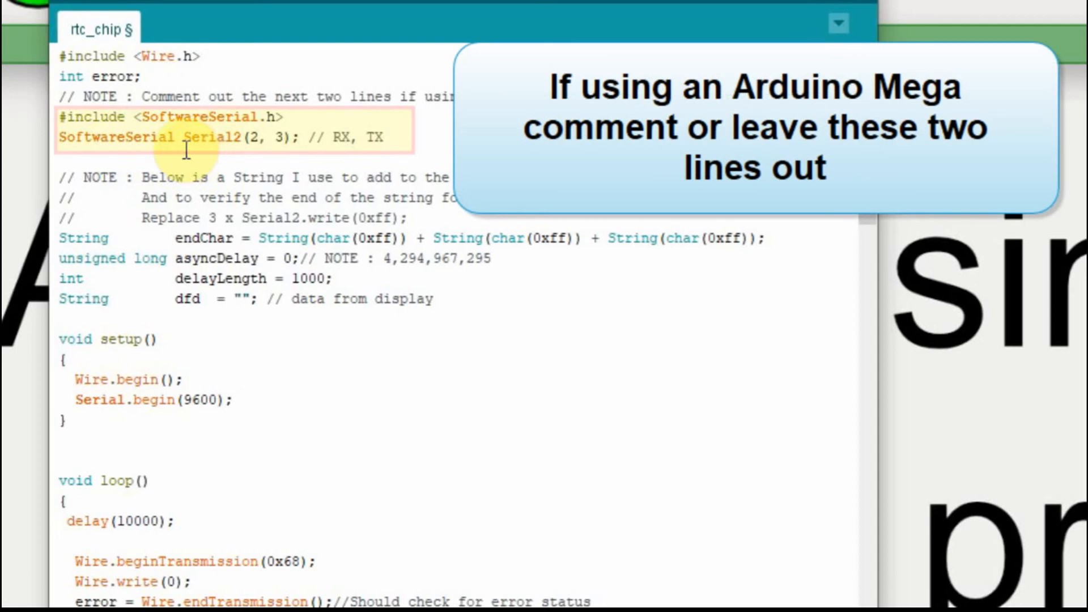
mouse_move(309, 134)
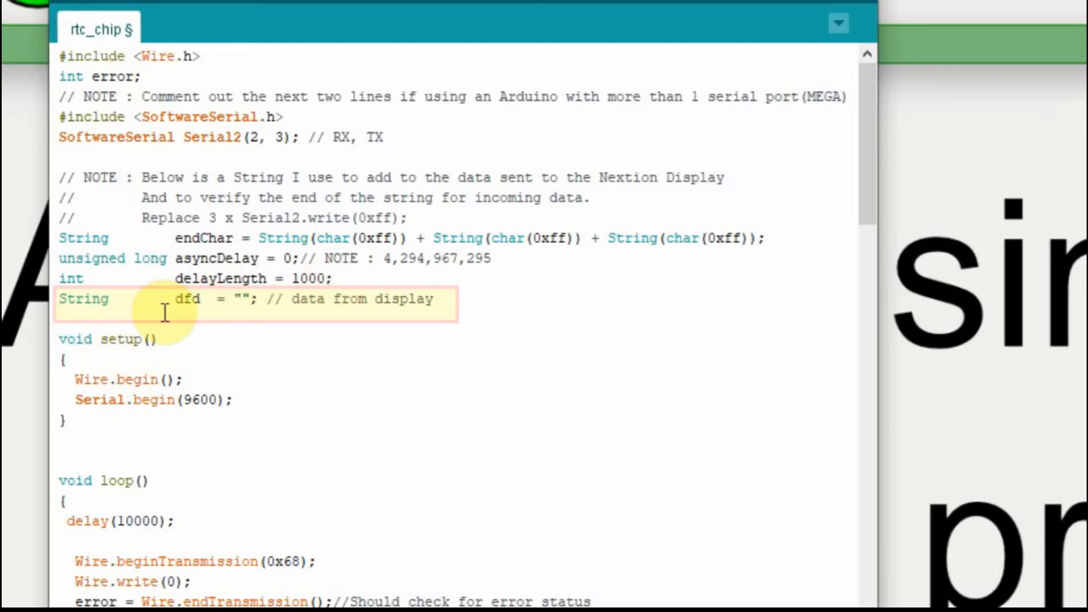
Add Serial2.begin(9600); to setup()
type("Serial2.begin(9600);")
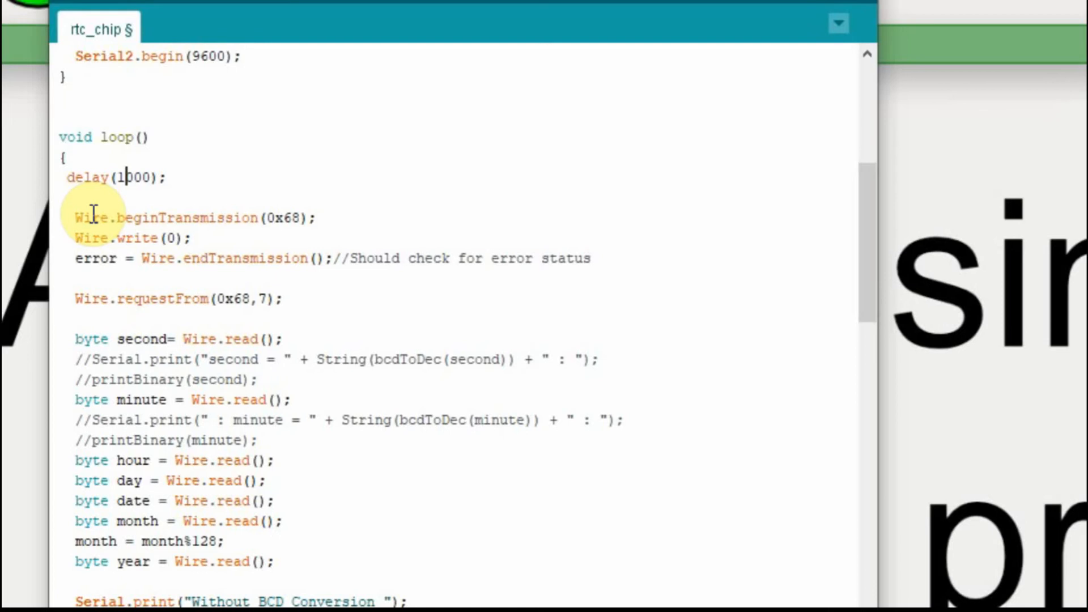
mouse_move(101, 193)
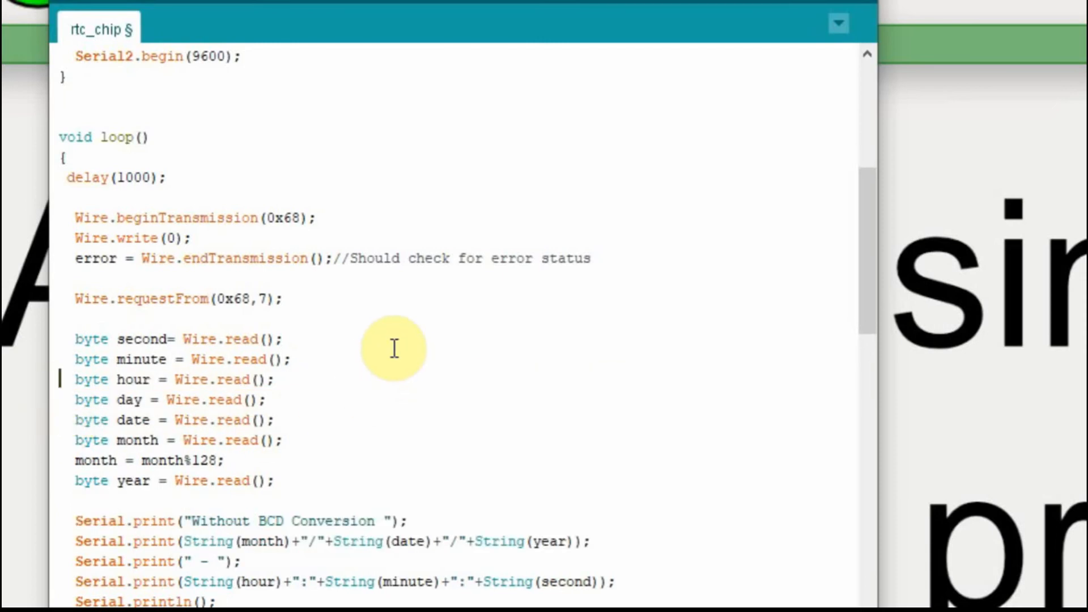
scroll("down", 3)
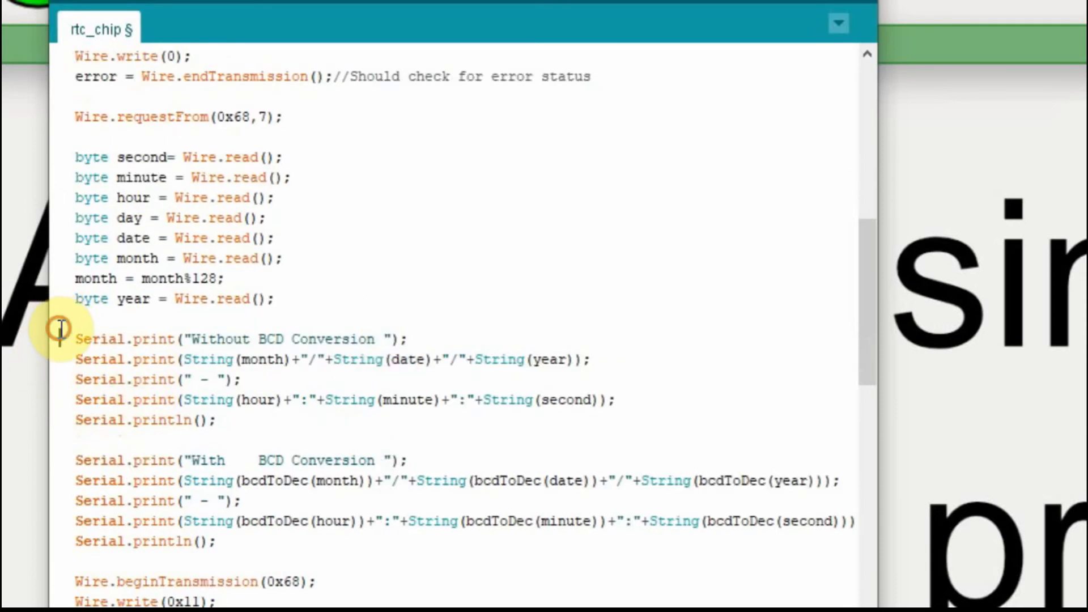
left_click_drag(76, 339, 215, 419)
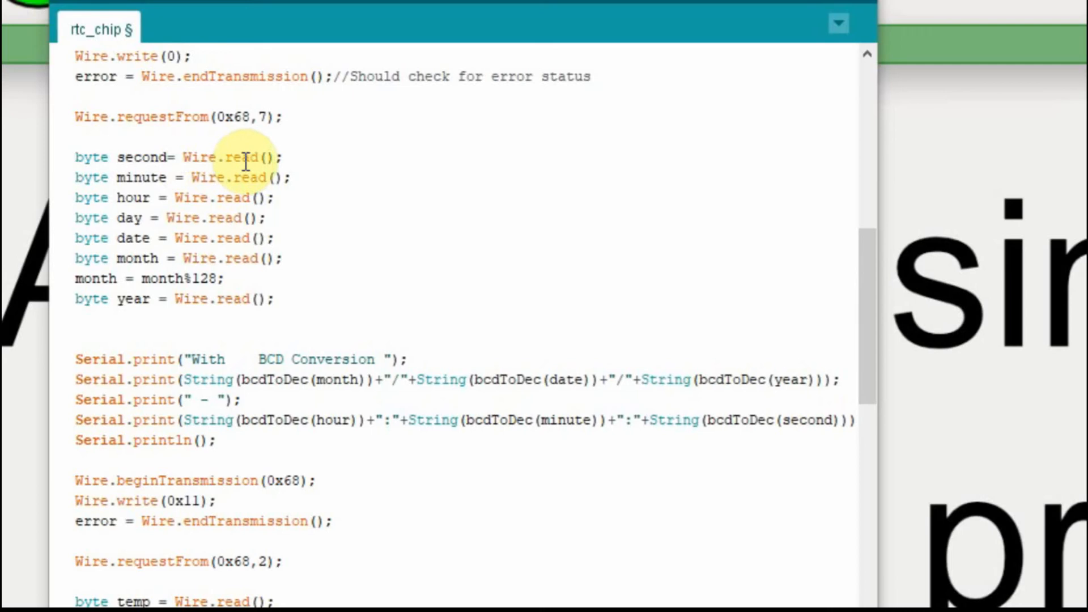
mouse_move(215, 164)
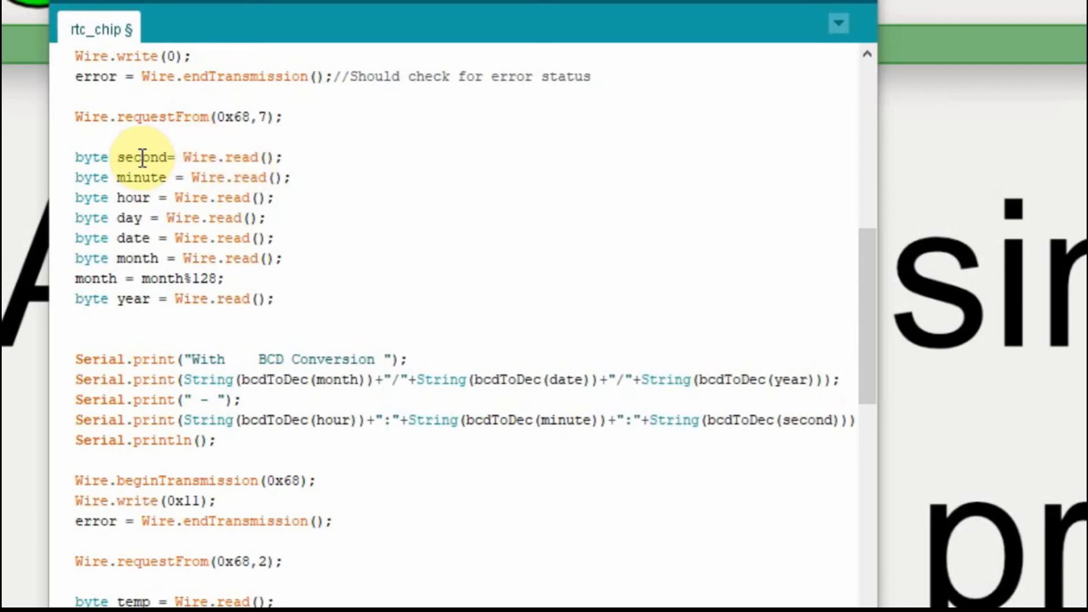
mouse_move(61, 163)
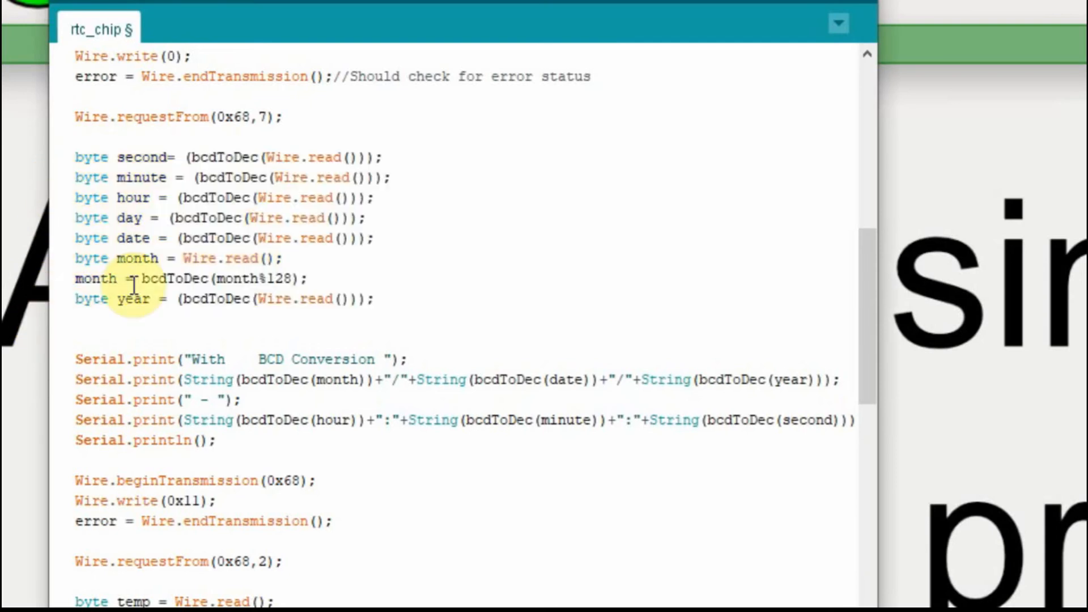
mouse_move(199, 148)
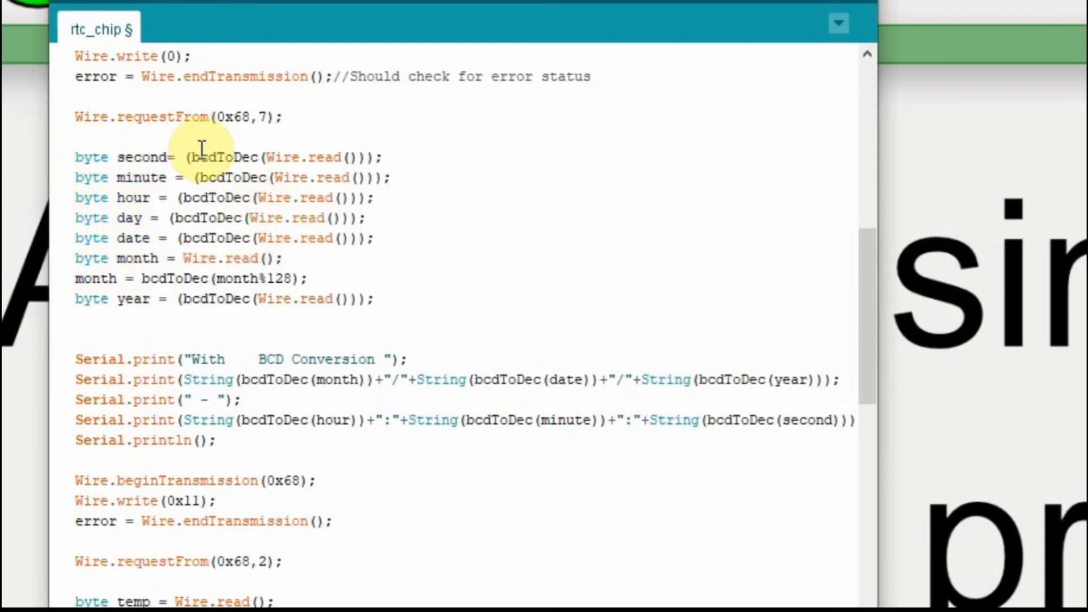
mouse_move(274, 176)
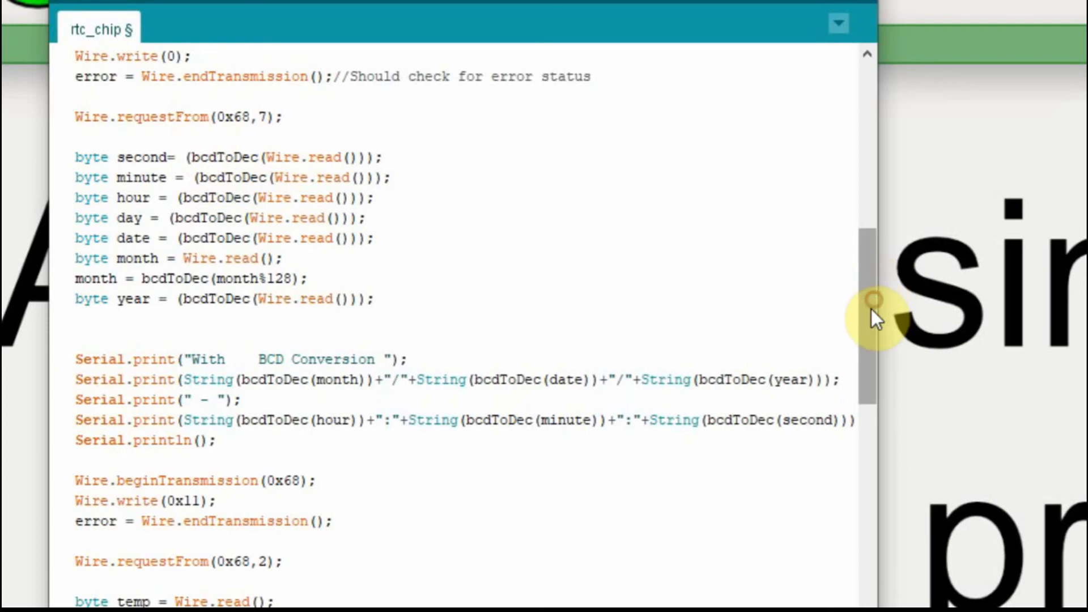
Select the temperature and BCD date/time print code in loop() for removal
scroll("down", 3)
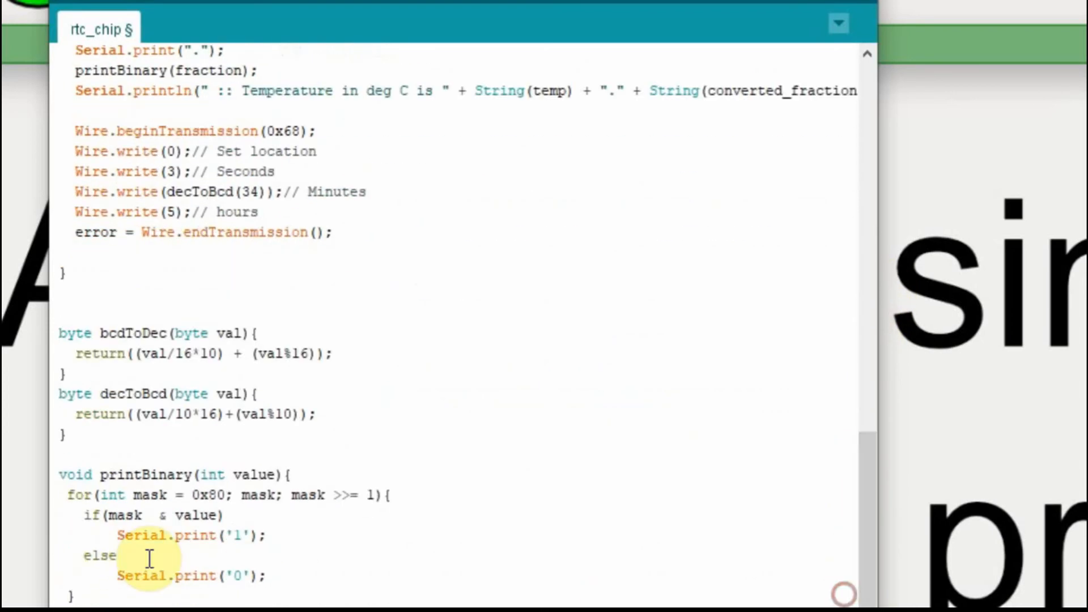
mouse_move(180, 463)
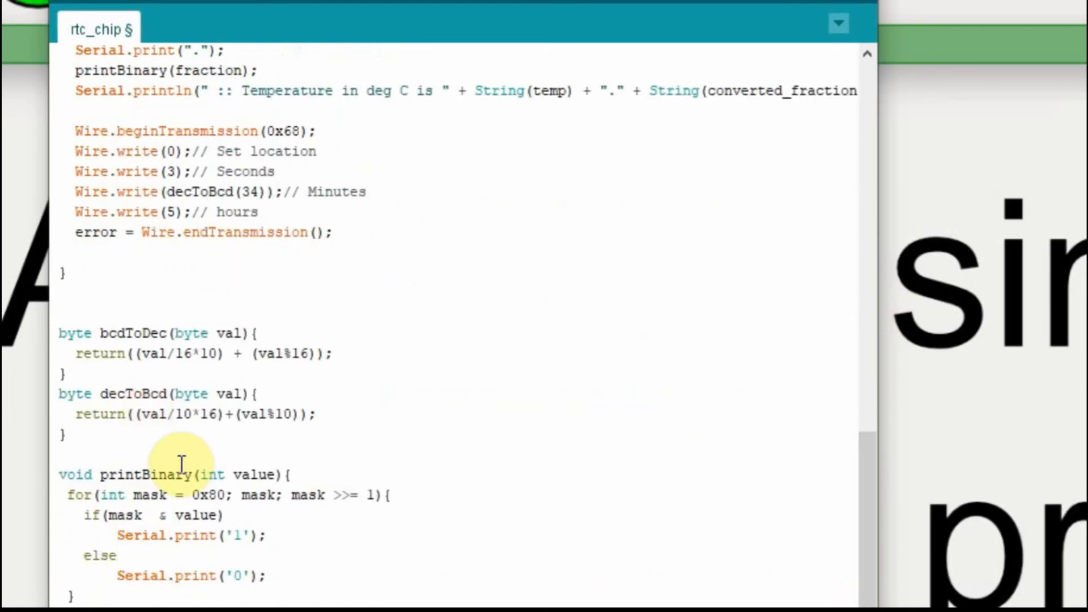
mouse_move(125, 393)
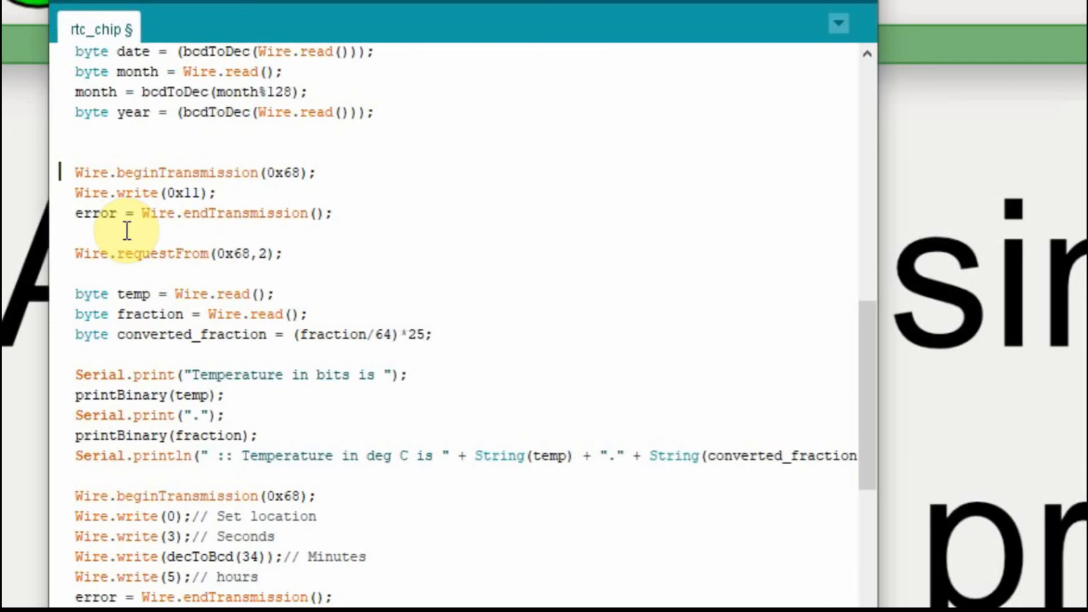
mouse_move(59, 170)
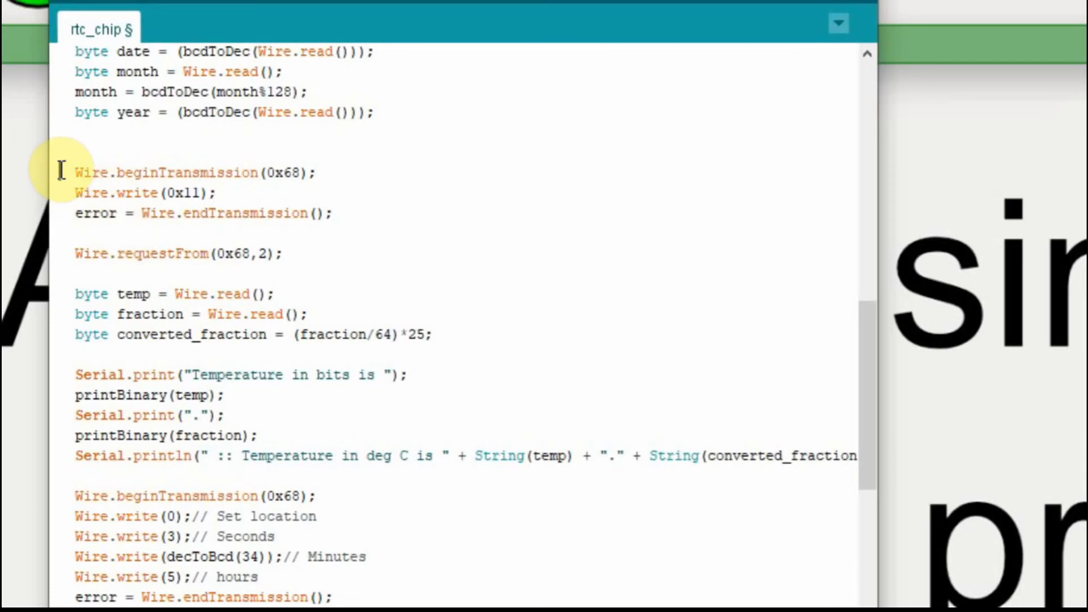
left_click_drag(59, 173, 59, 478)
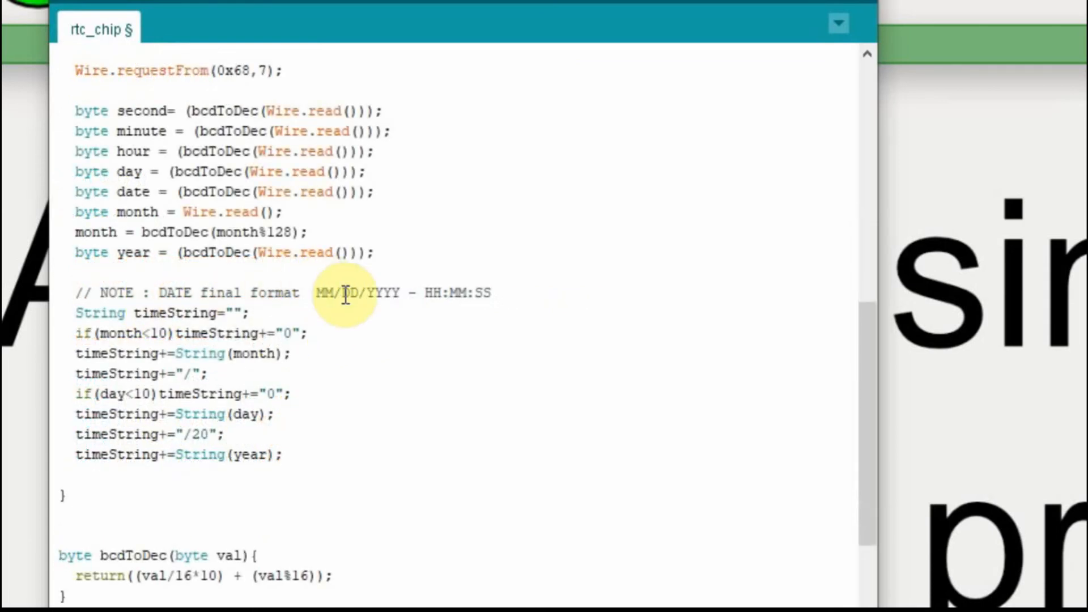
mouse_move(428, 311)
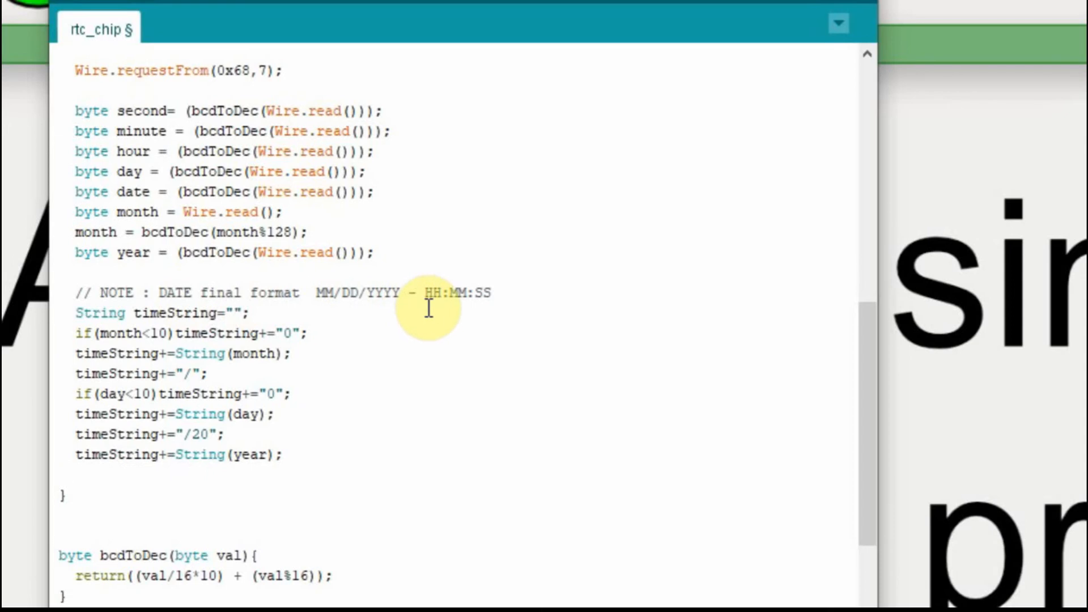
mouse_move(490, 297)
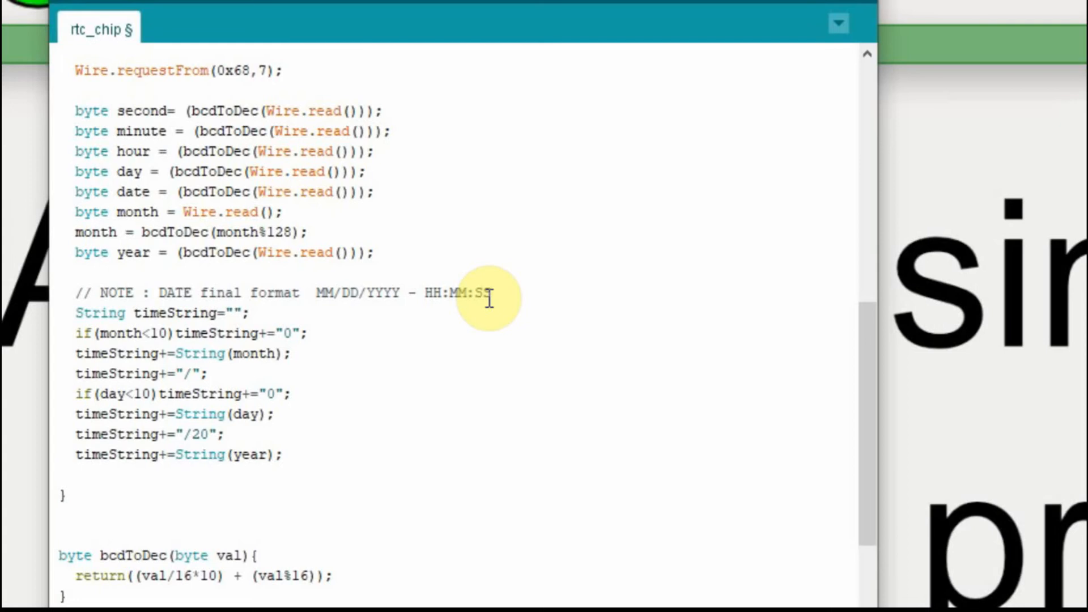
mouse_move(211, 372)
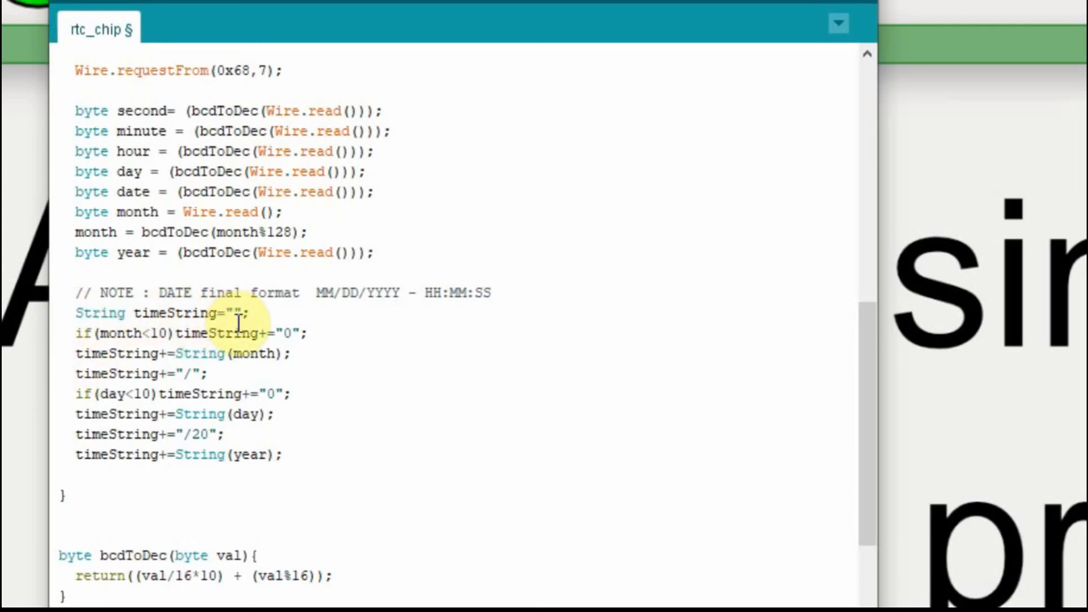
mouse_move(114, 333)
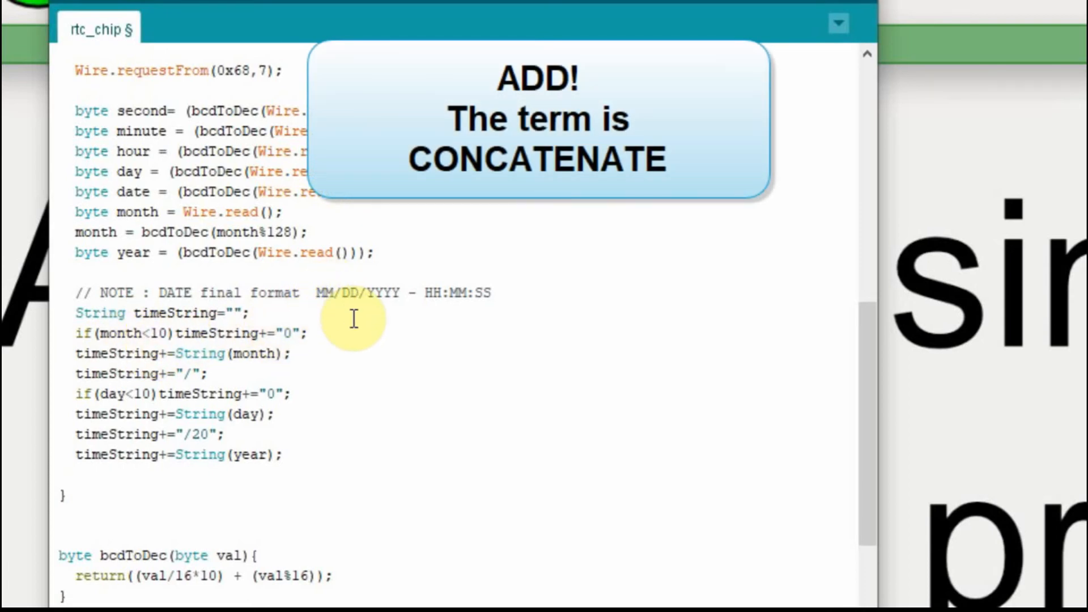
mouse_move(362, 308)
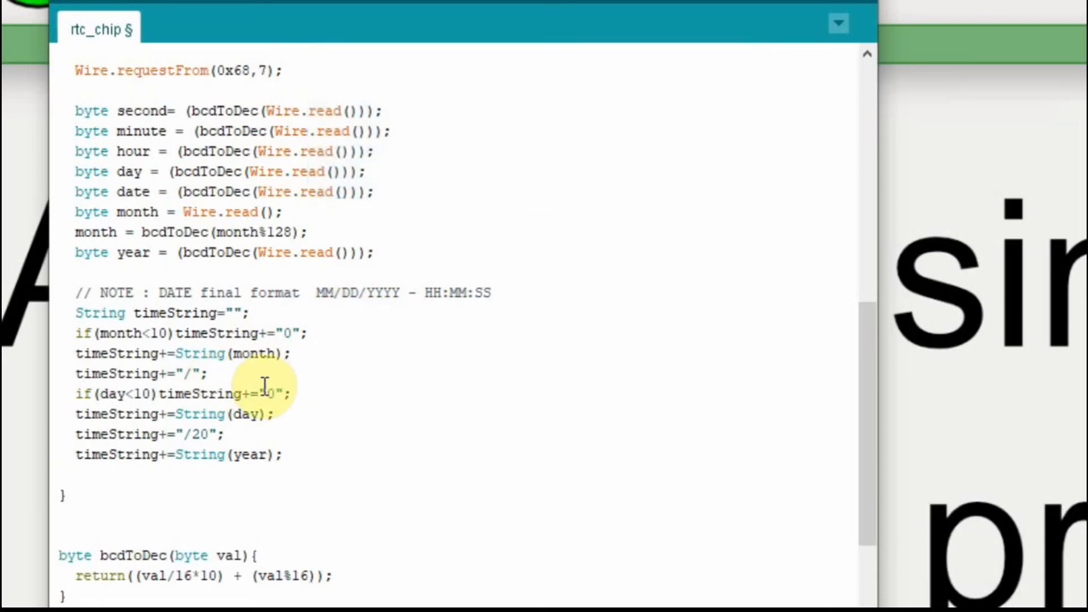
mouse_move(288, 352)
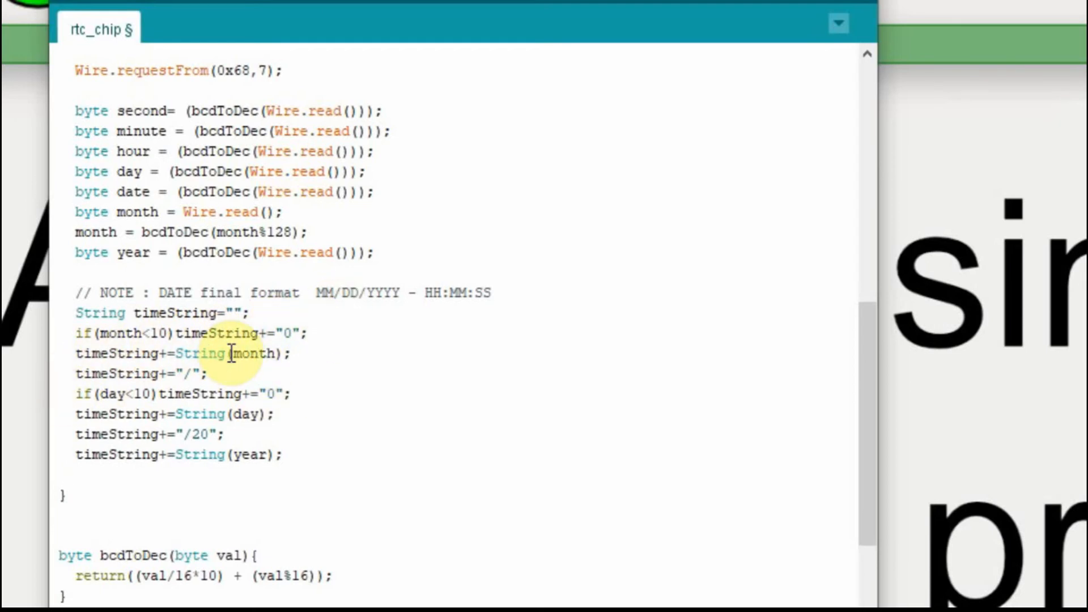
mouse_move(119, 395)
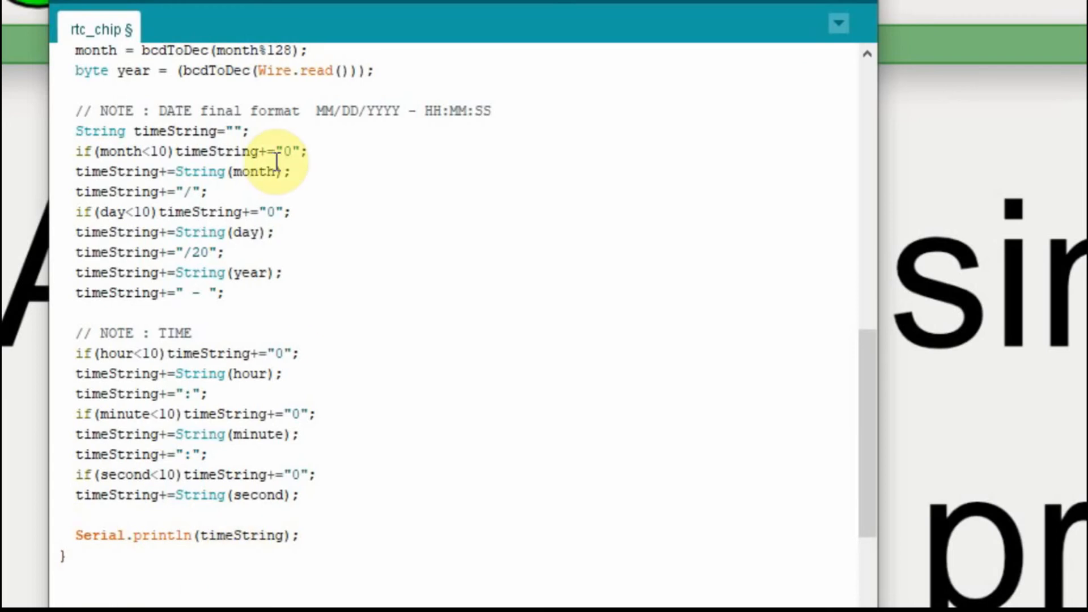
mouse_move(288, 205)
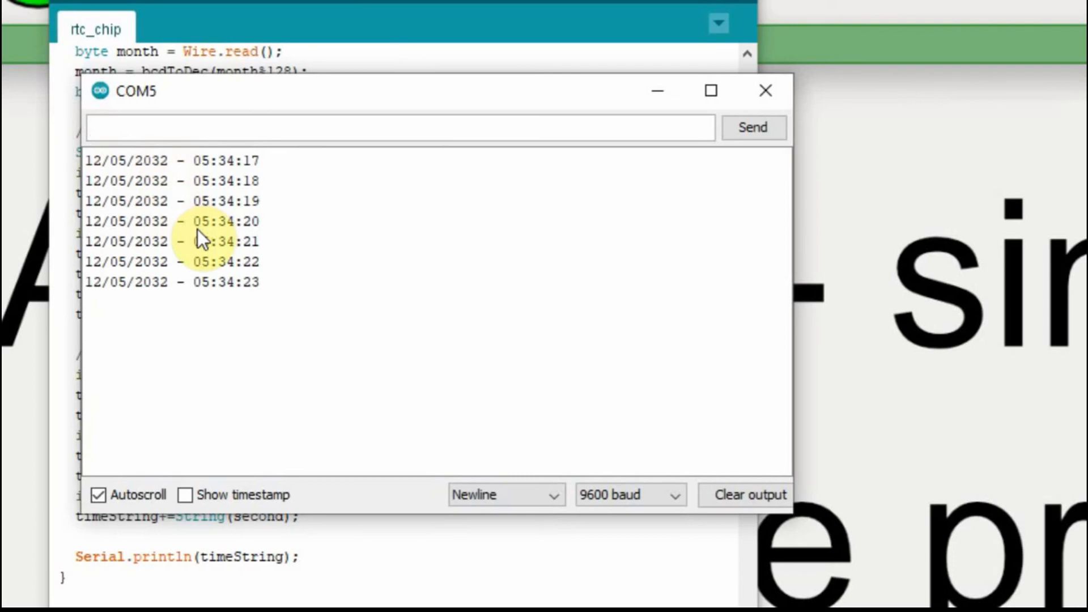
mouse_move(97, 332)
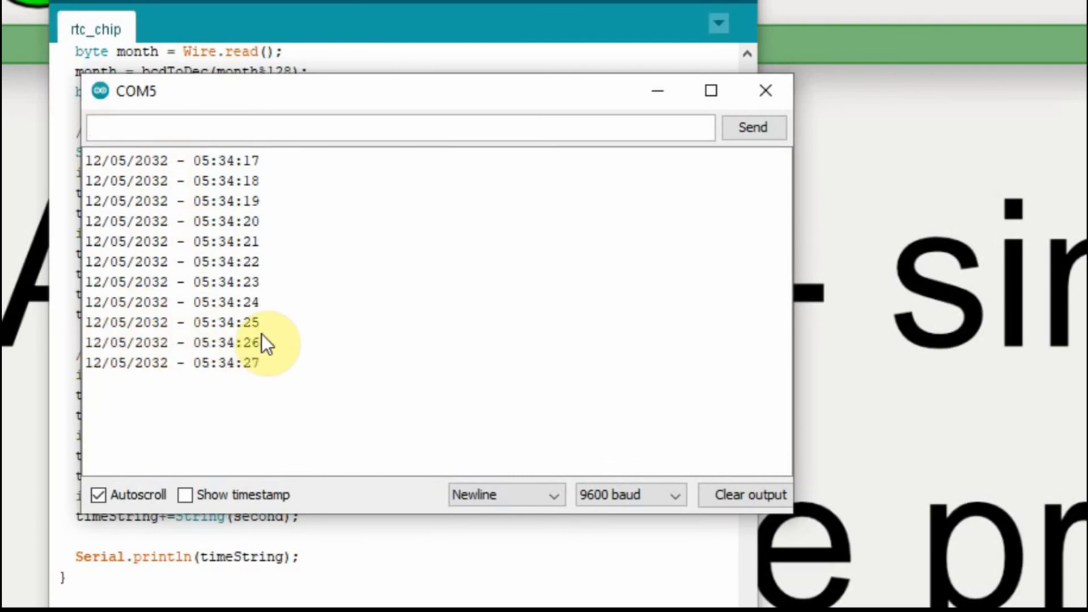
mouse_move(117, 535)
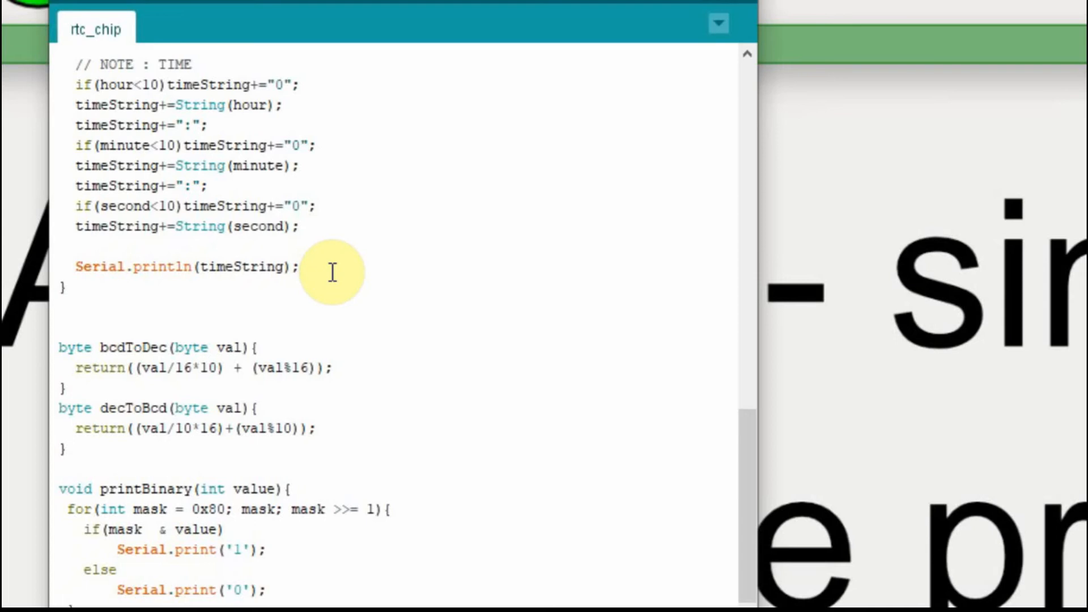
Add a Serial2.print line sending t5.txt = timeString followed by endChar
type("Serial2.print(\"t5.txt=\\\"\" + timeString + \"\\\"\" + endChar);")
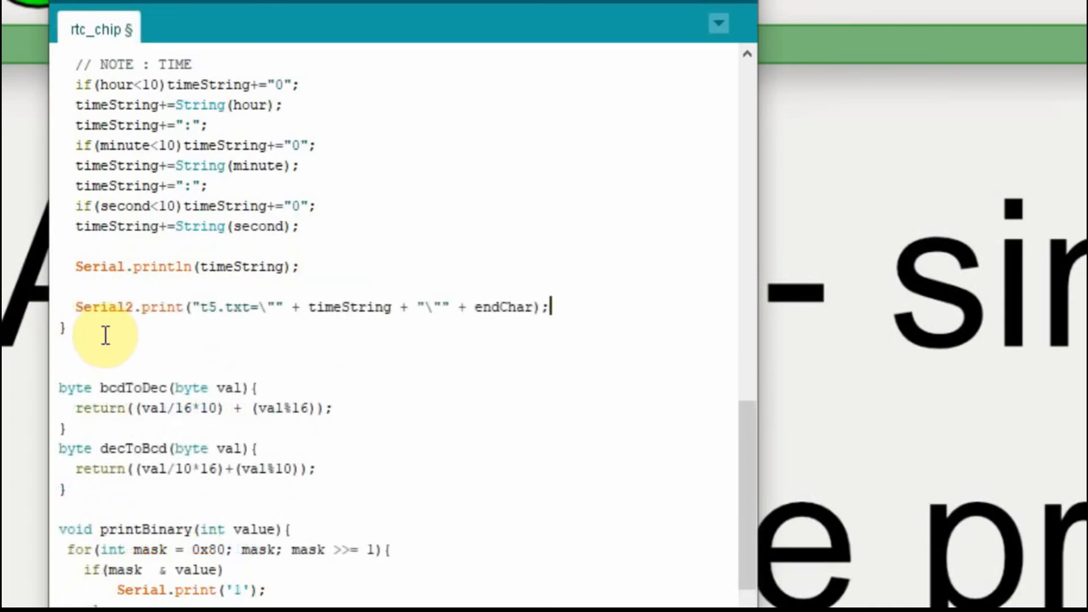
mouse_move(134, 329)
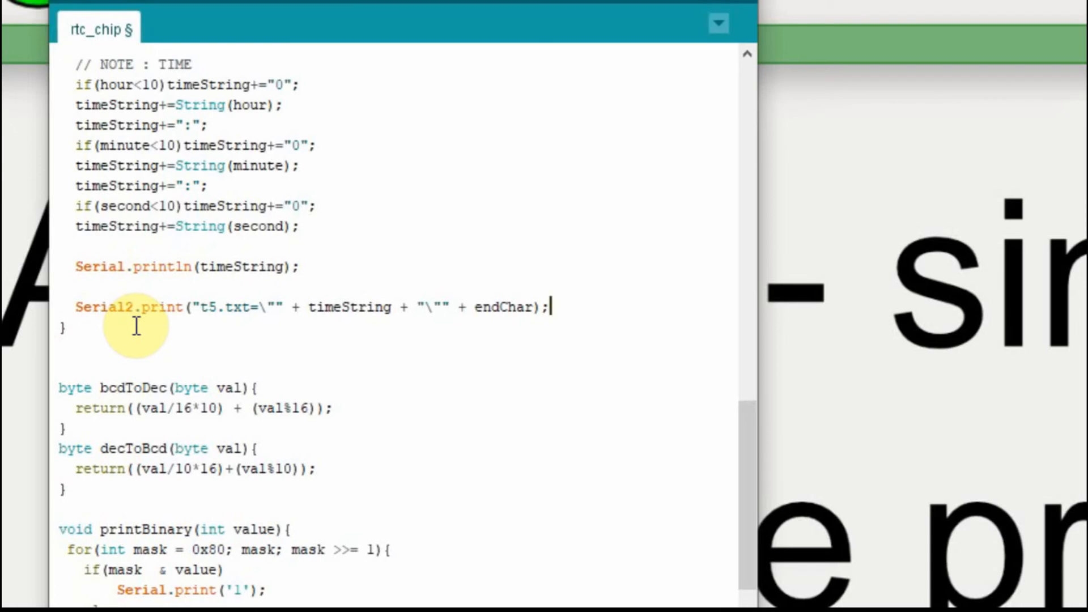
mouse_move(216, 338)
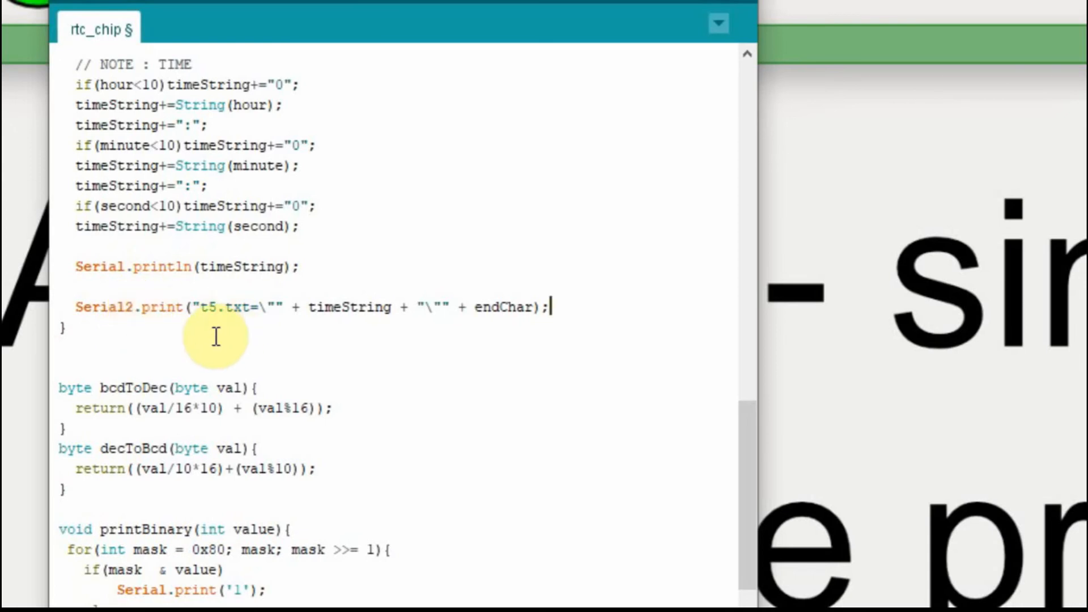
mouse_move(218, 313)
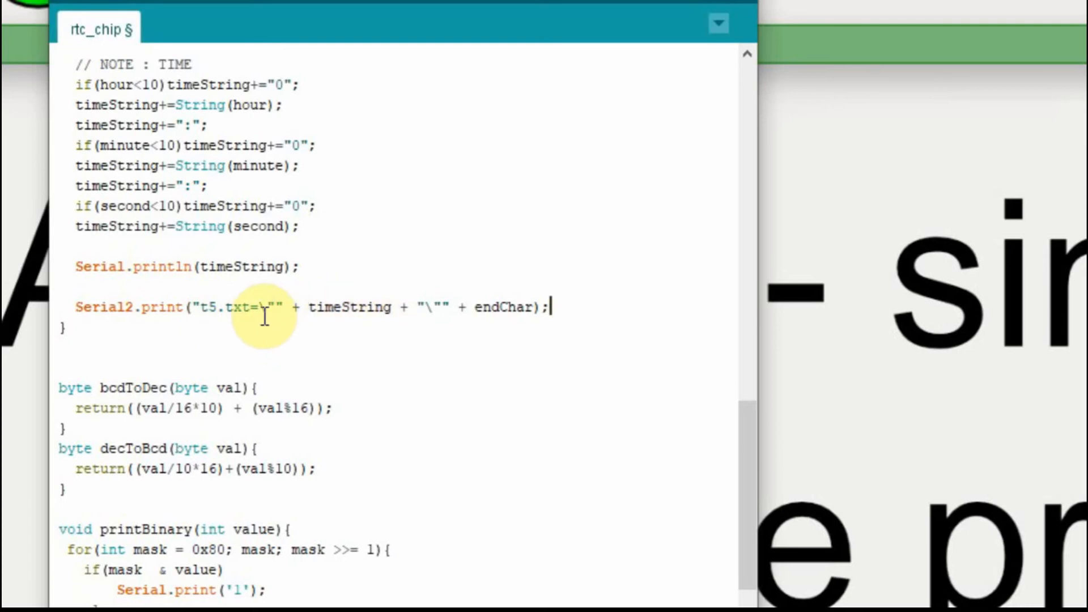
mouse_move(435, 308)
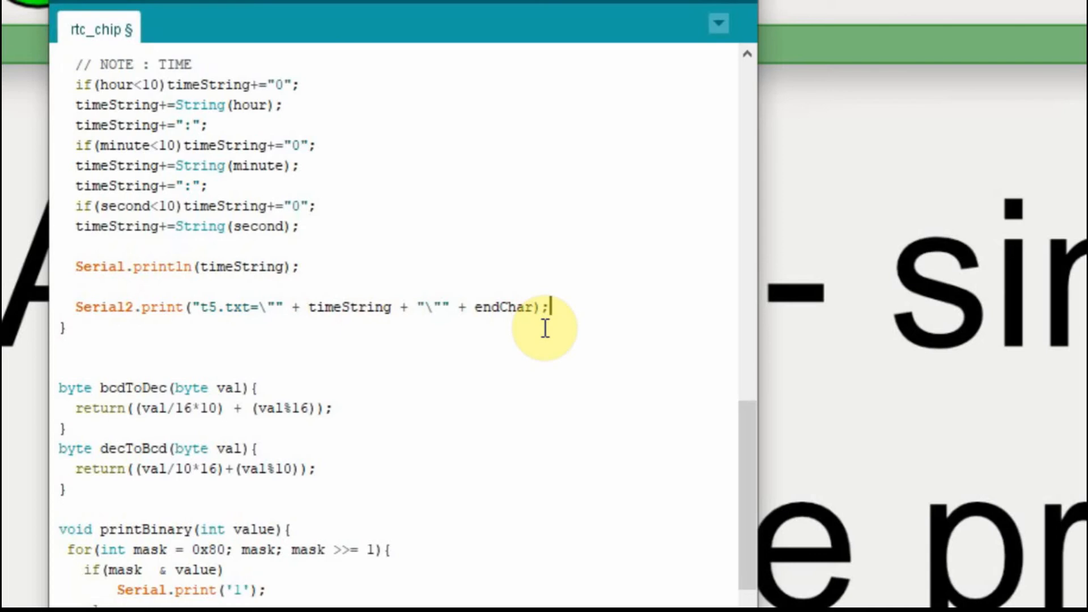
mouse_move(422, 331)
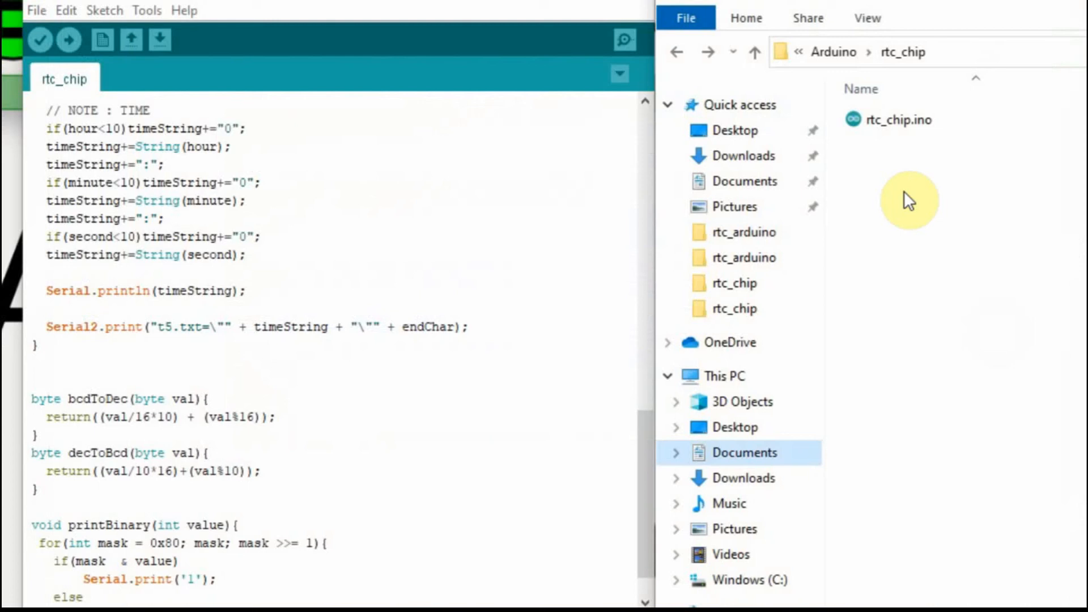
mouse_move(900, 174)
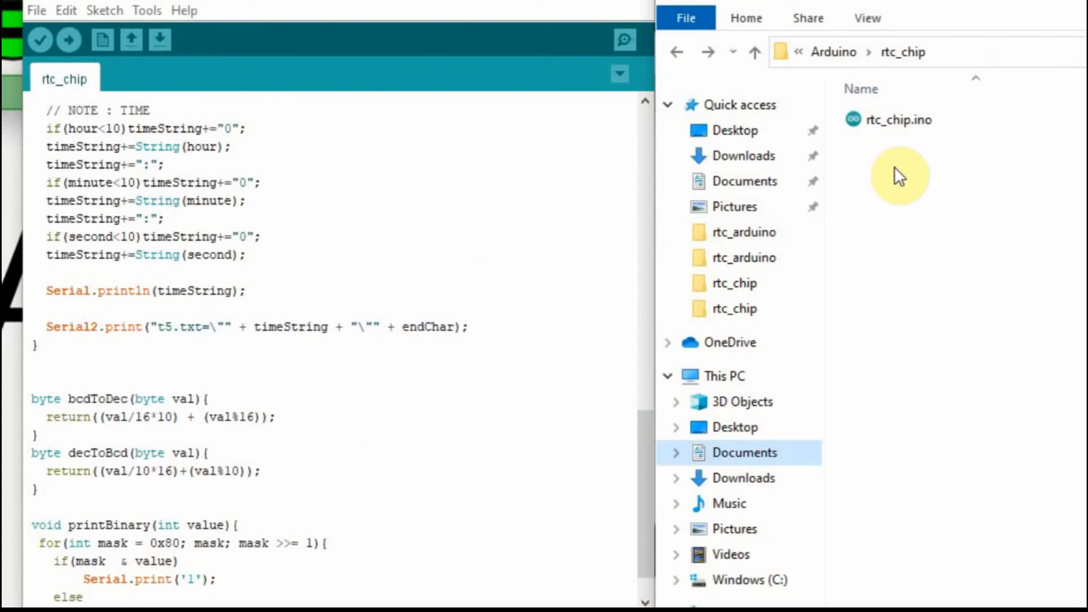
Create a new text document in the rtc_chip folder named rtc_chip_read.ino and select it
right_click(900, 176)
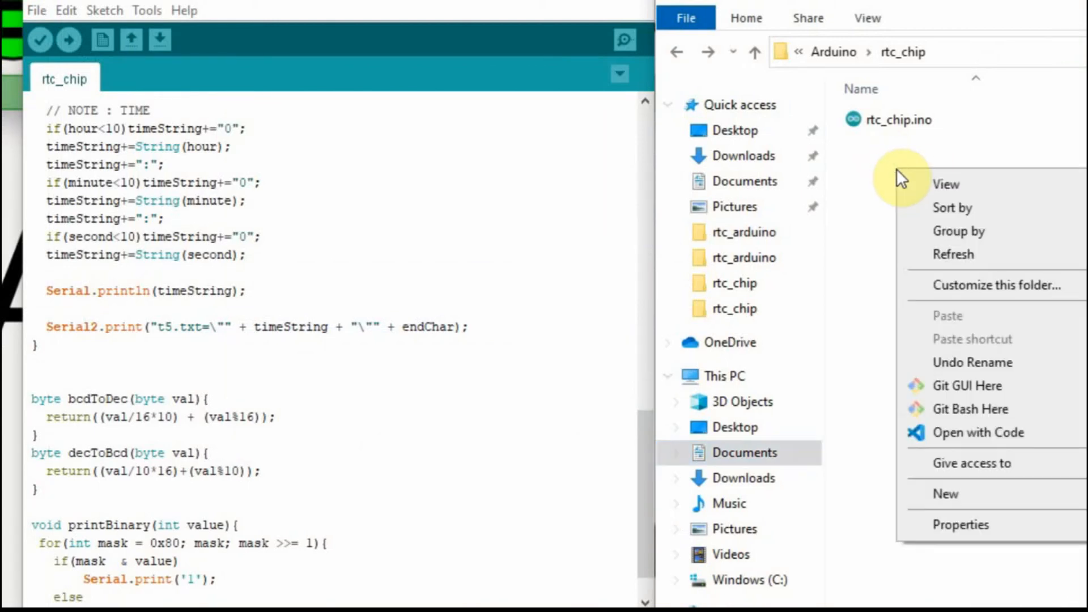
mouse_move(914, 127)
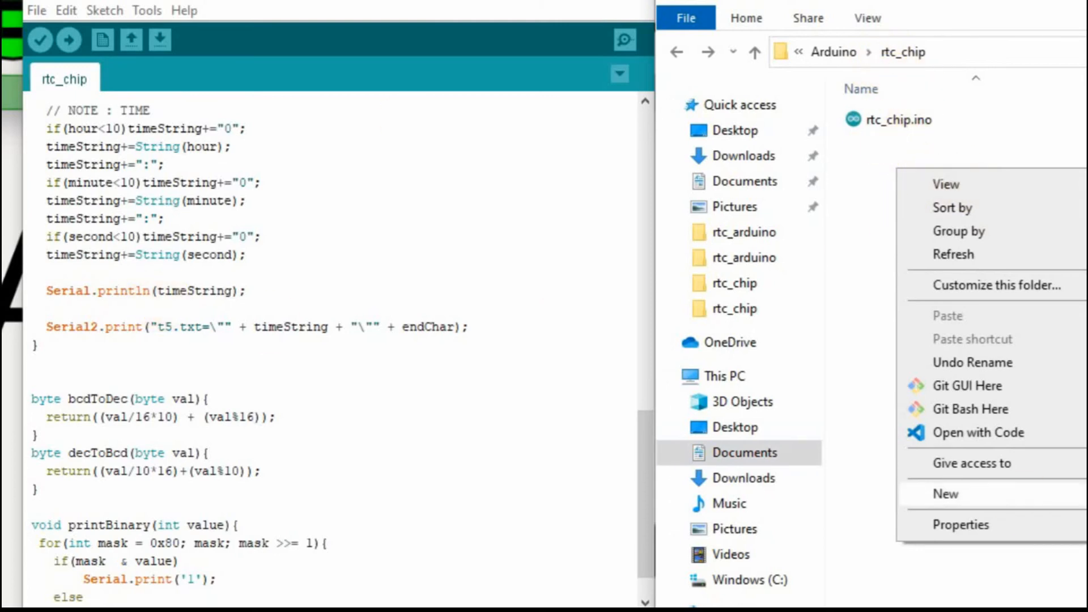
left_click(945, 495)
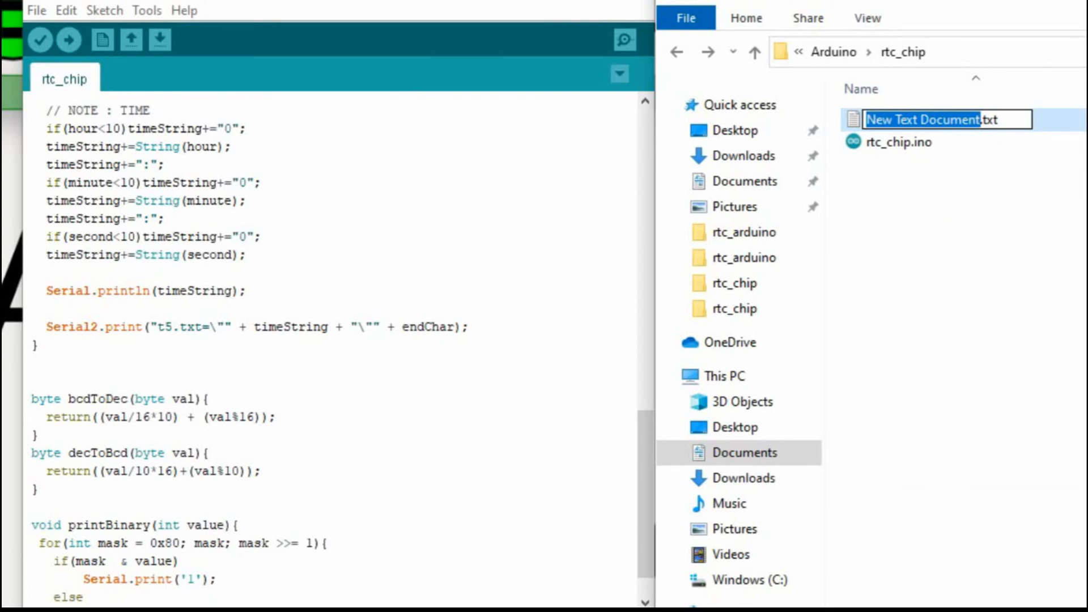
type("rtc_chip_read.txt")
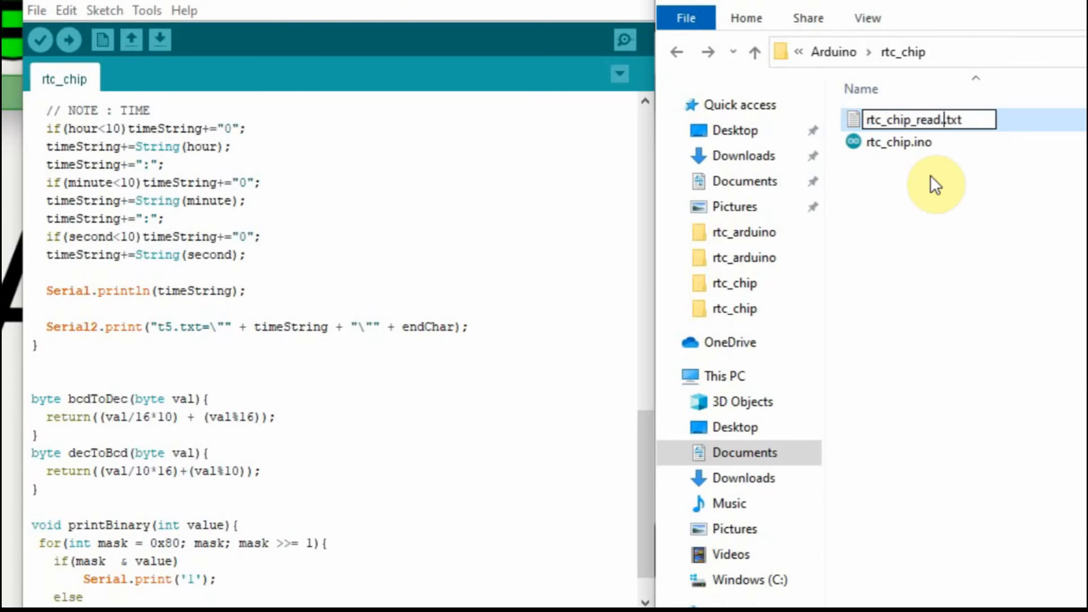
type(".ino")
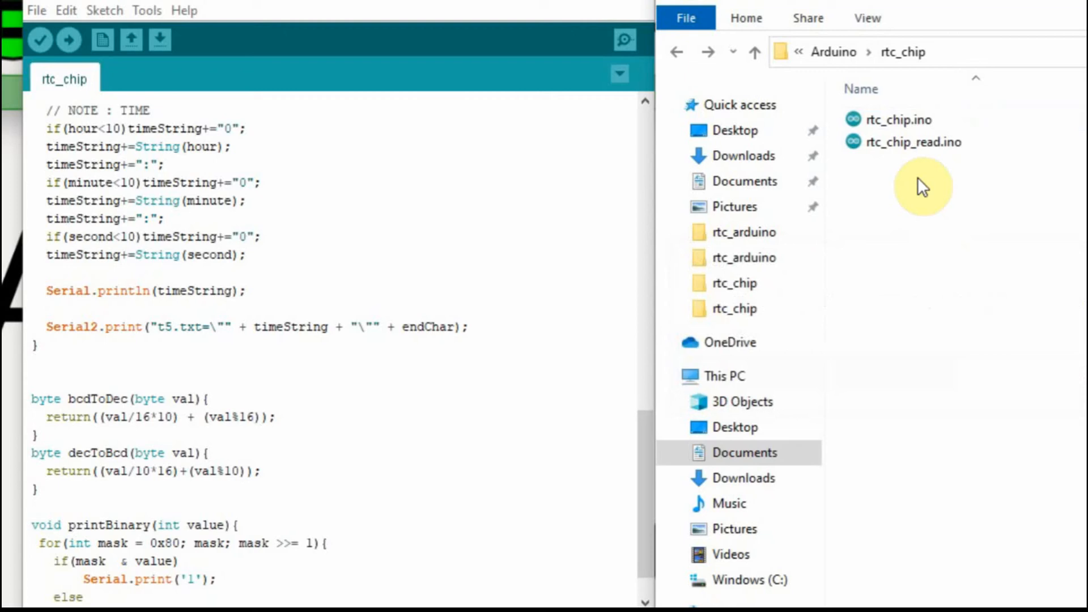
left_click(913, 142)
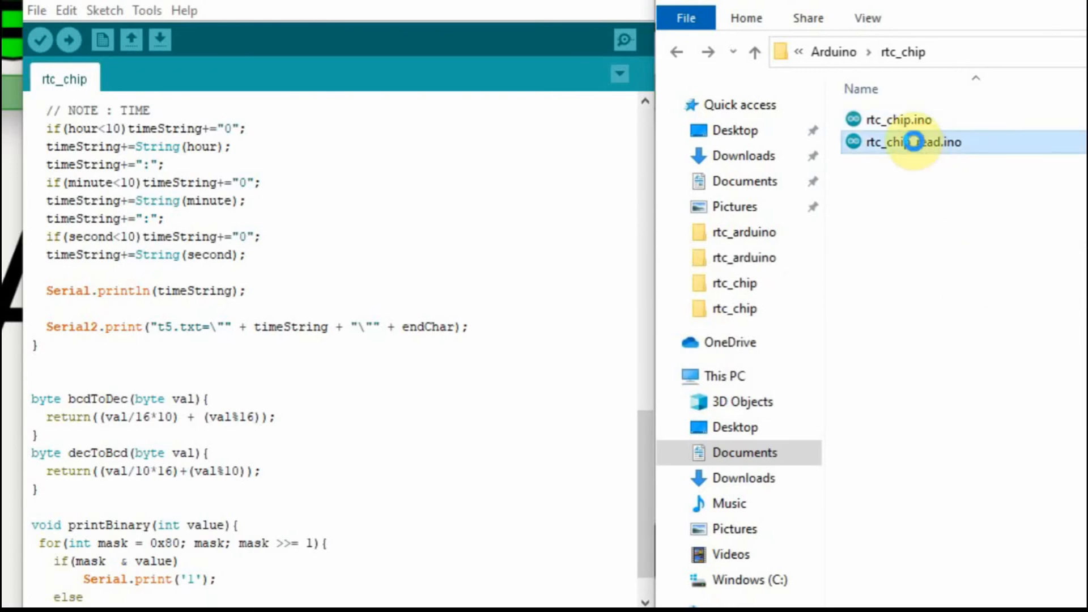
Cut the clock-reading and timeString code out of loop() for rtc_chip_read.ino in Notepad
double_click(910, 142)
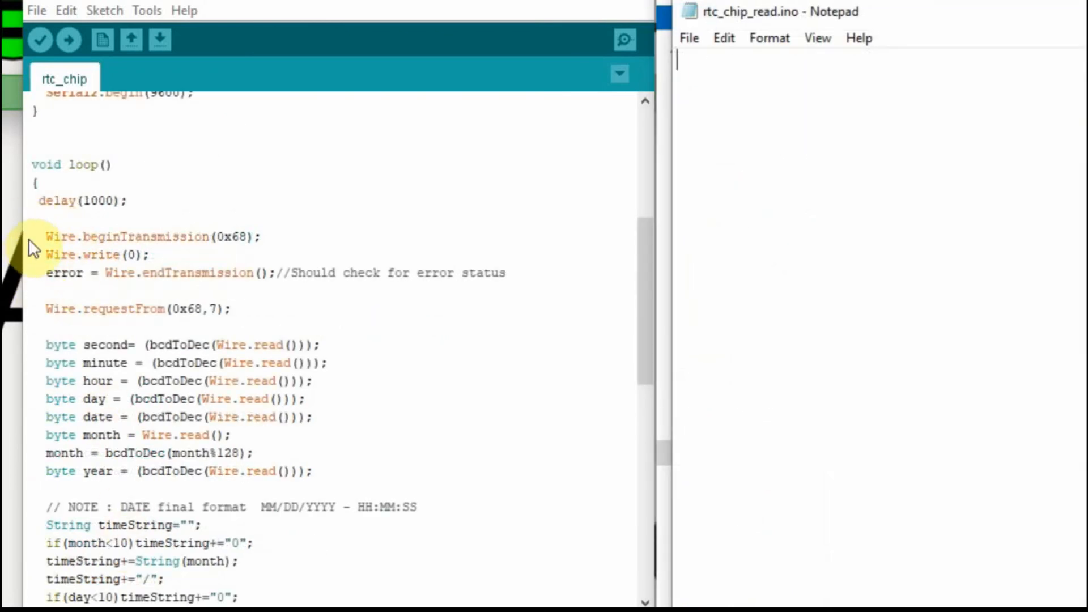
left_click_drag(46, 236, 239, 561)
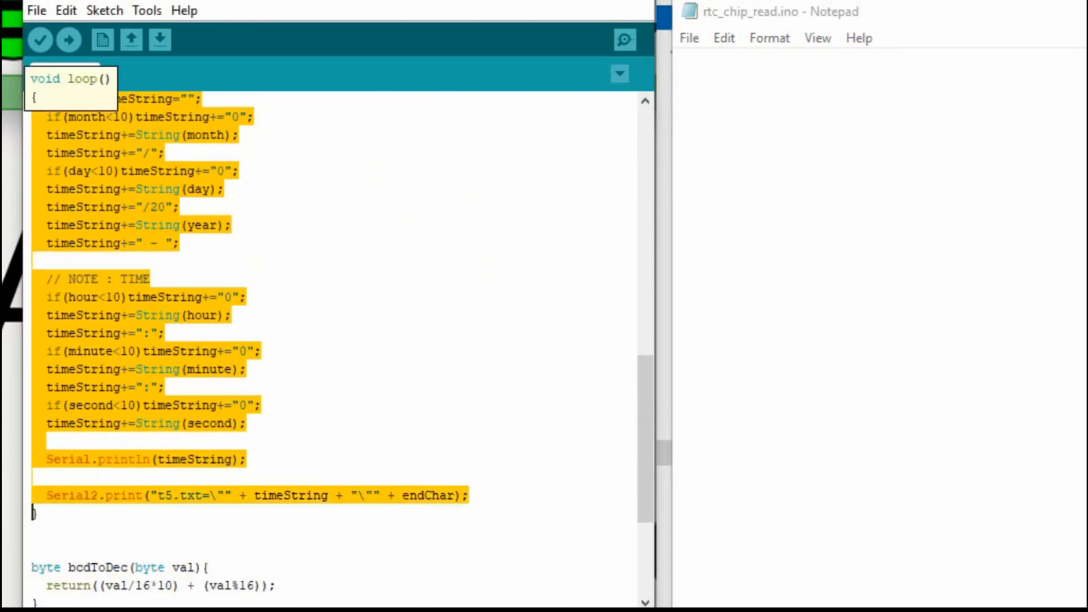
right_click(134, 376)
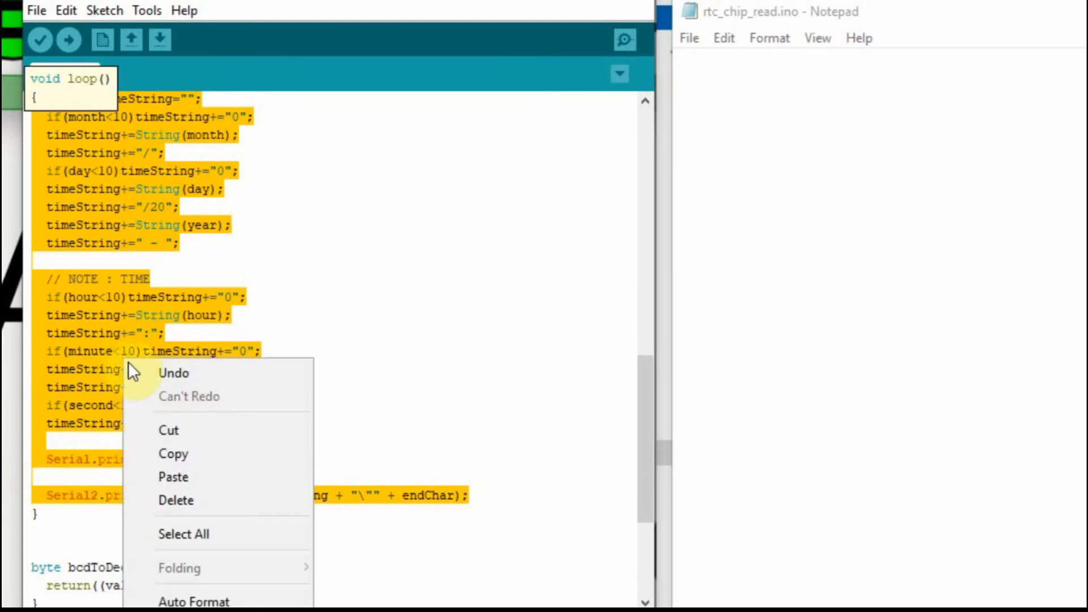
left_click(176, 501)
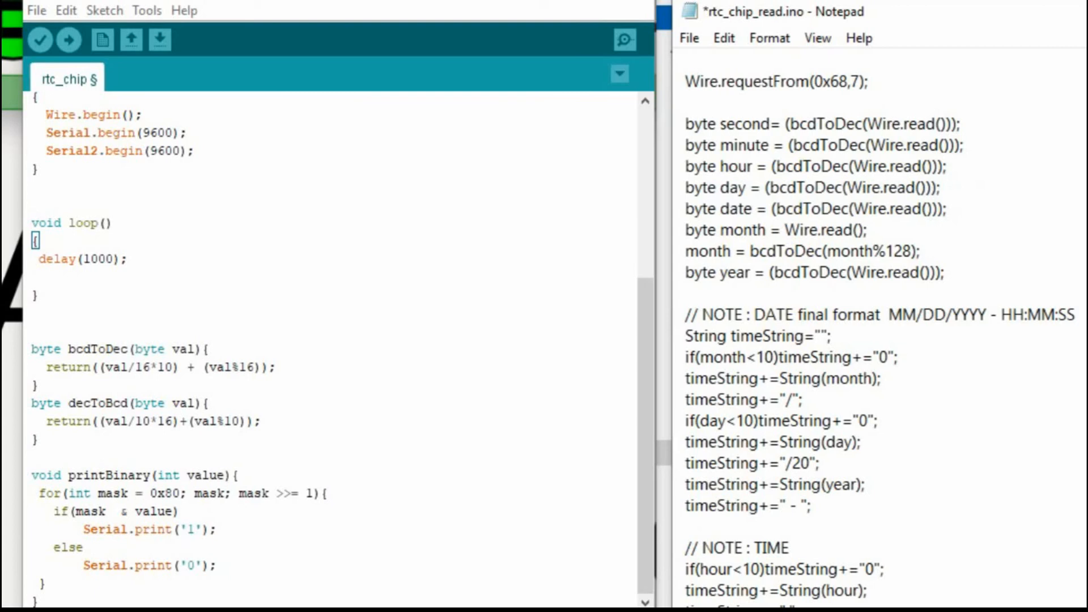
scroll("down", 3)
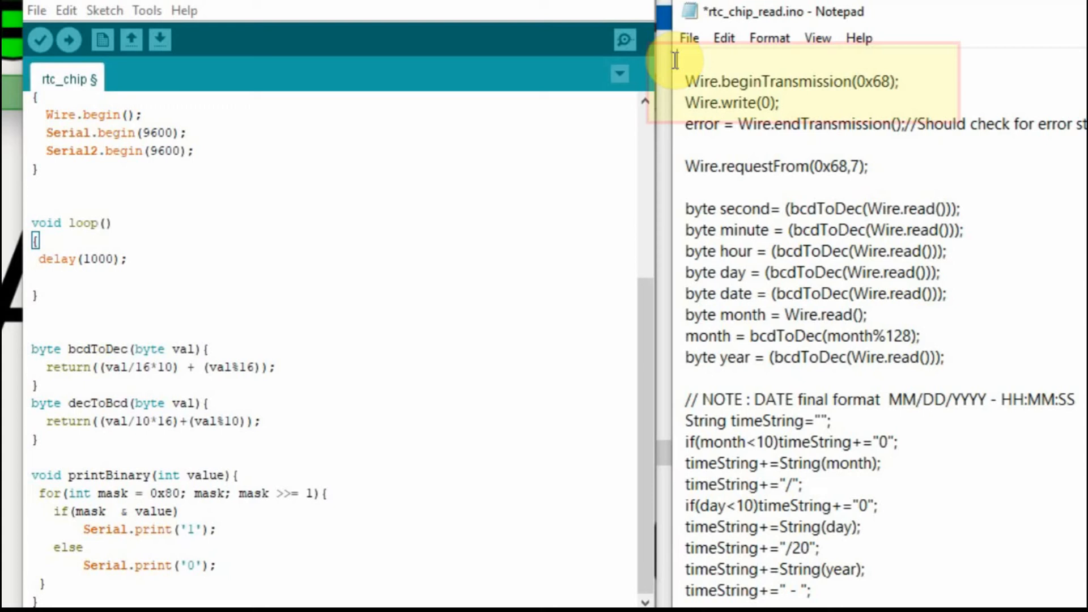
Add a void rtc_chip_read(){ header above the moved code in Notepad
type("rtc_chi")
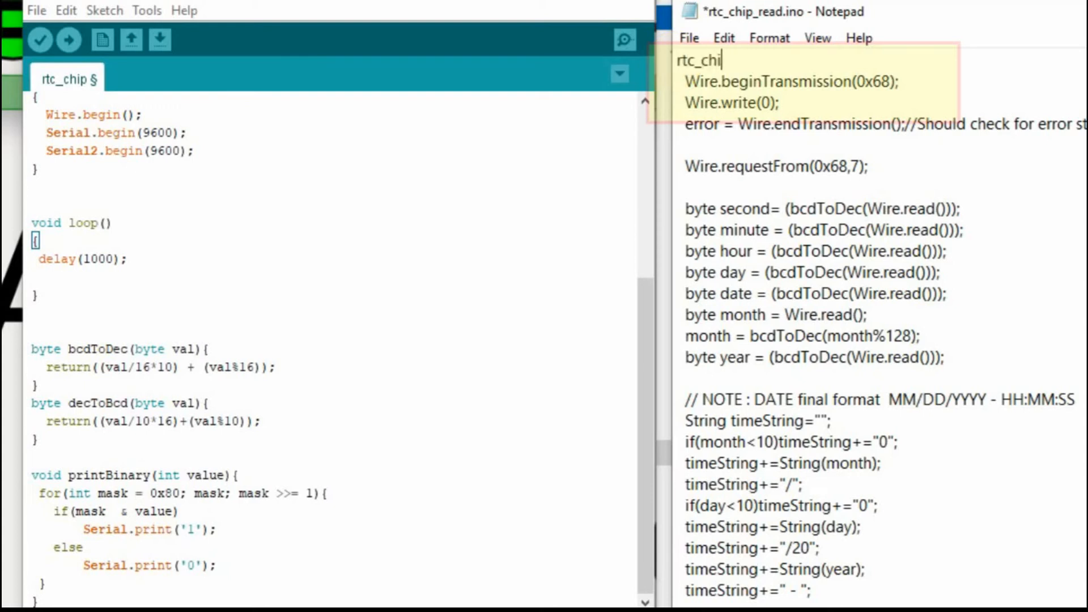
type("p_read(){")
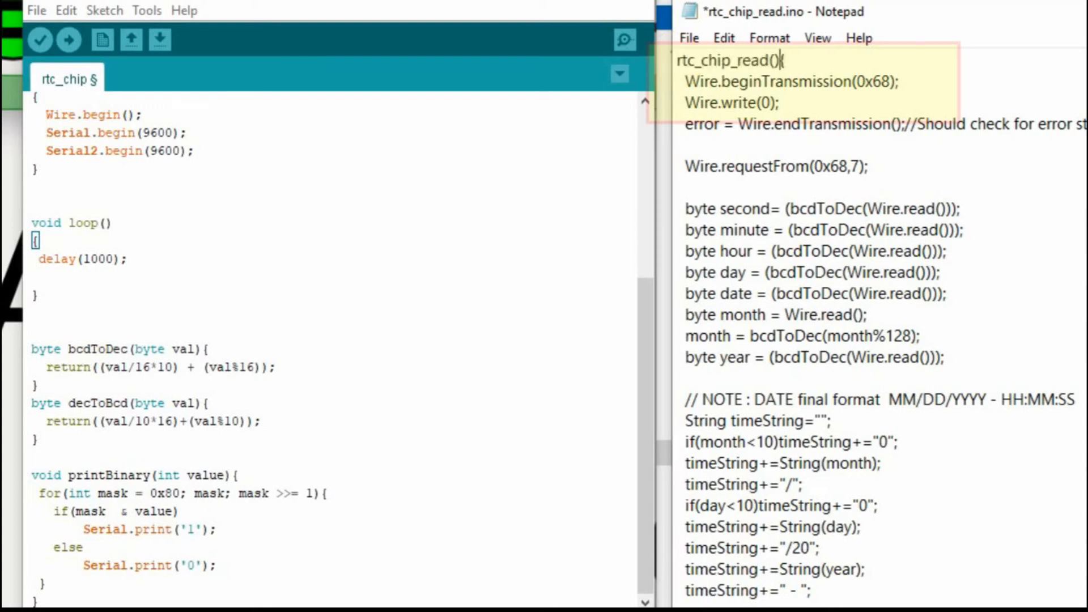
type("void")
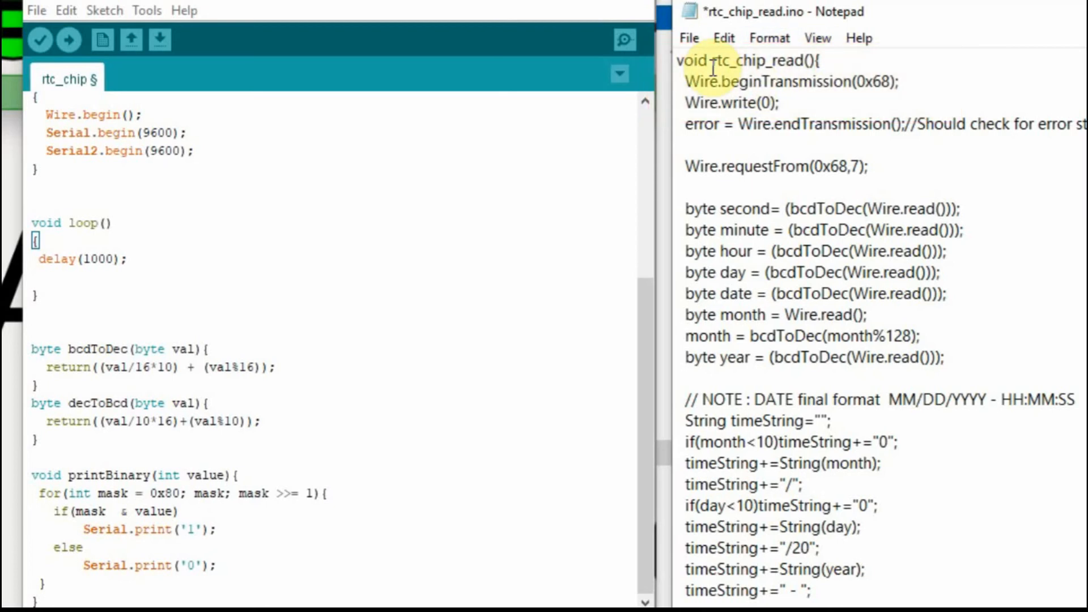
mouse_move(787, 165)
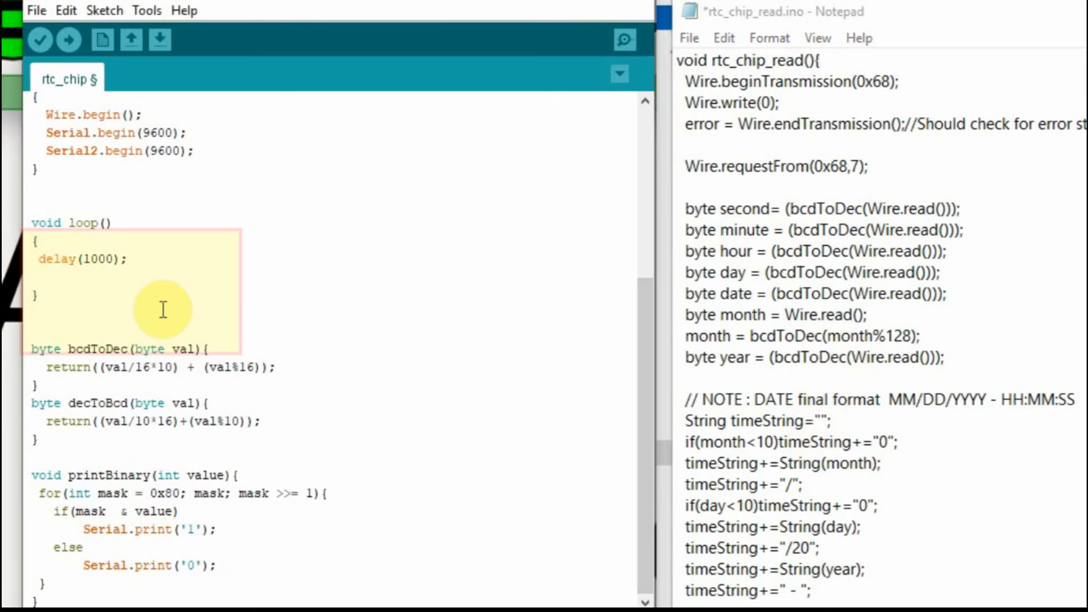
Call rtc_chip_read(); in loop() after delay(1000)
left_click(39, 276)
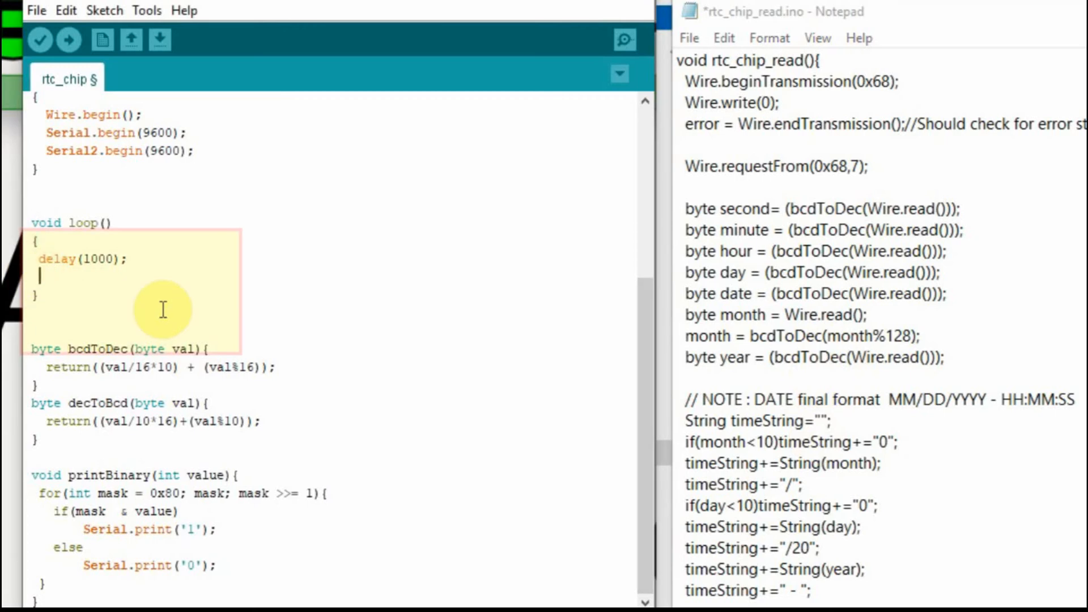
type("rtc_chip_")
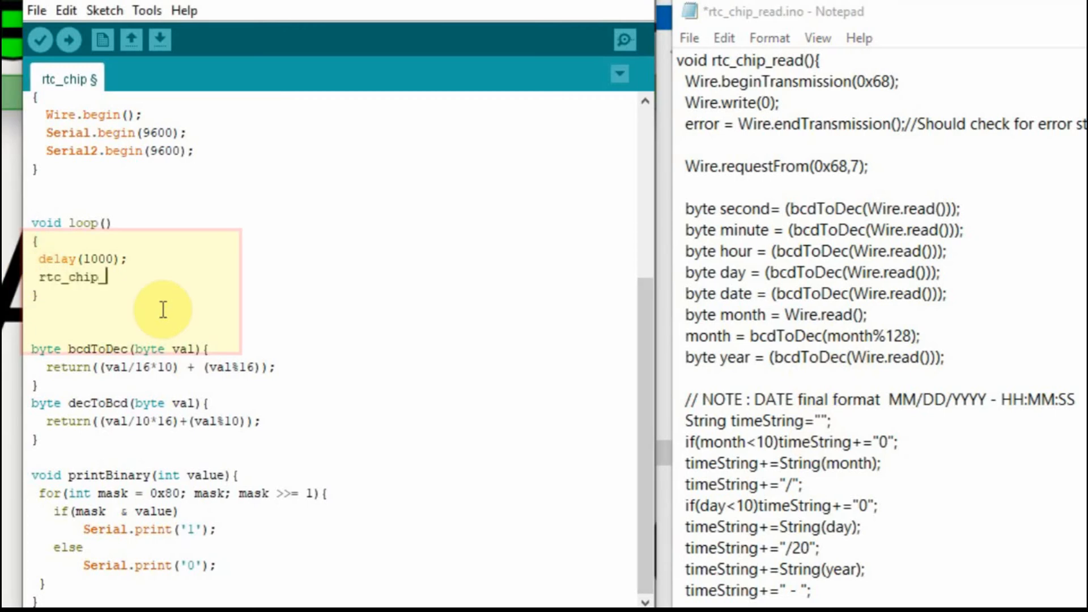
type("read();")
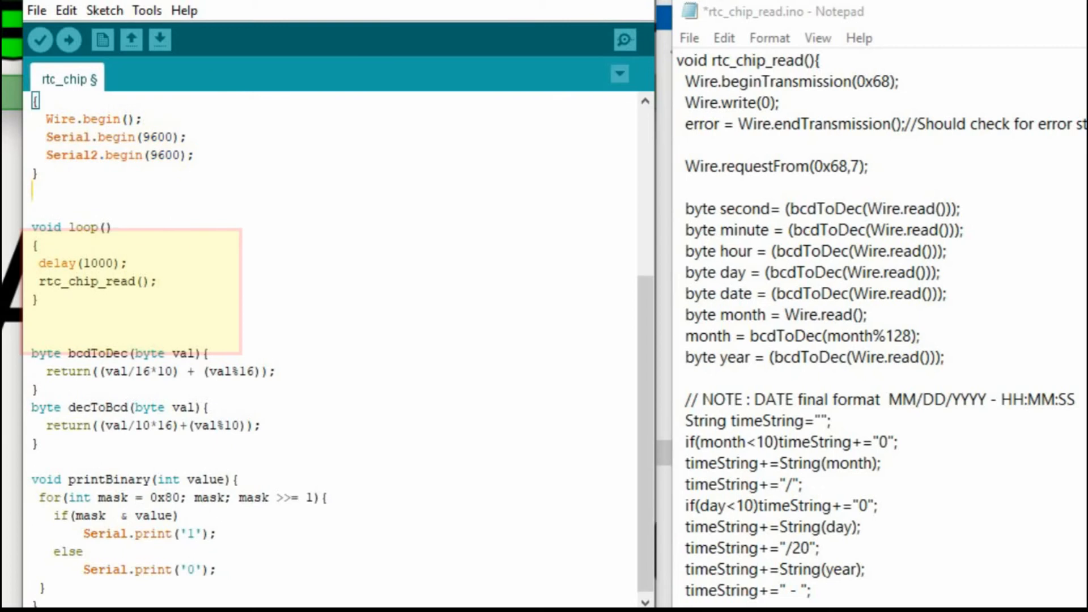
mouse_move(933, 190)
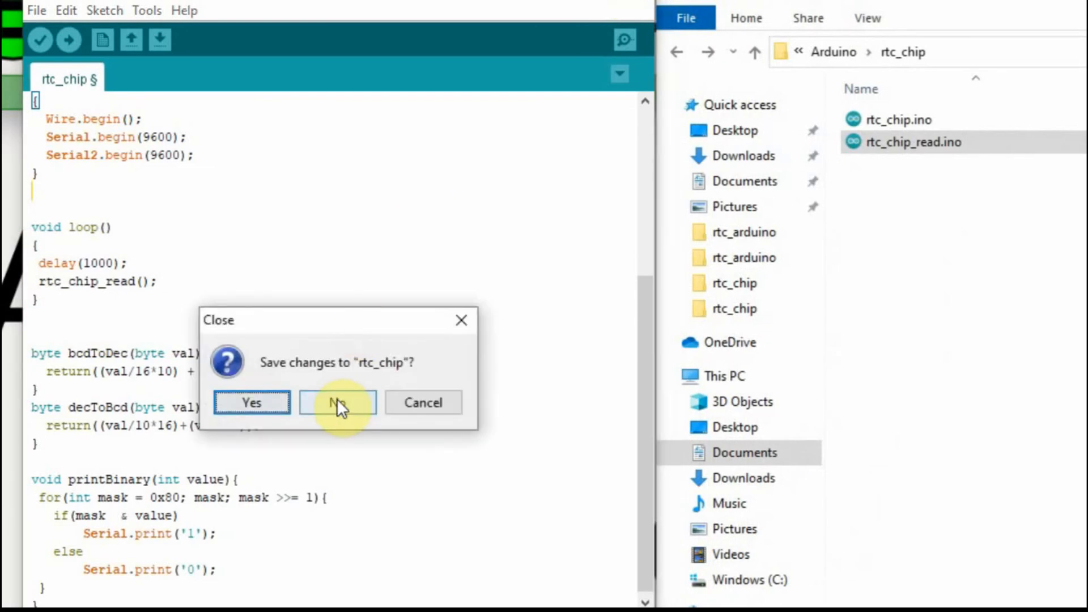
Answer the save prompt on closing and reopen rtc_chip.ino so rtc_chip_read shows as a tab
left_click(337, 403)
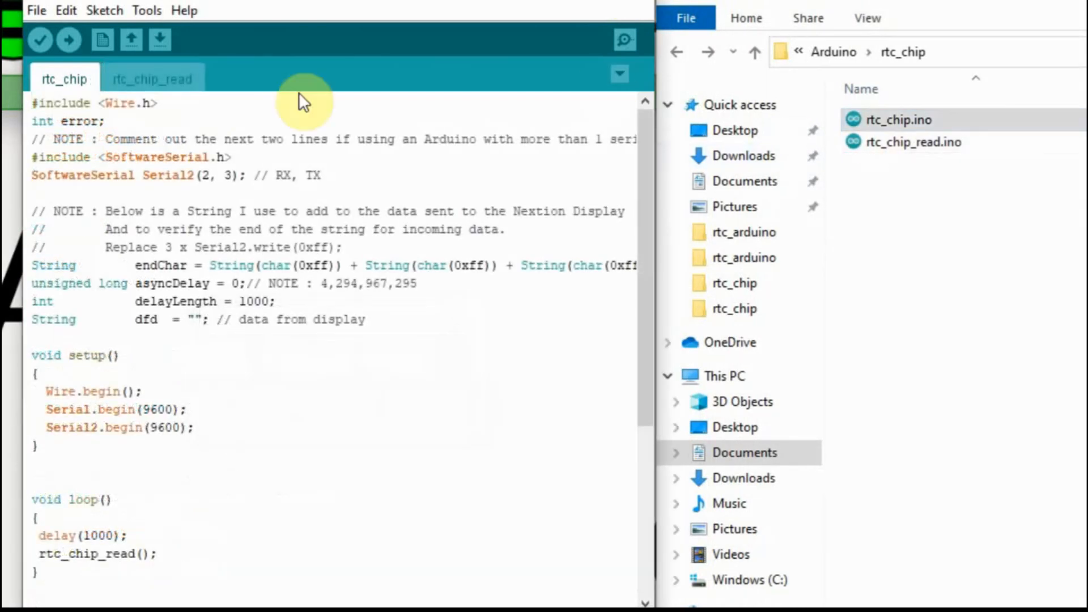
left_click(150, 78)
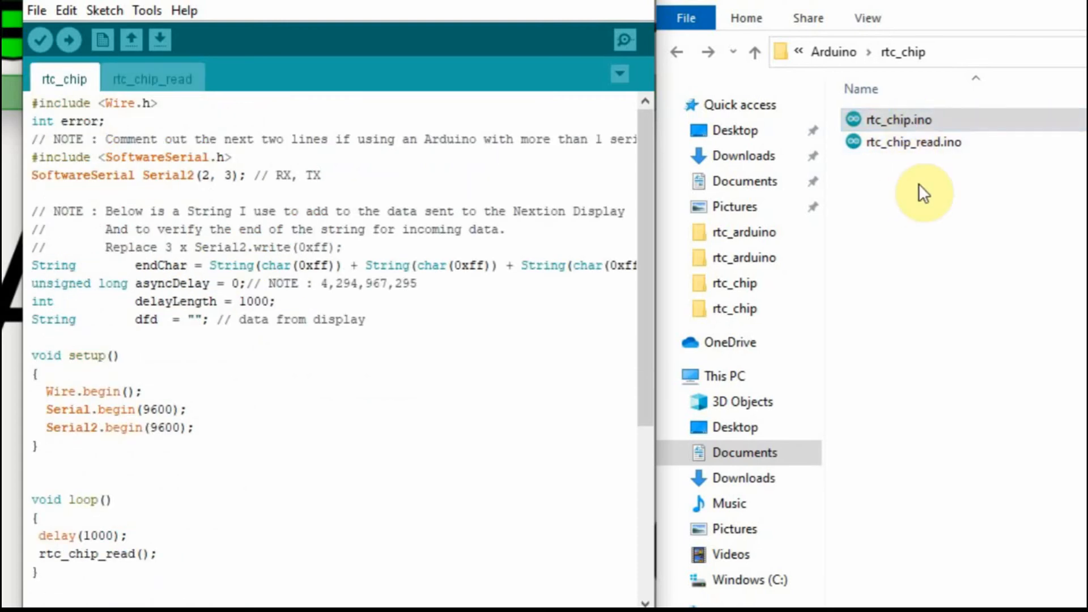
mouse_move(921, 176)
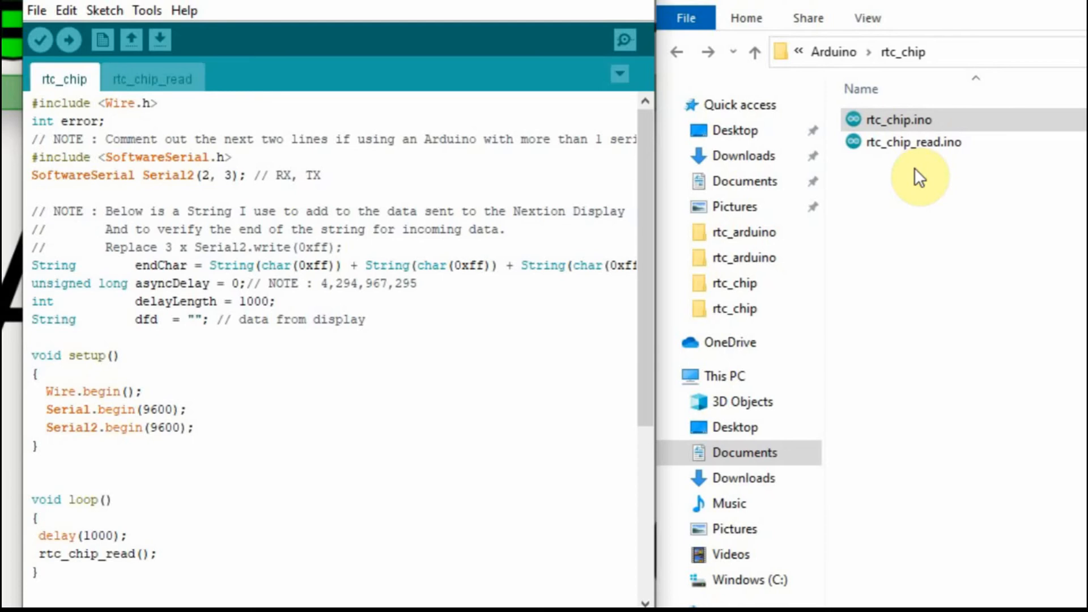
mouse_move(889, 184)
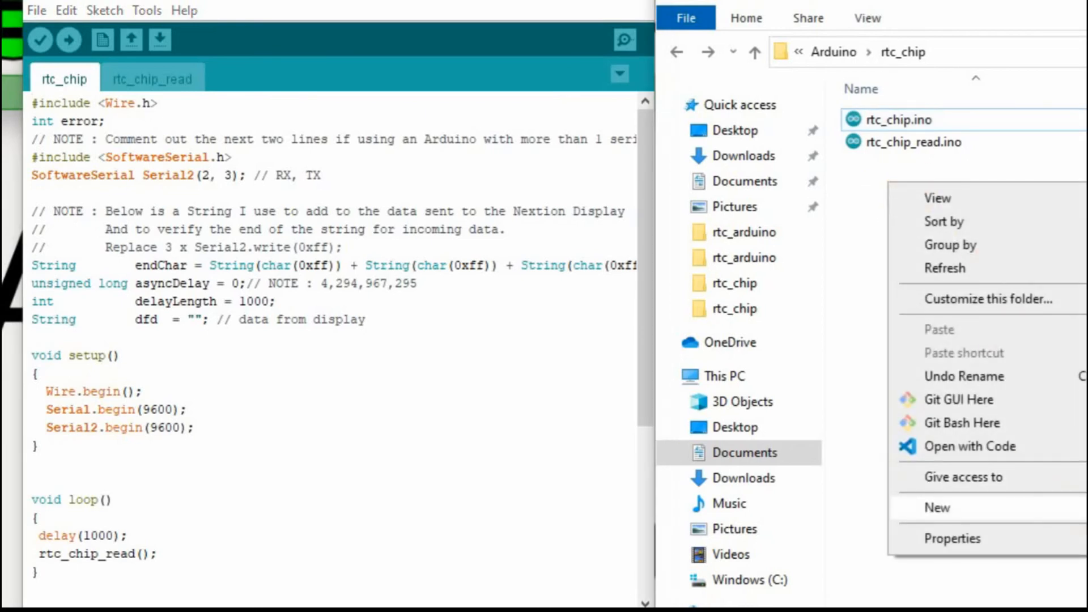
Create a new file in the rtc_chip folder and rename it cc_stuf.ino
left_click(936, 508)
type("cc_stuf.ino")
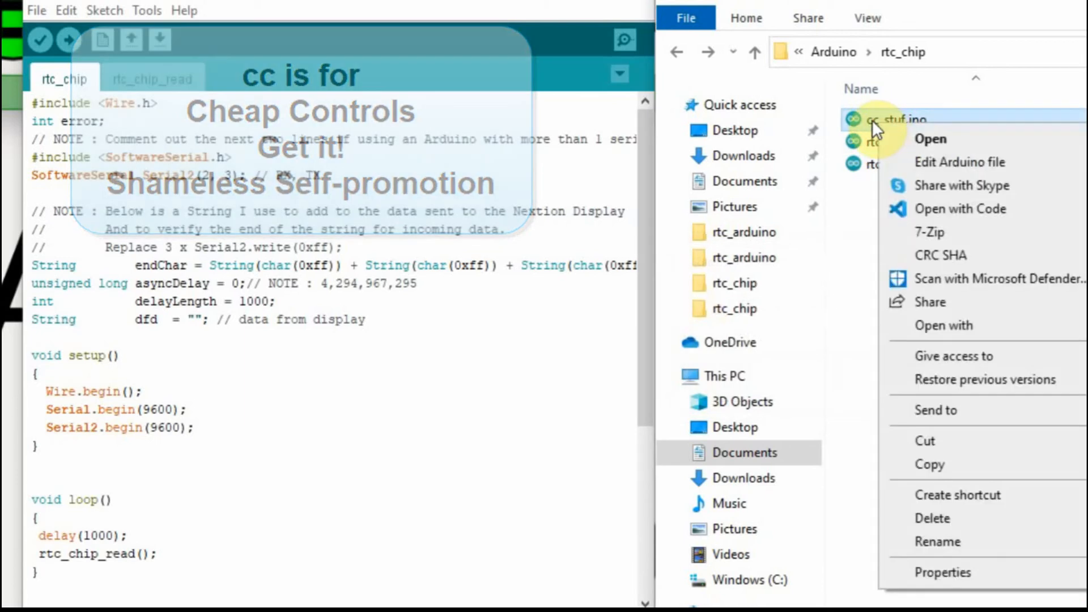
left_click(930, 139)
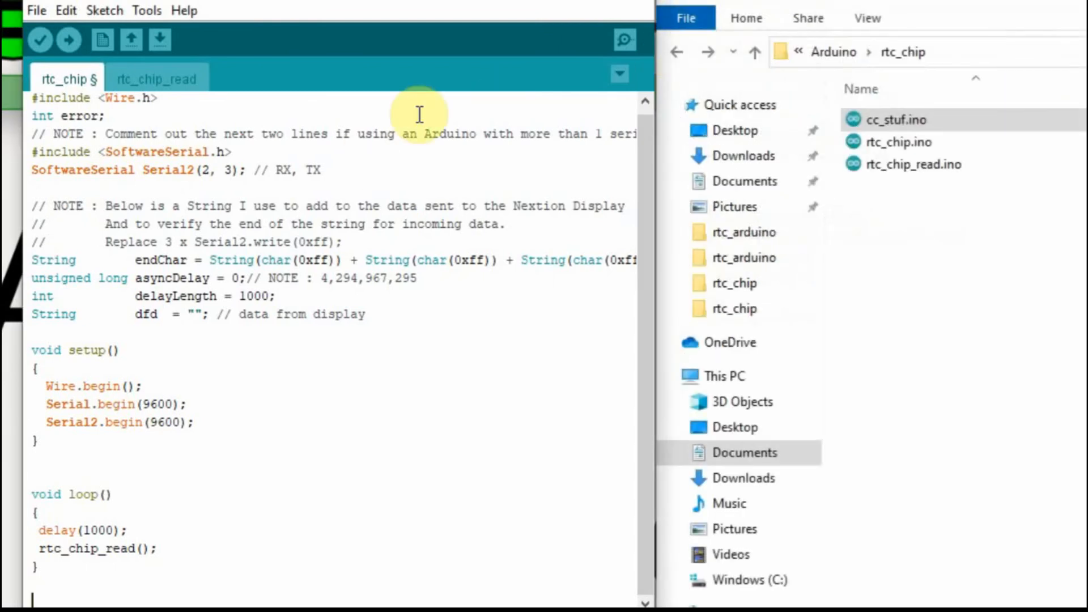
mouse_move(305, 131)
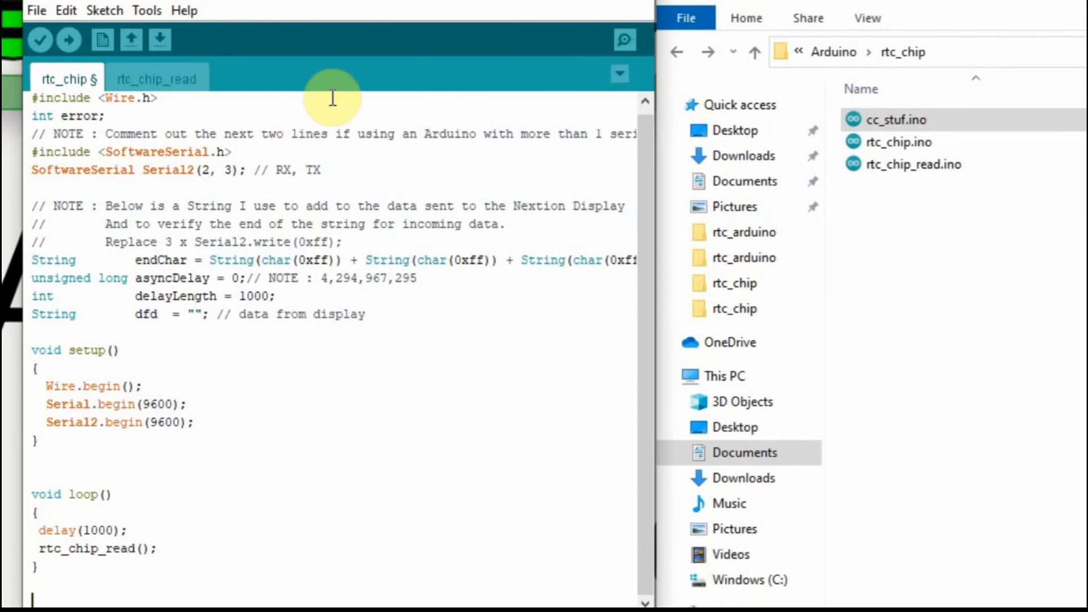
mouse_move(136, 84)
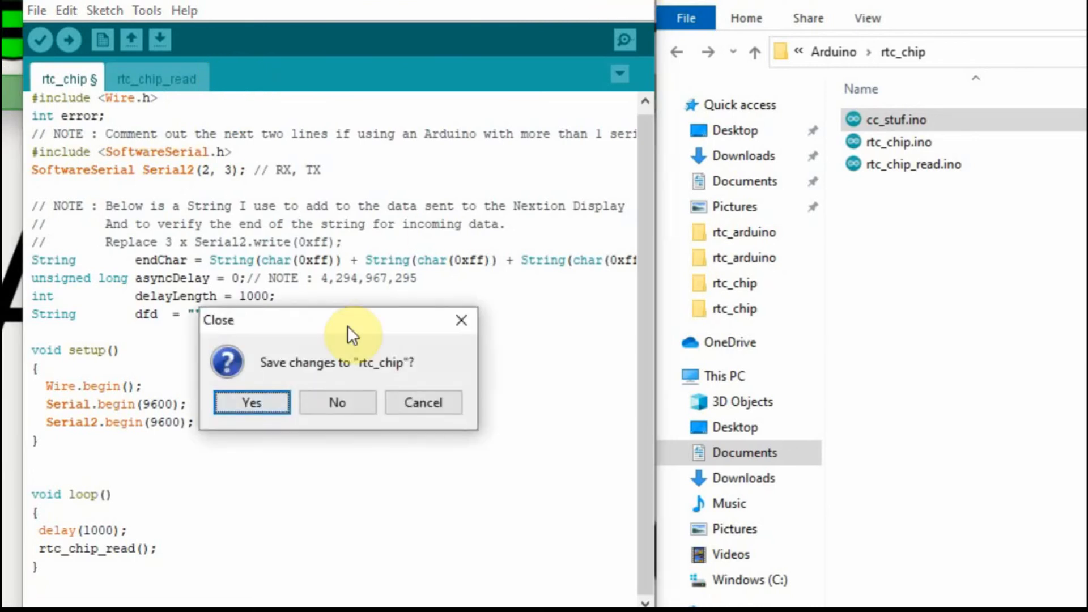
Save the sketch on the prompt, reopen it and check the rtc_chip_read and rtc_chip tabs
left_click(252, 402)
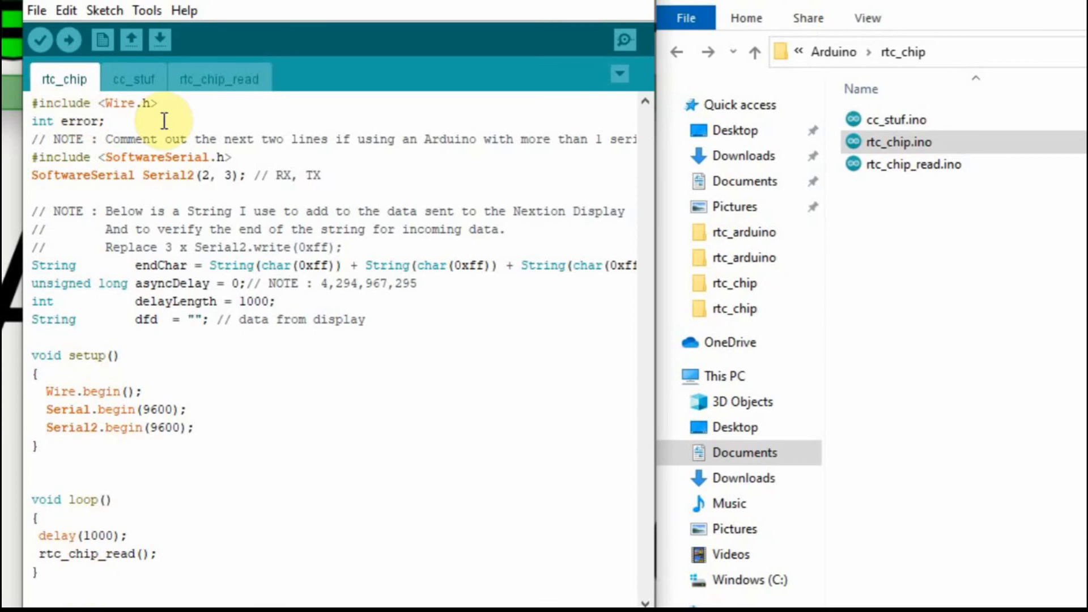
left_click(217, 78)
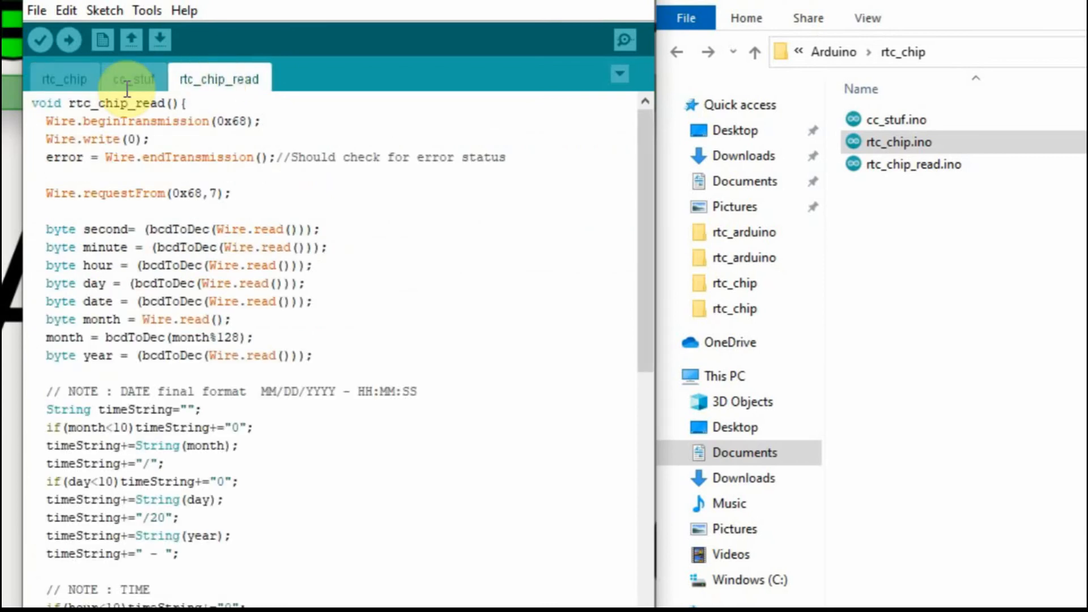
left_click(63, 78)
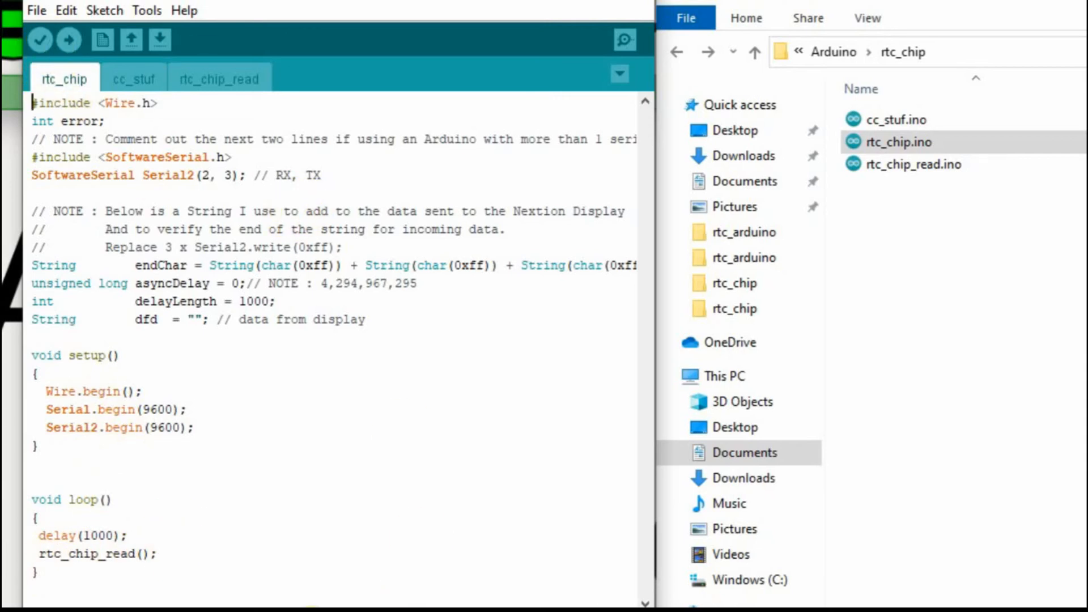
left_click(66, 40)
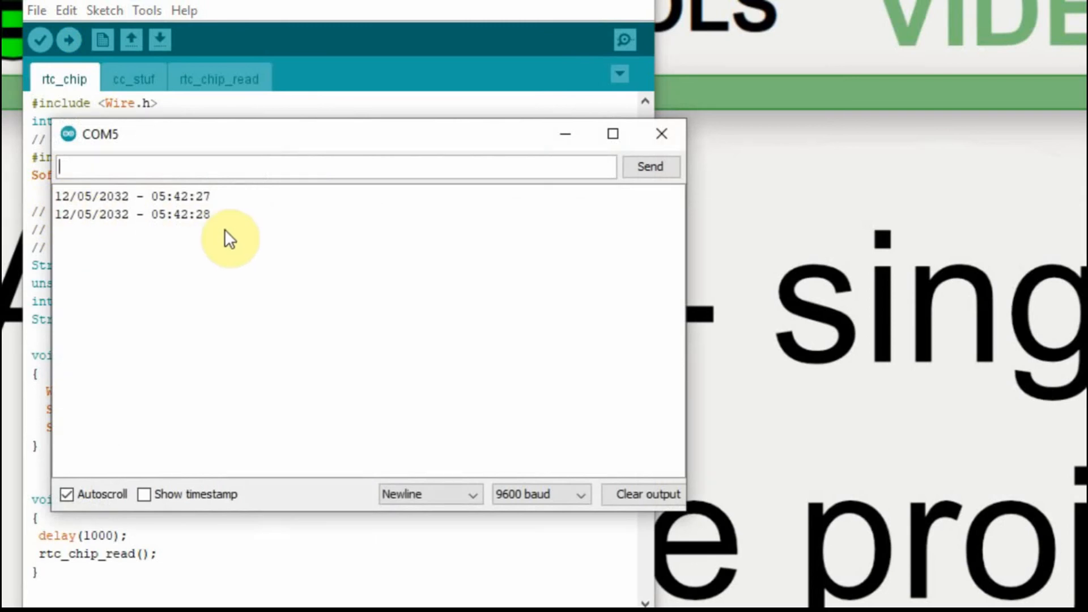
mouse_move(320, 187)
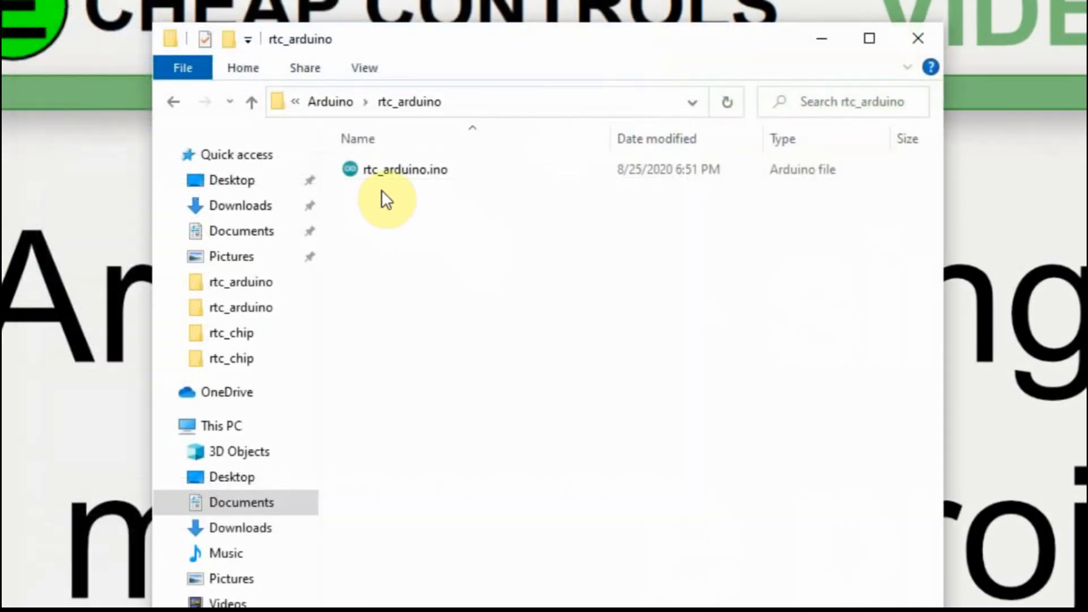
Open rtc_arduino.ino from its folder into the Arduino IDE
left_click(406, 170)
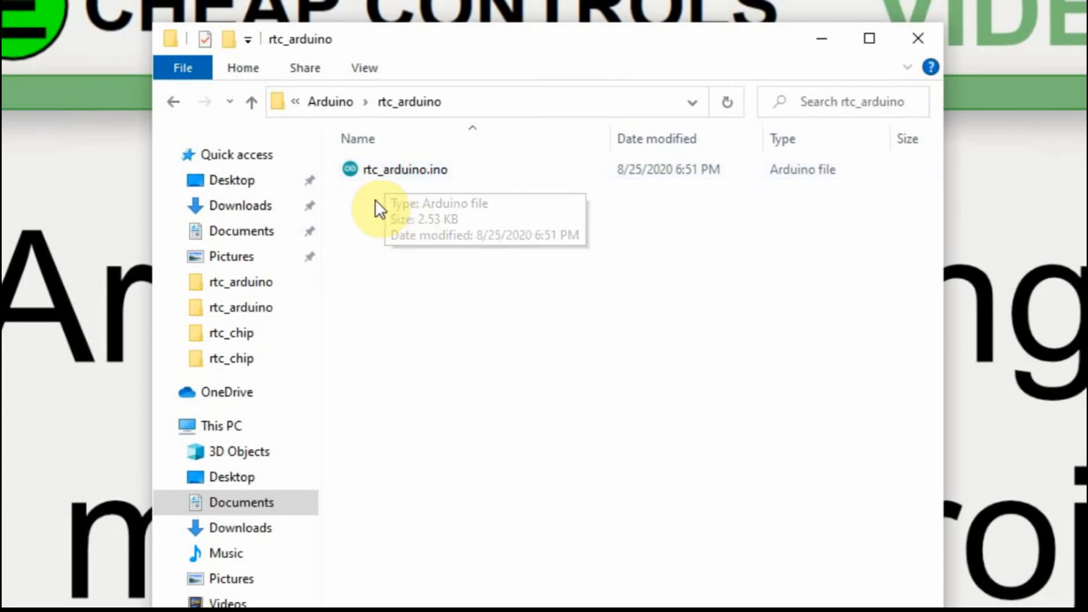
left_click(401, 170)
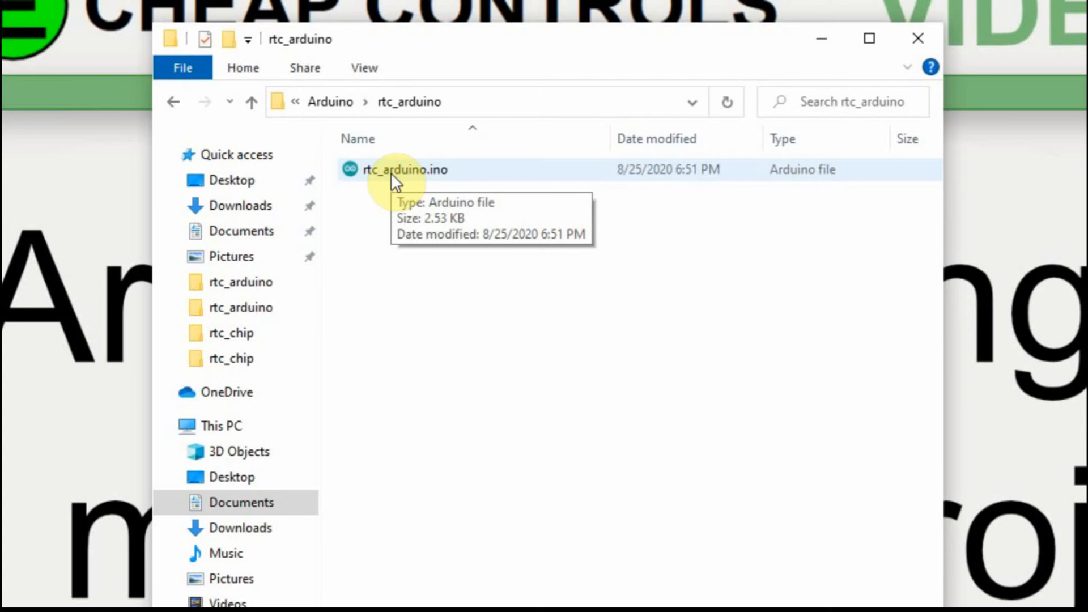
double_click(402, 170)
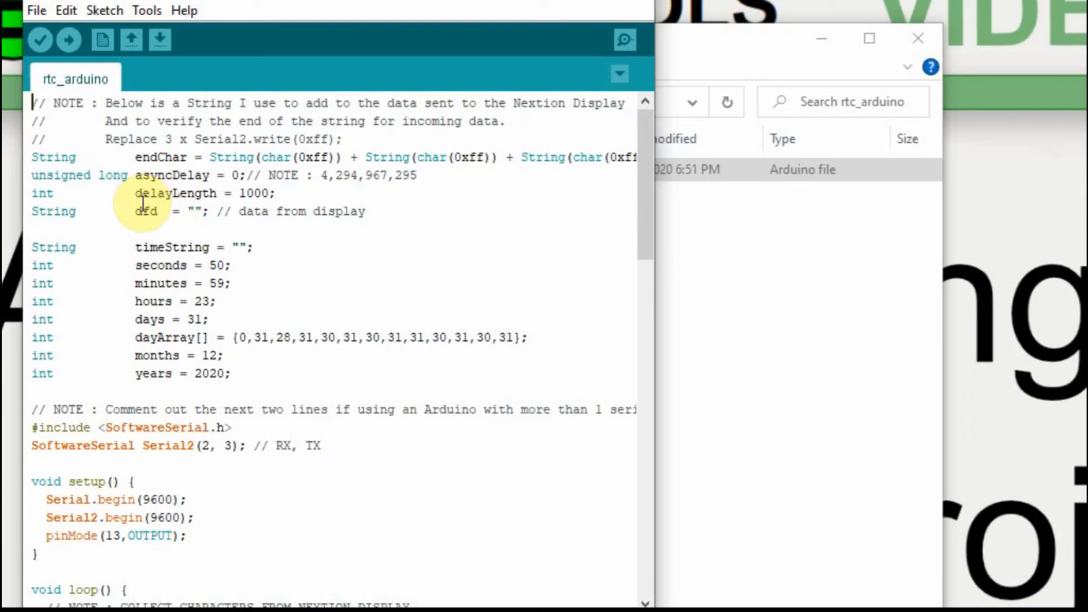
mouse_move(124, 193)
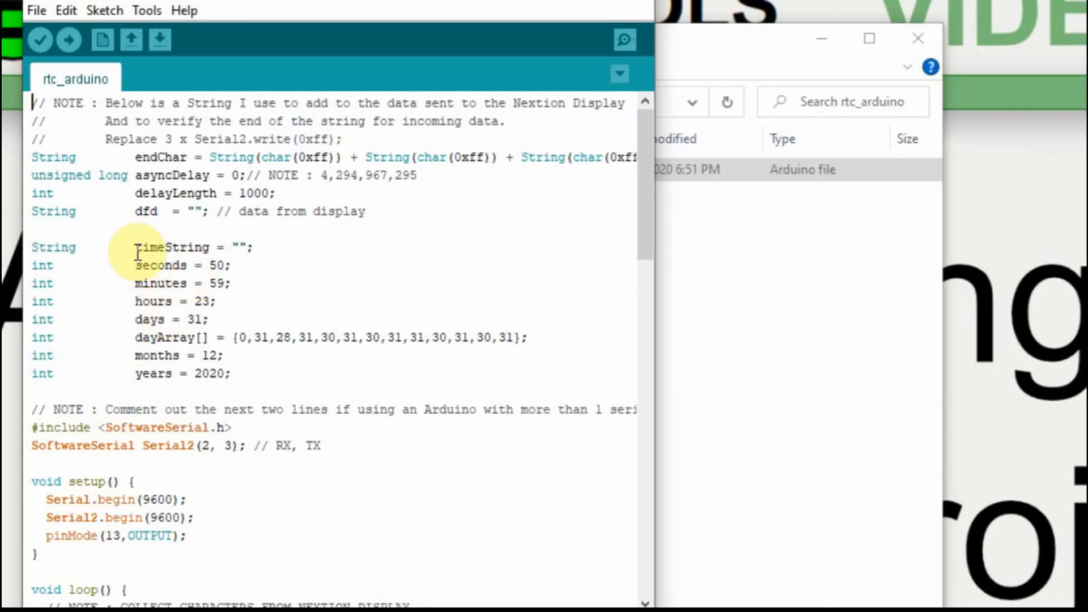
mouse_move(95, 246)
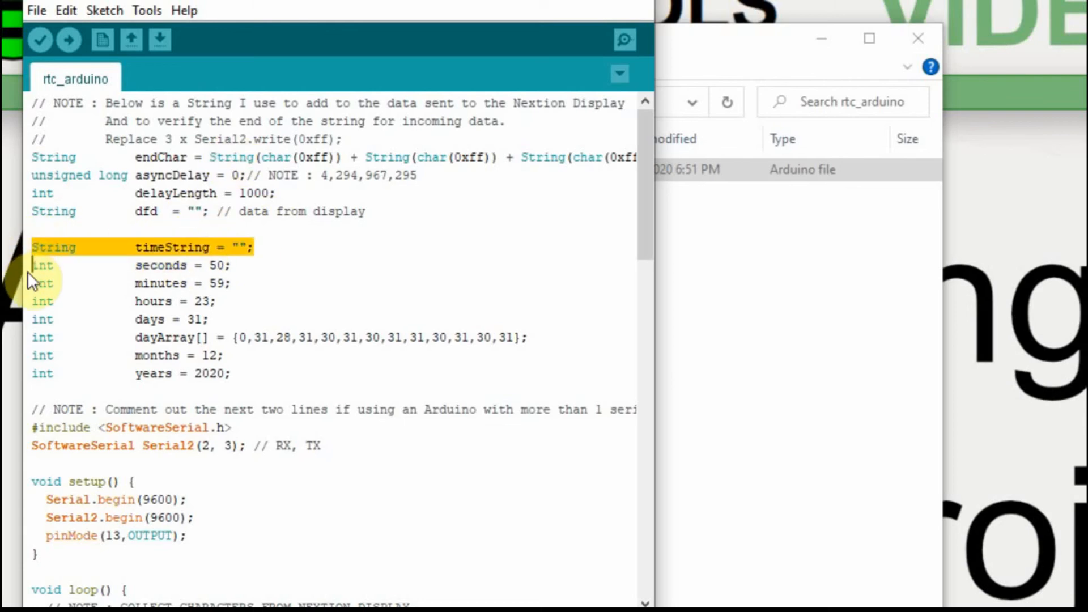
Scroll through the rtc_arduino globals where the timeString declaration was removed
scroll("down", 3)
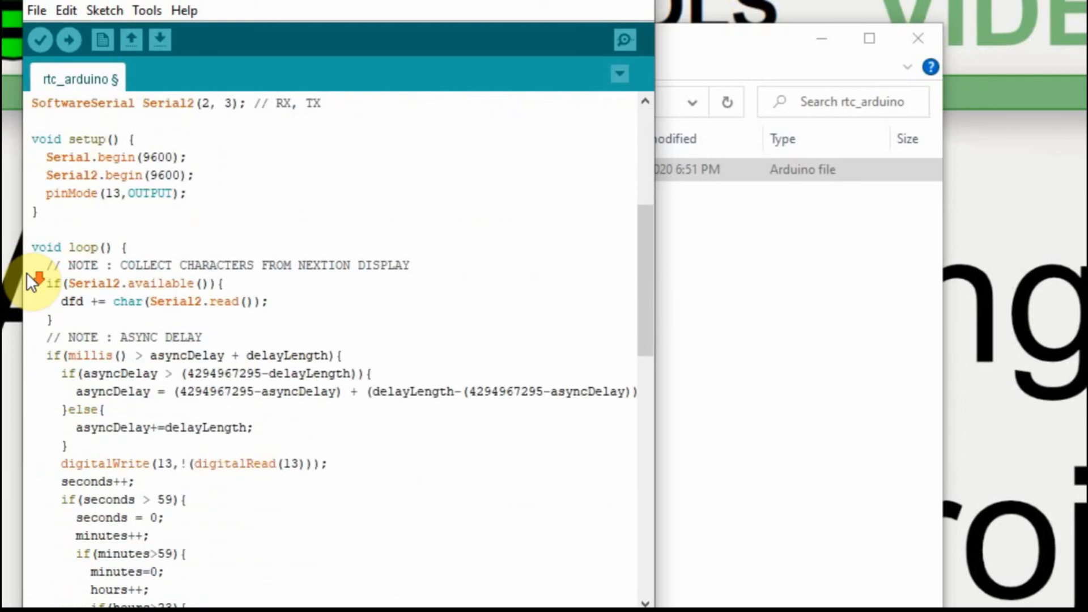
scroll("down", 3)
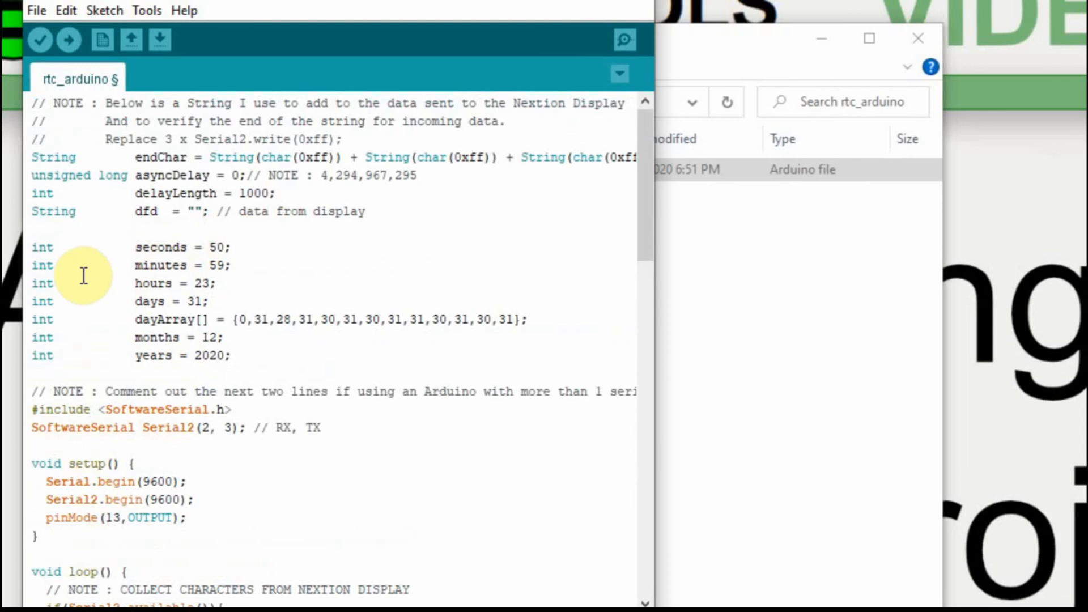
mouse_move(106, 267)
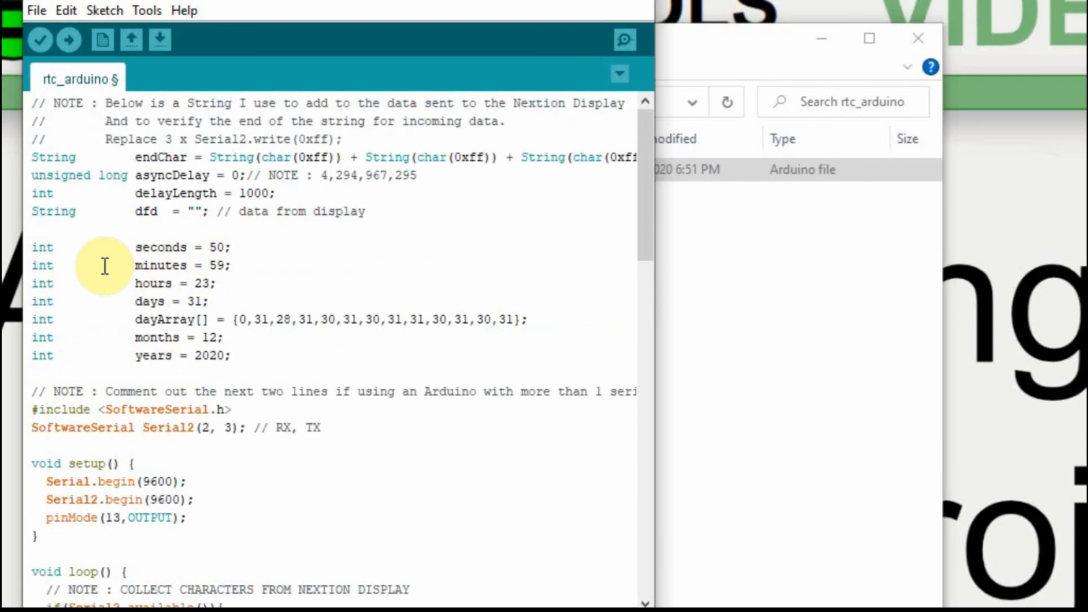
mouse_move(79, 268)
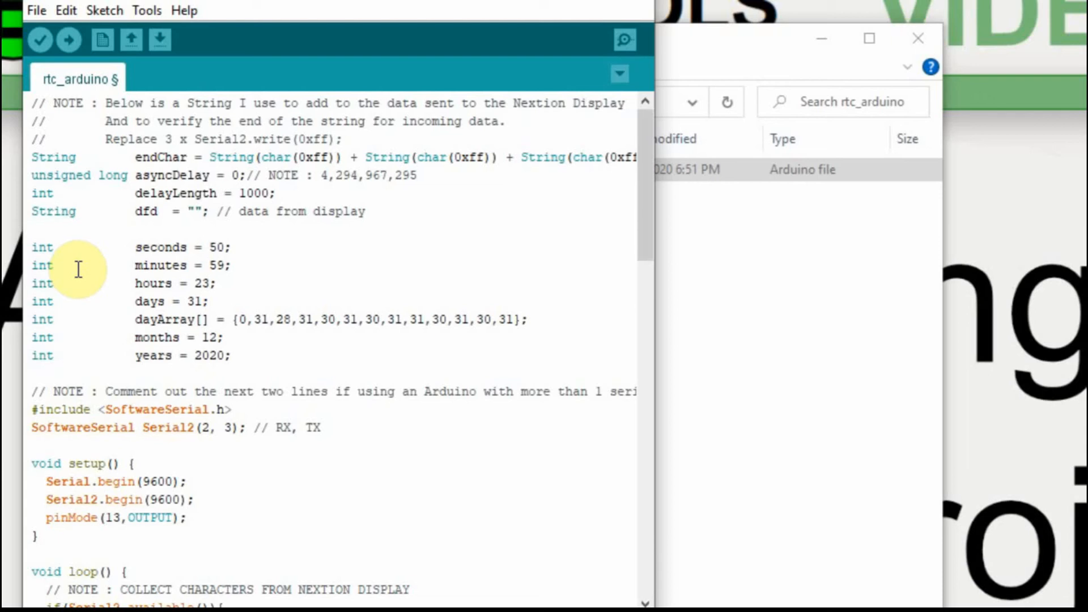
mouse_move(142, 254)
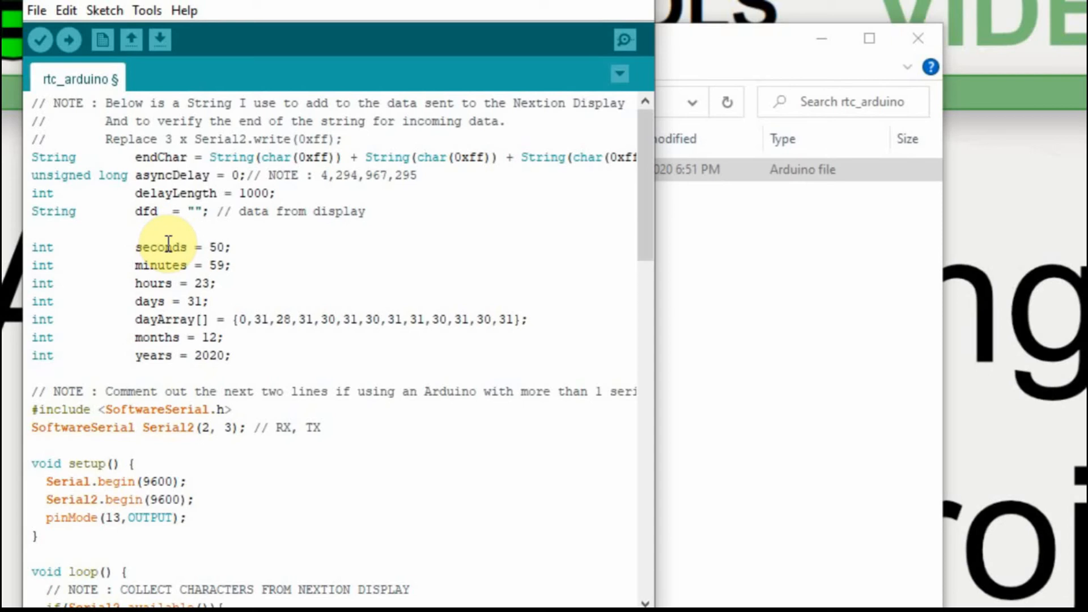
Scroll to loop() and select the delayLength term in the async delay check
scroll("down", 3)
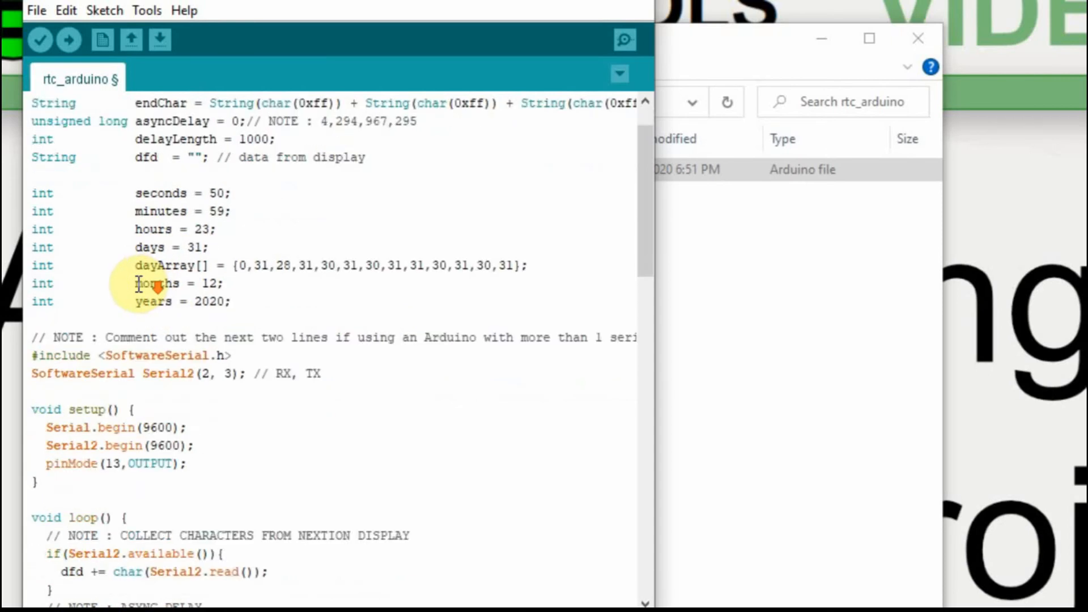
scroll("down", 3)
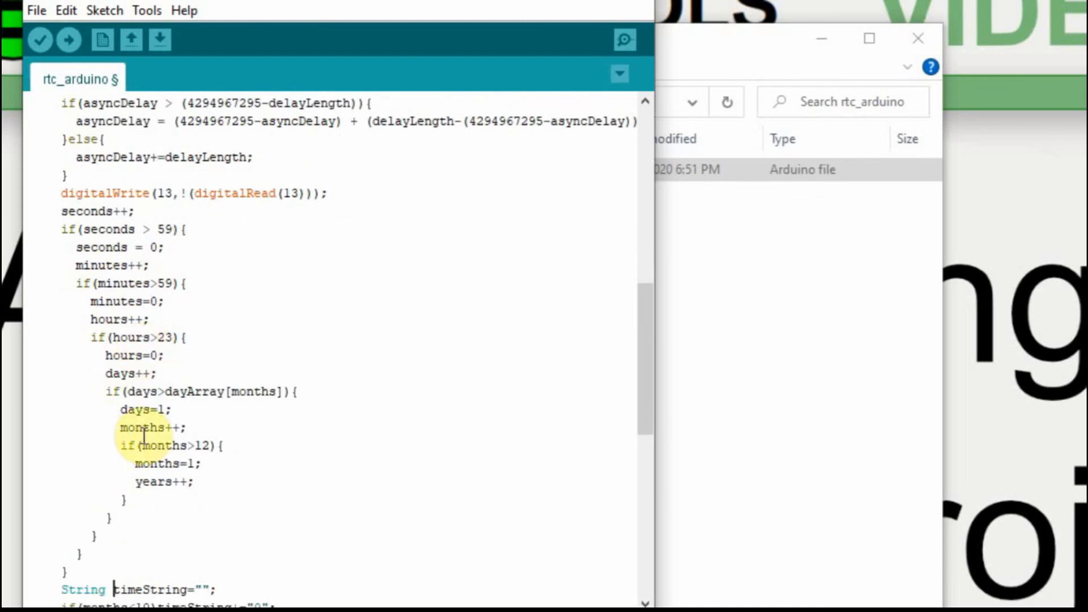
mouse_move(127, 313)
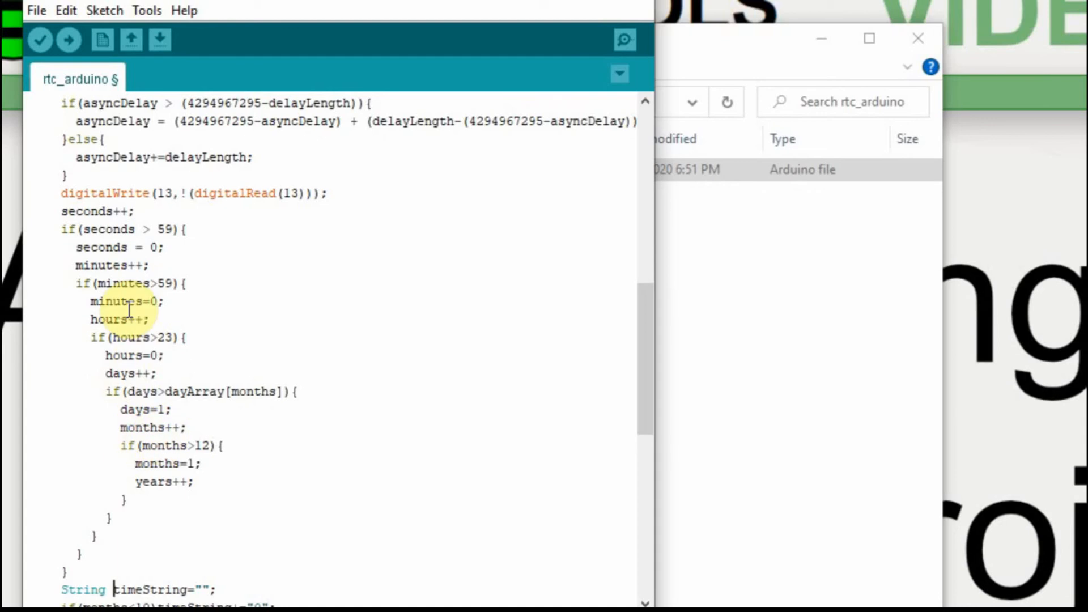
scroll("up", 3)
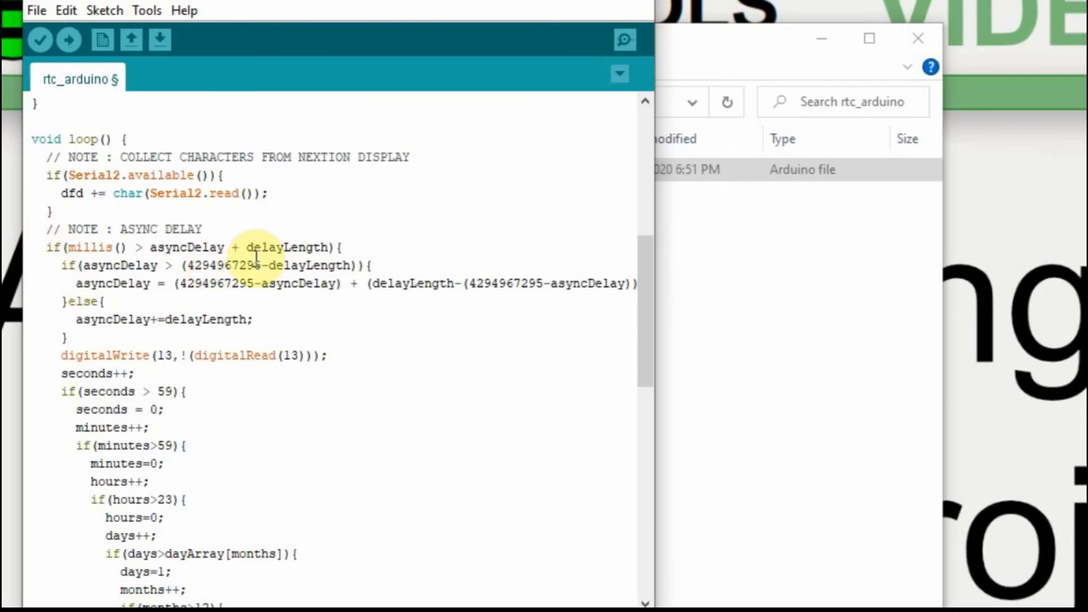
double_click(290, 248)
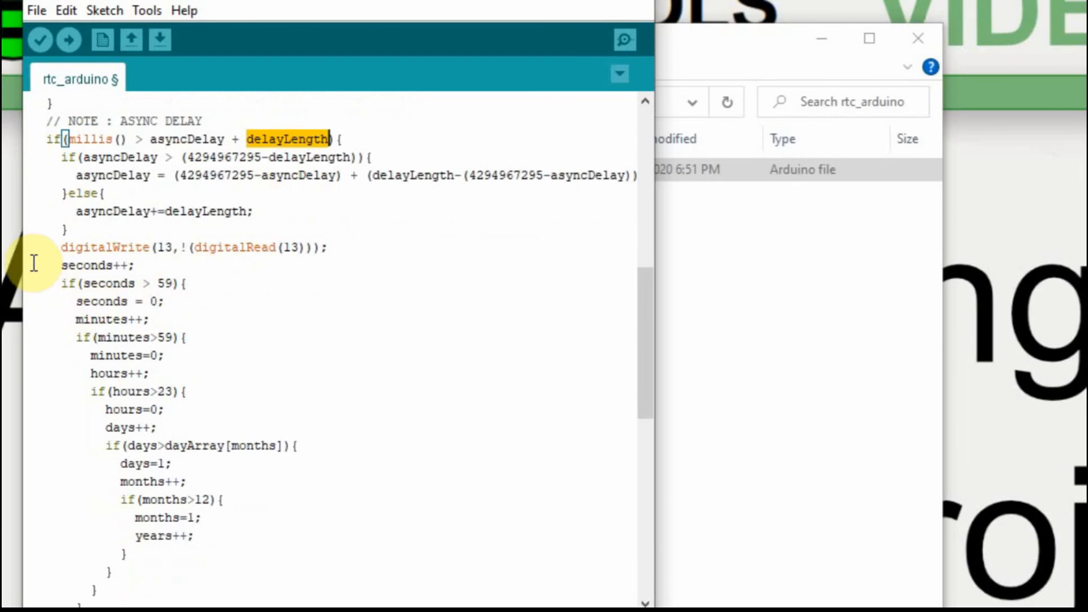
mouse_move(33, 266)
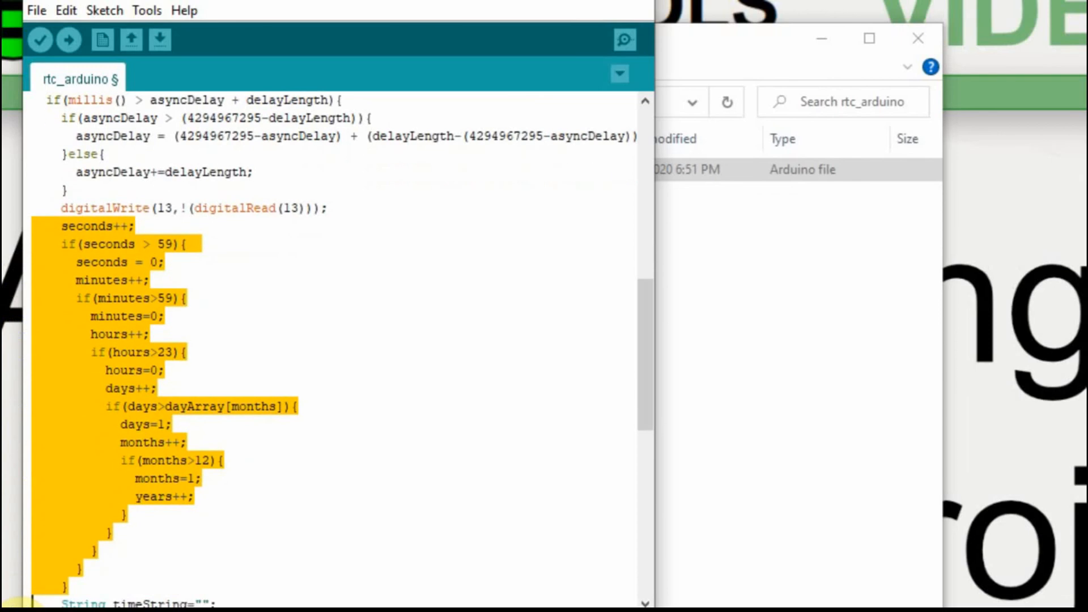
Scroll down through the timeString formatting and Serial2.print output code
scroll("down", 3)
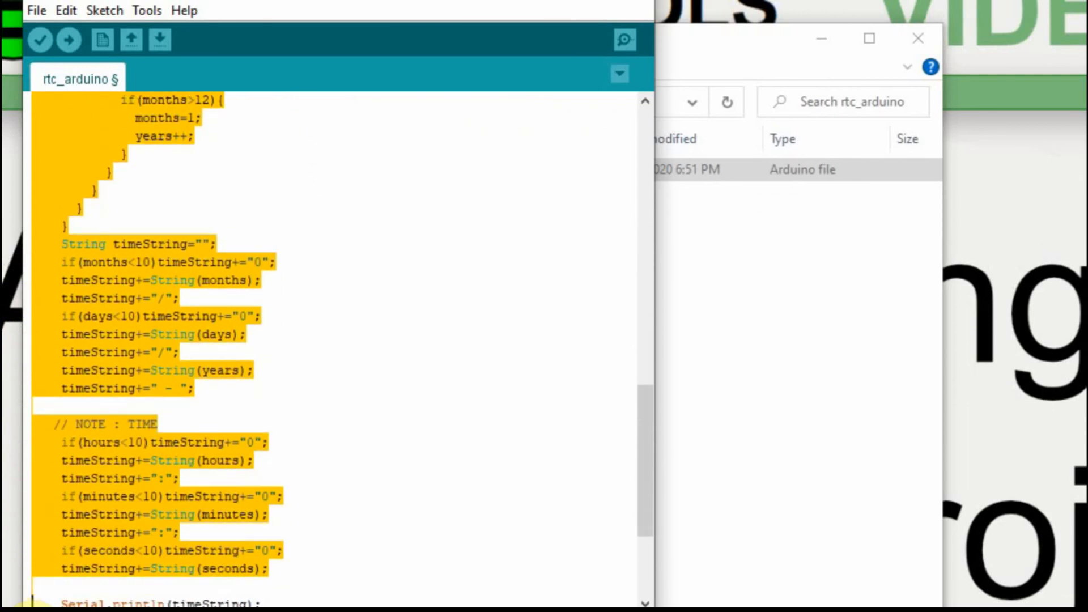
scroll("down", 3)
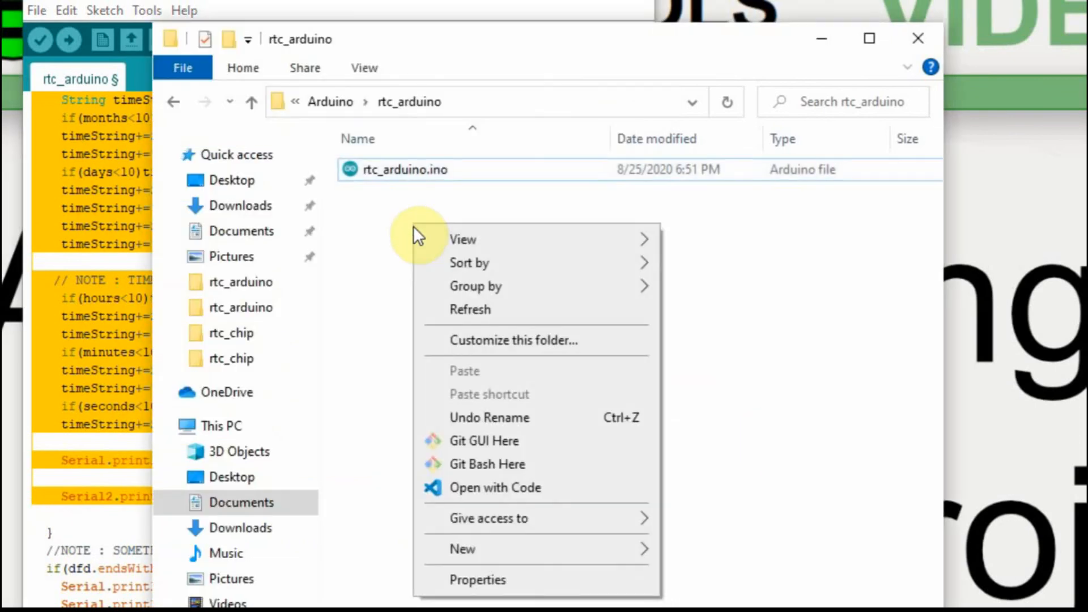
Create a new text document named rtc_arduino_read.ino, accepting the extension warning
left_click(462, 548)
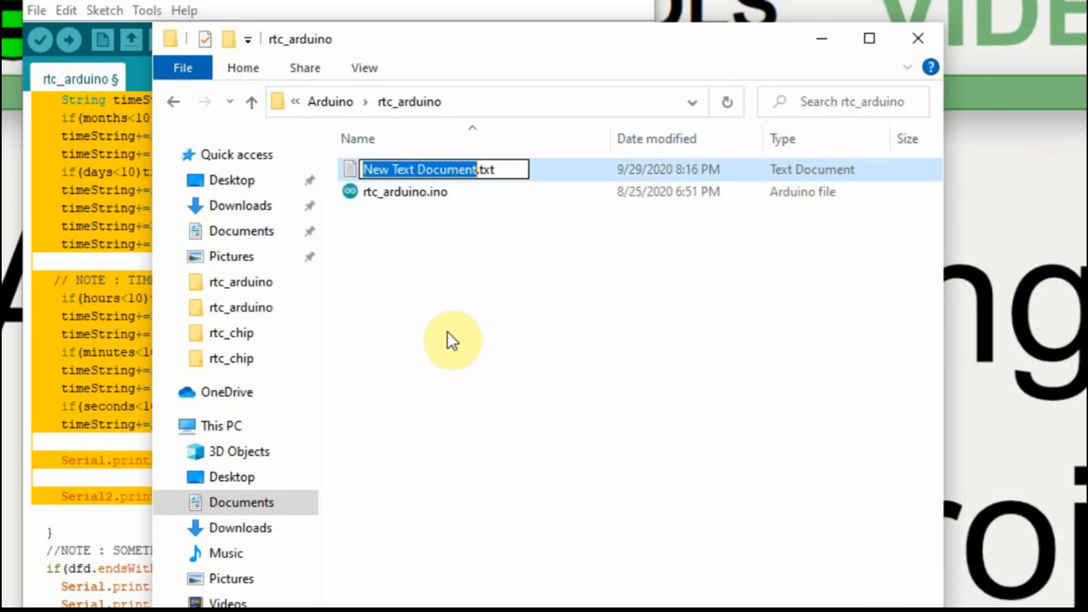
type("rtc_arduino_read.inoxt")
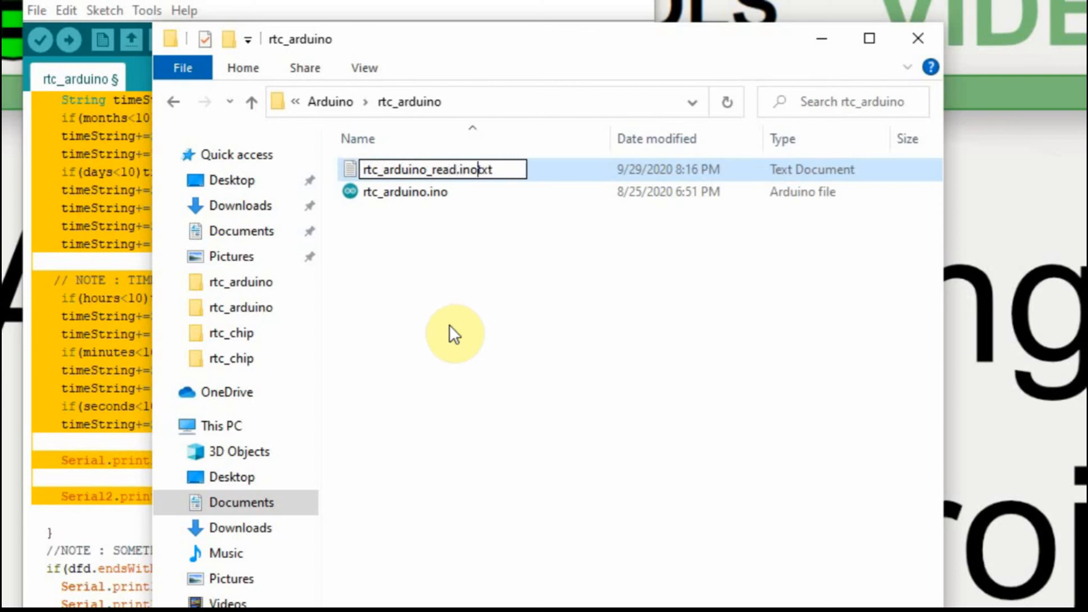
key("Enter")
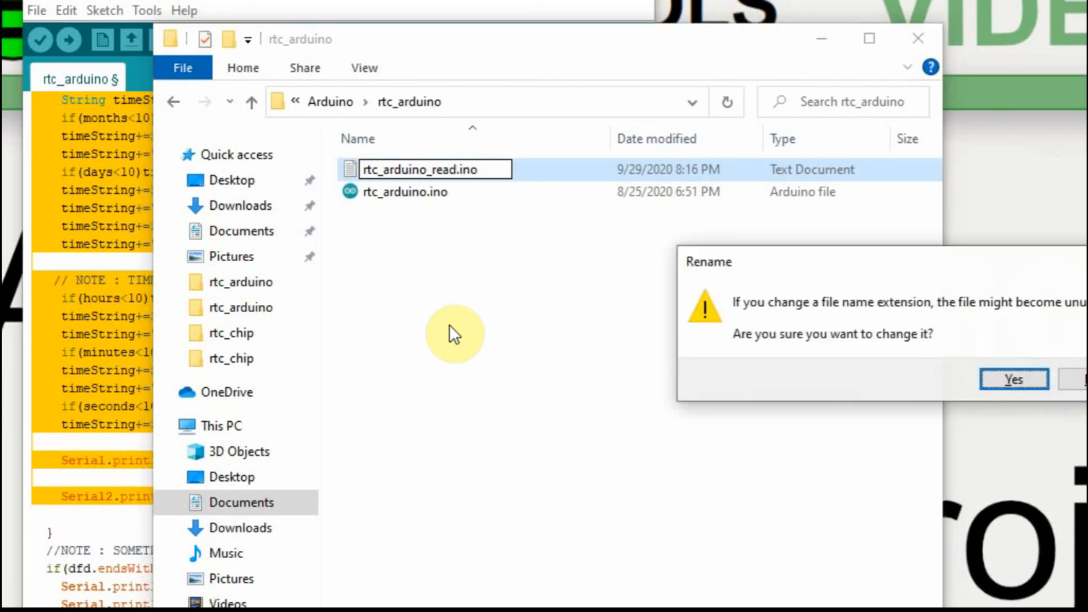
left_click(1013, 379)
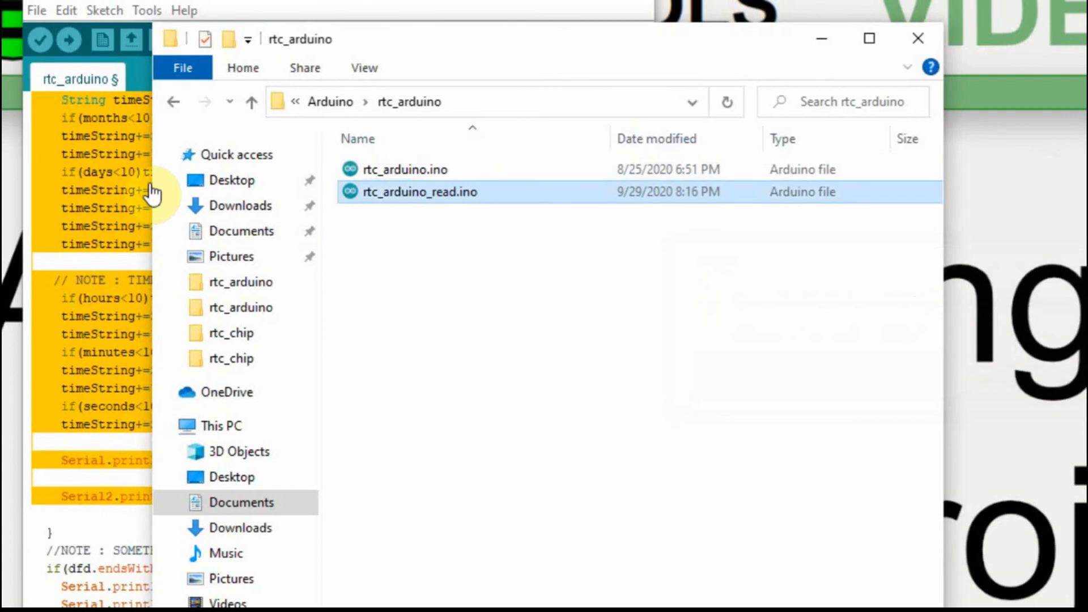
right_click(408, 193)
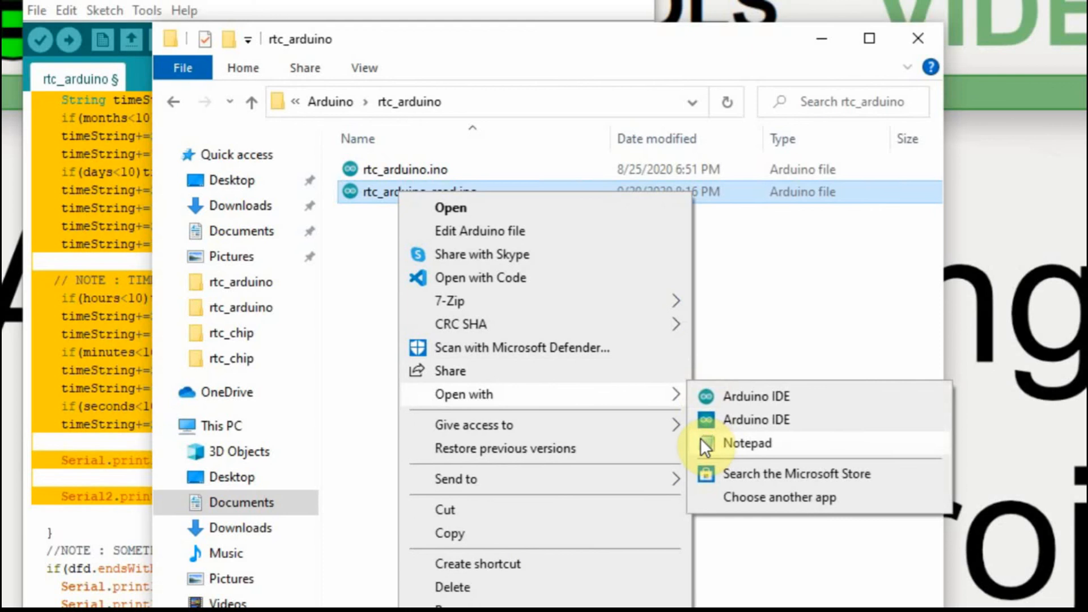
mouse_move(748, 398)
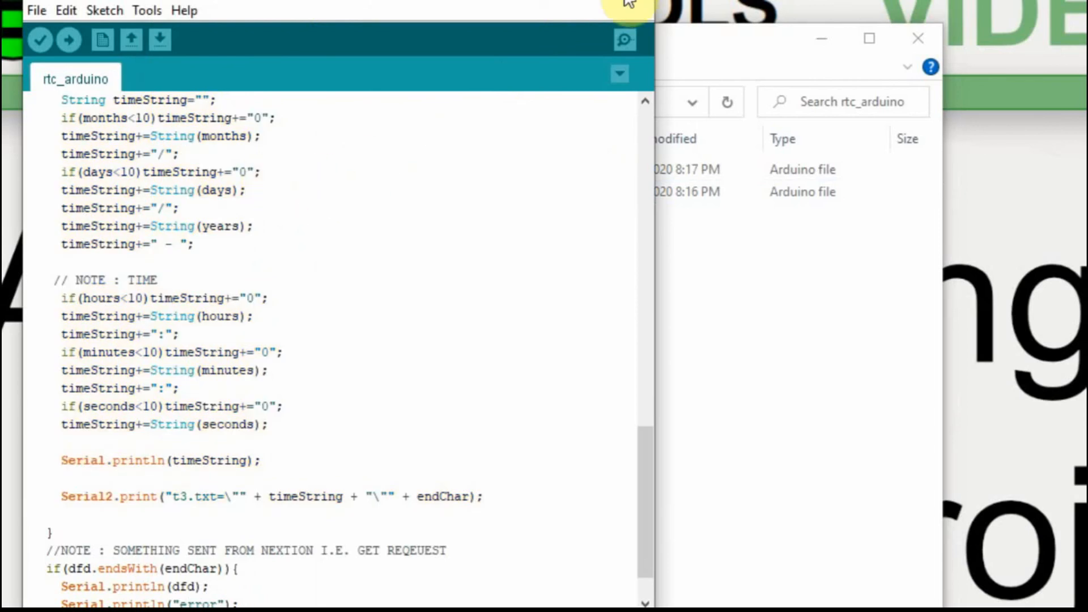
Reopen the rtc_arduino sketch so it loads the new rtc_arduino_read tab
left_click(392, 170)
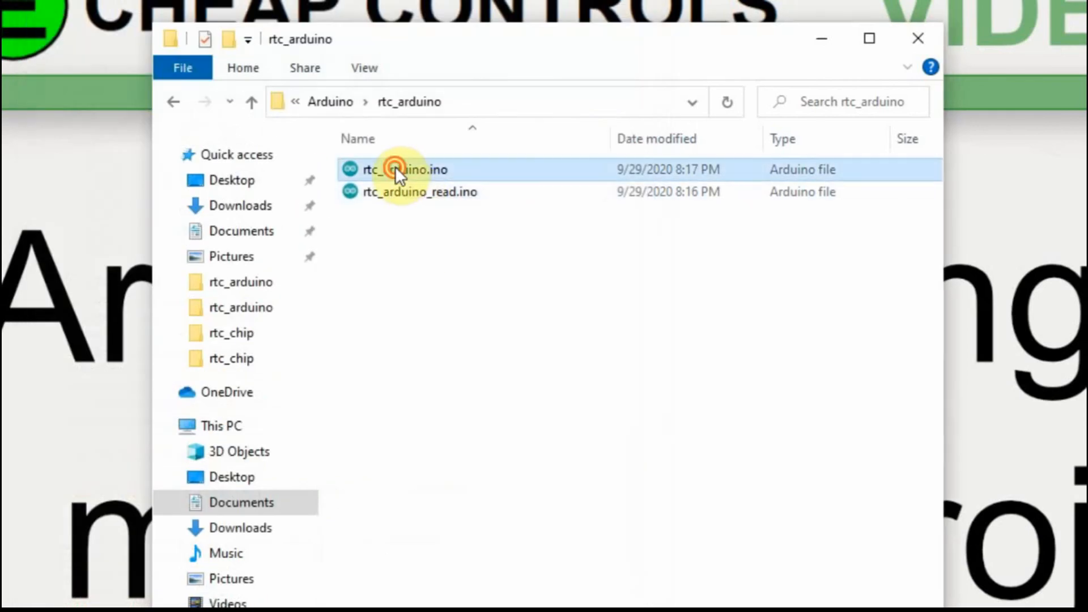
double_click(402, 170)
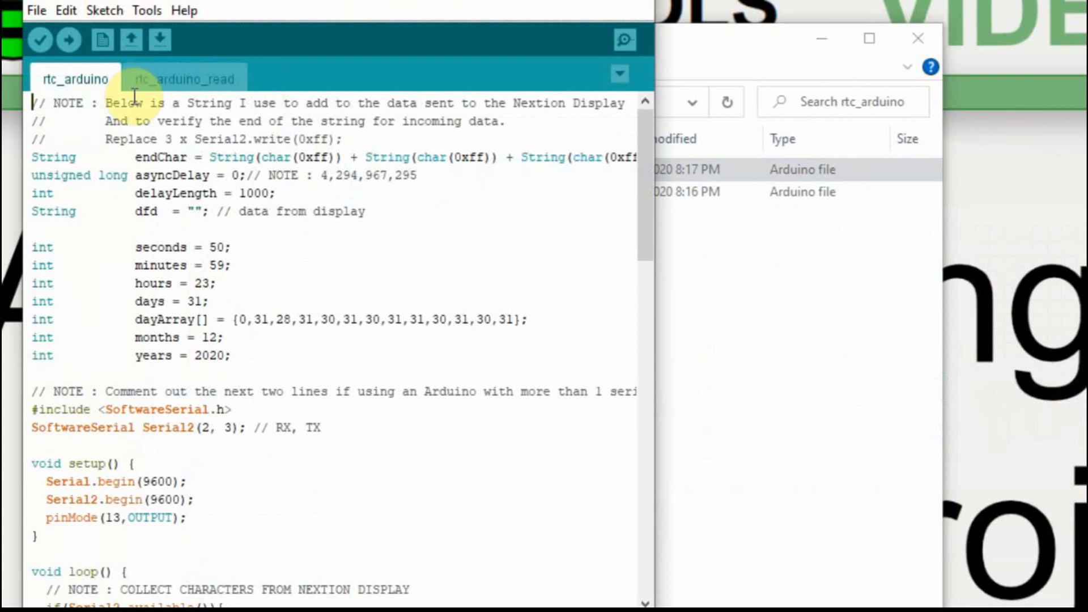
mouse_move(187, 68)
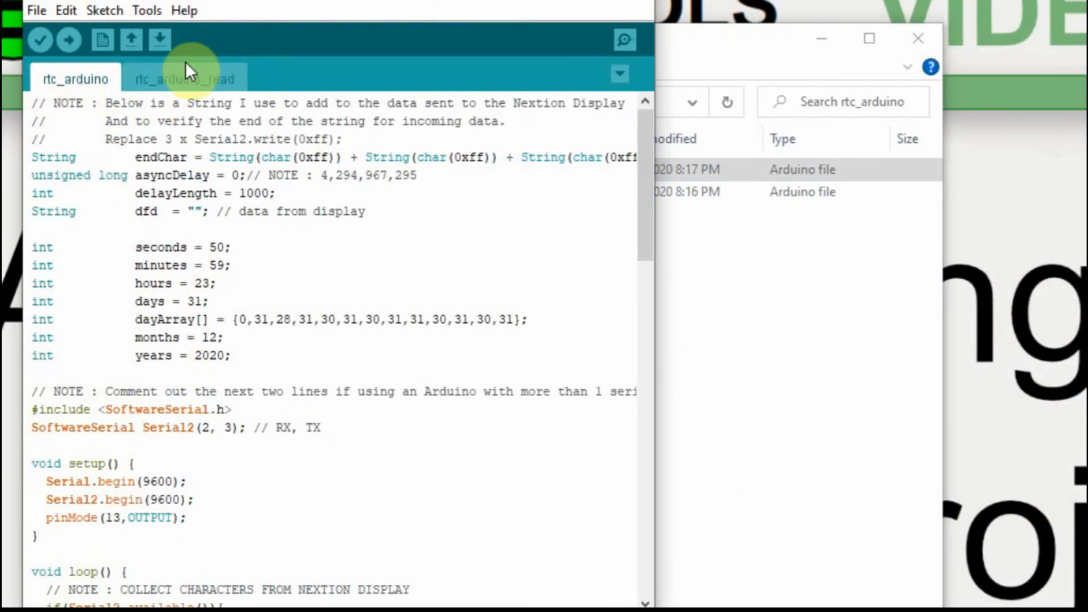
left_click(186, 79)
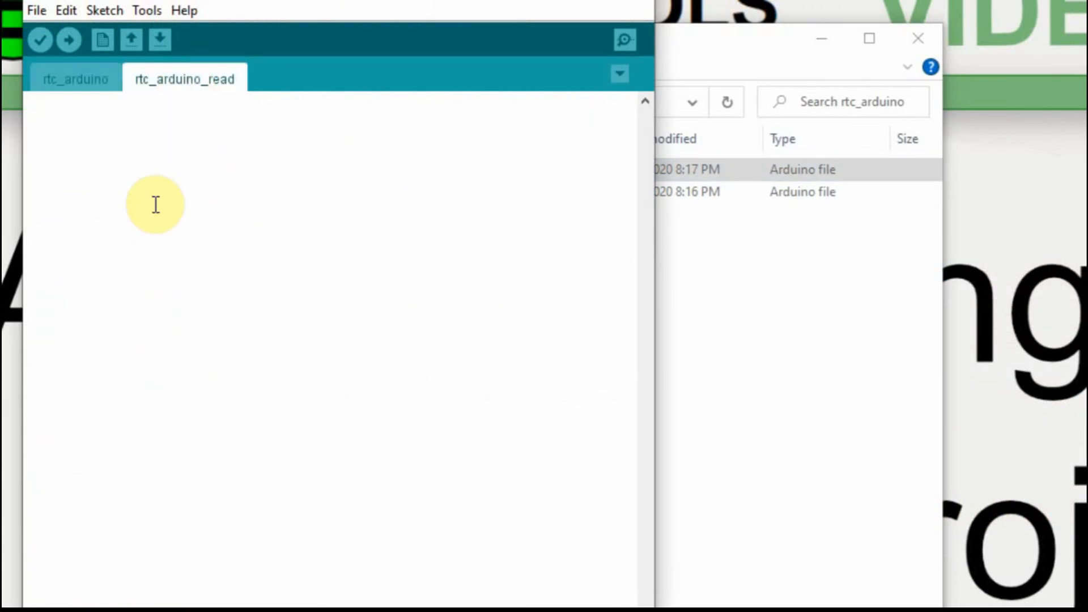
Write the header 'void rtc_arduino_read() {' in the rtc_arduino_read tab
type("viod")
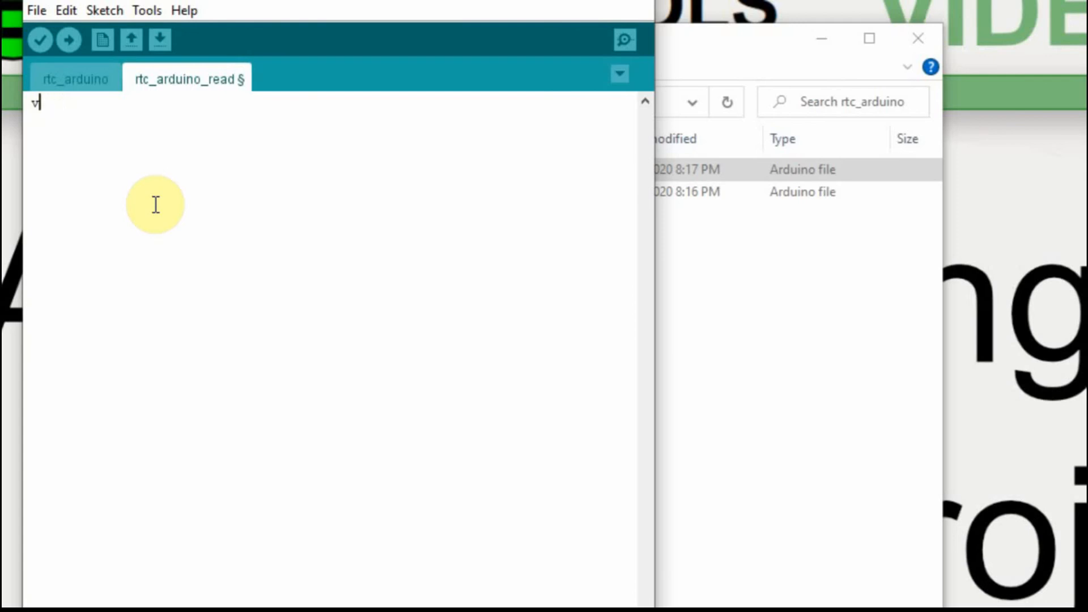
type("oid")
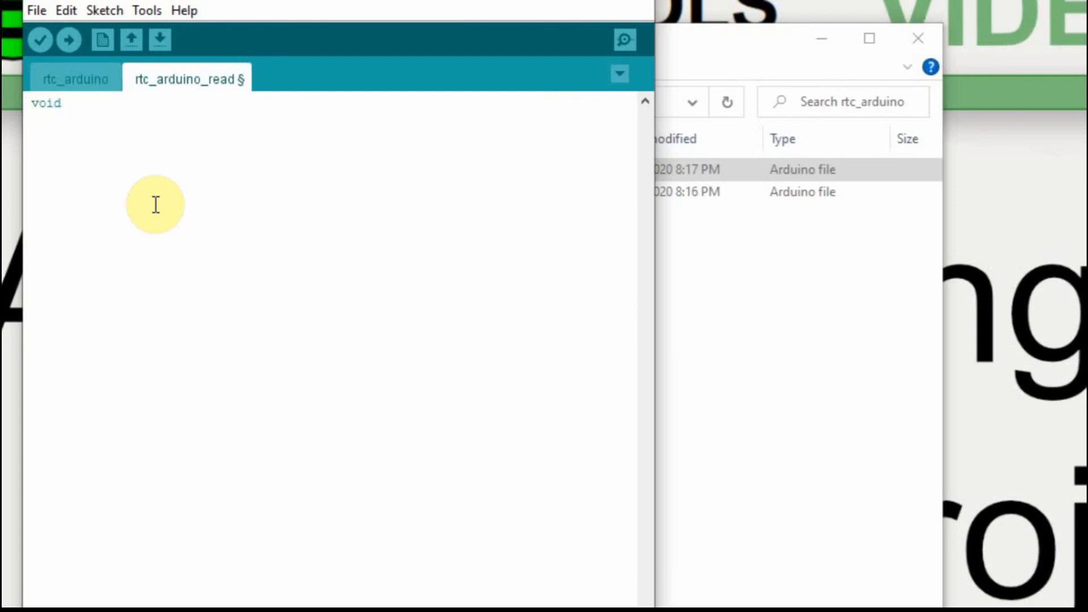
type("rtc_ard")
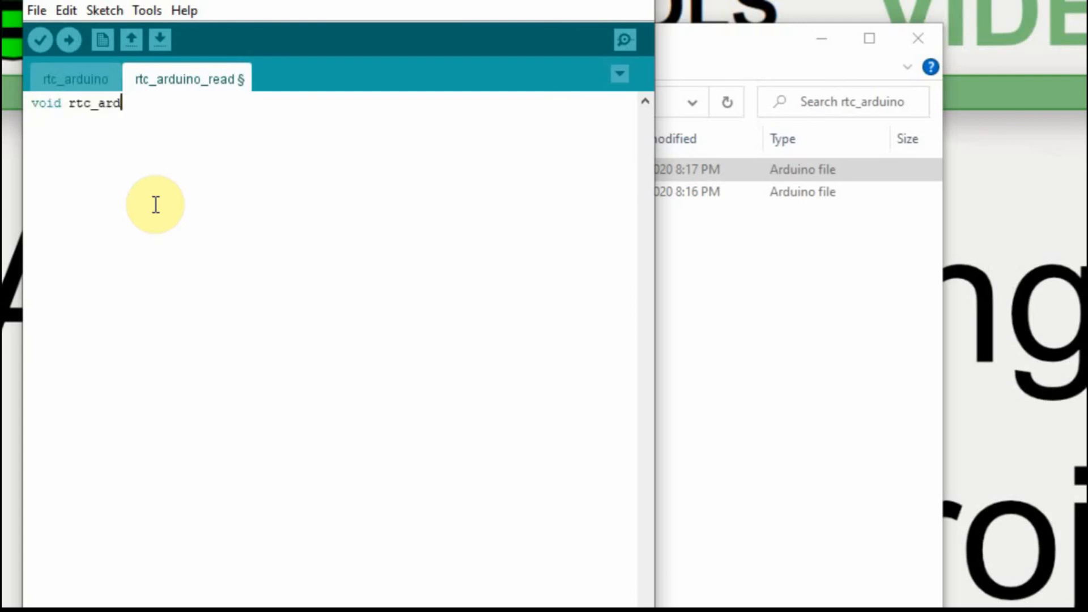
type("uino_read() {")
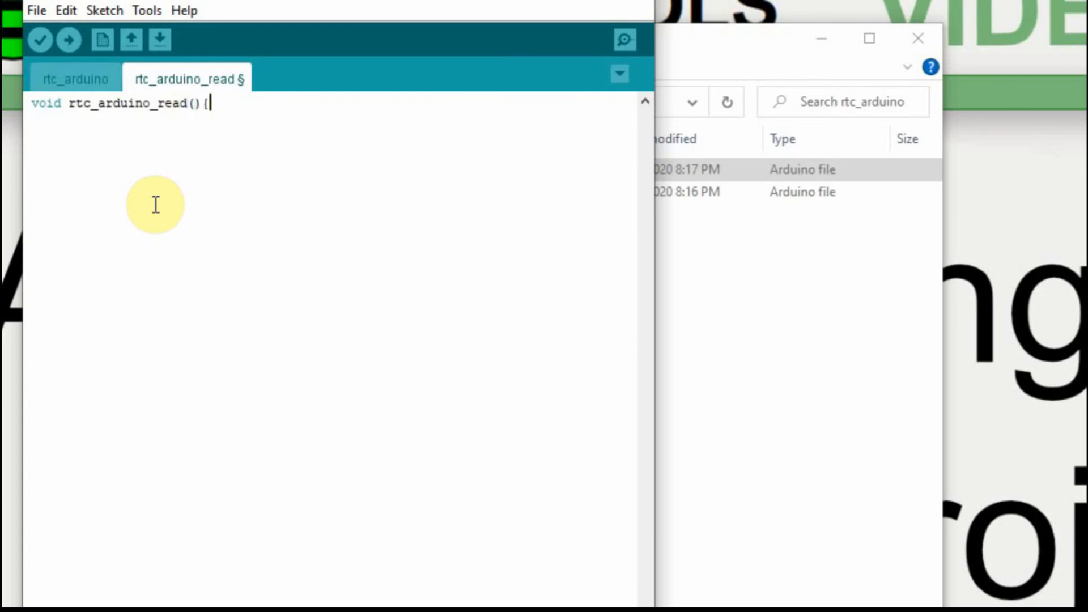
left_click(73, 80)
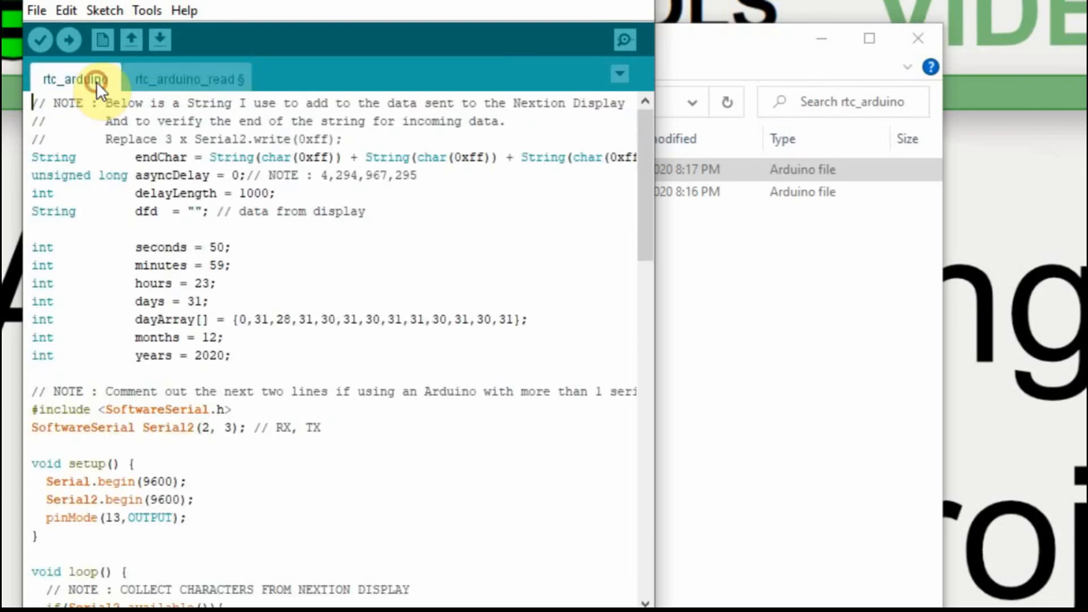
Cut the seconds++ through timeString block from loop and paste it into rtc_arduino_read
scroll("down", 3)
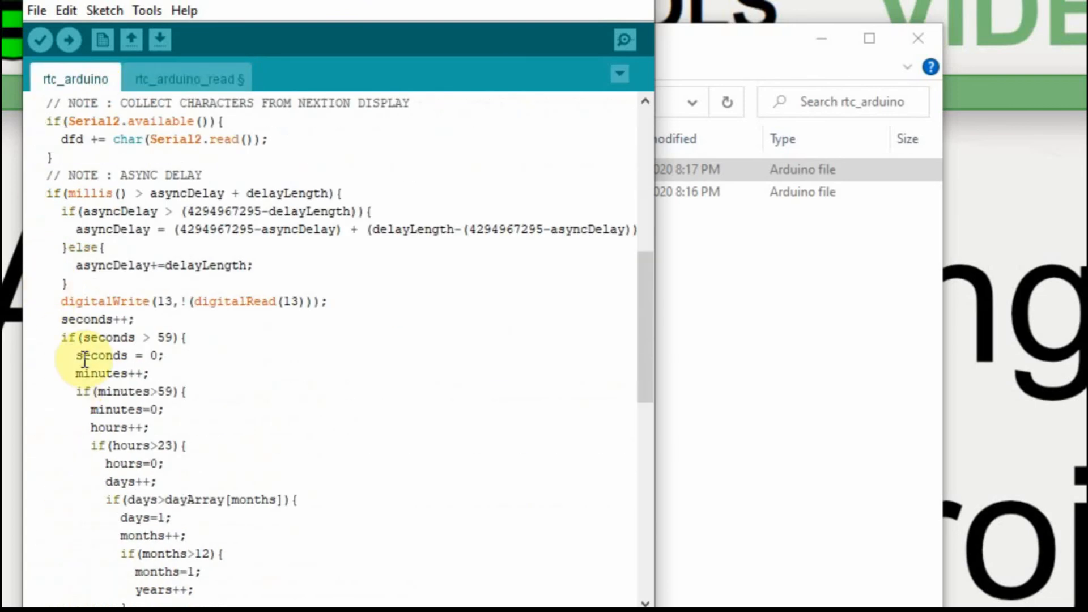
mouse_move(33, 327)
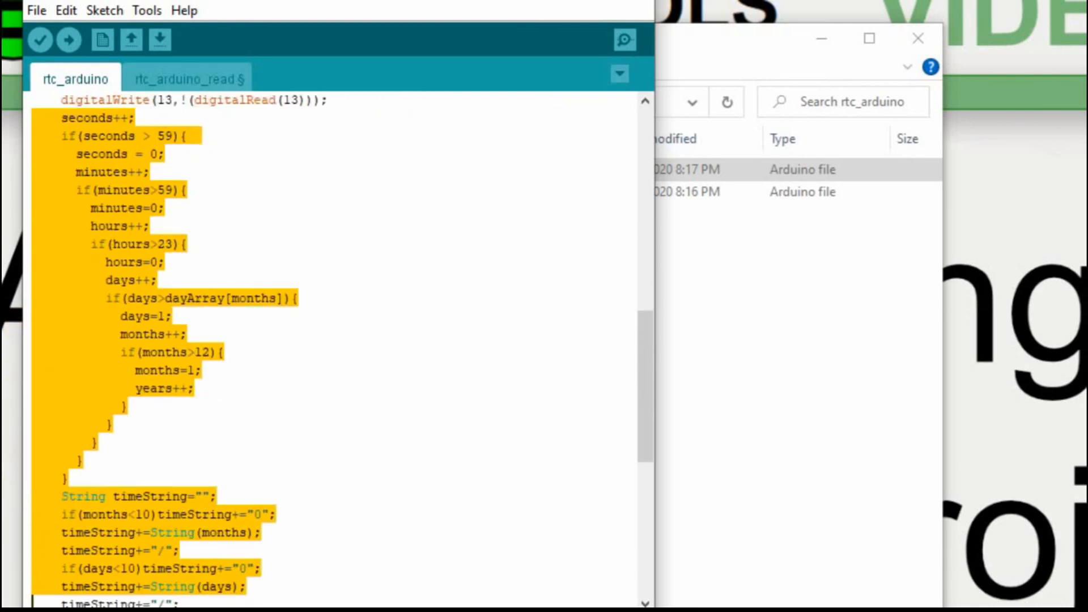
scroll("down", 3)
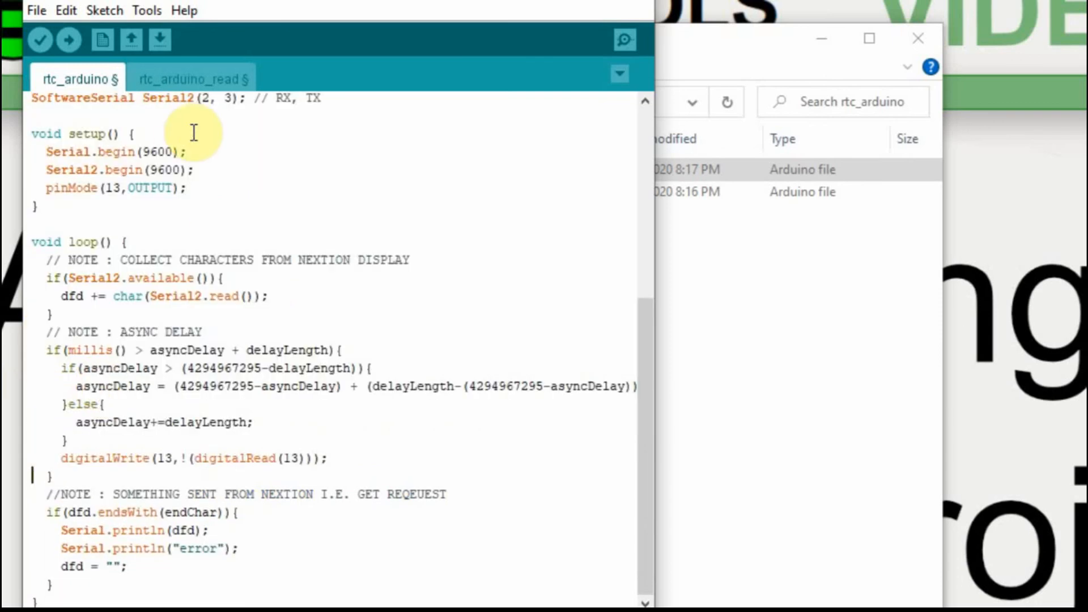
left_click(190, 78)
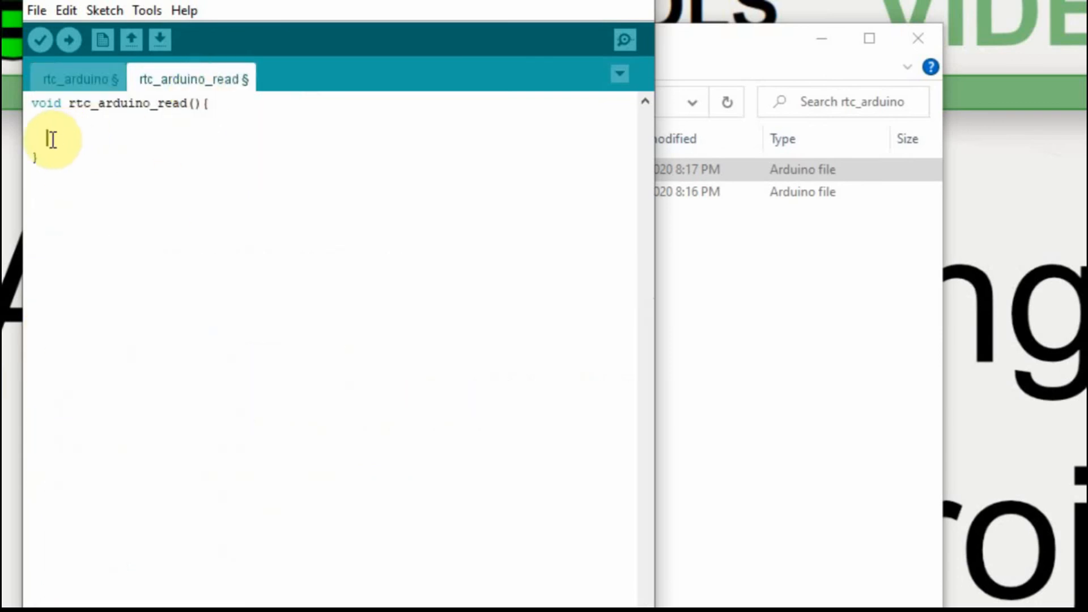
right_click(50, 139)
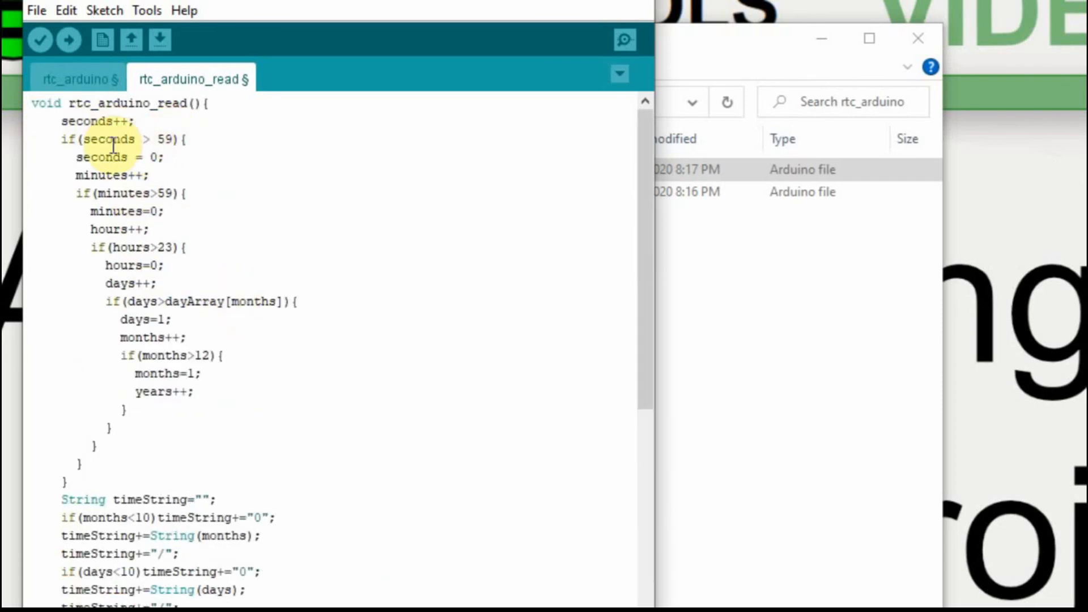
mouse_move(178, 171)
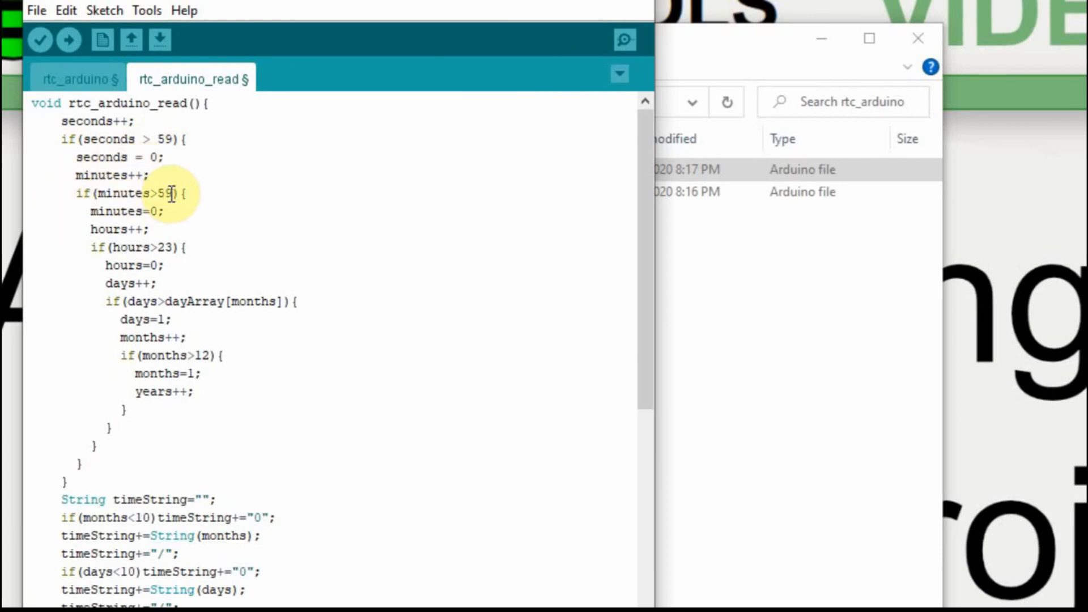
mouse_move(116, 229)
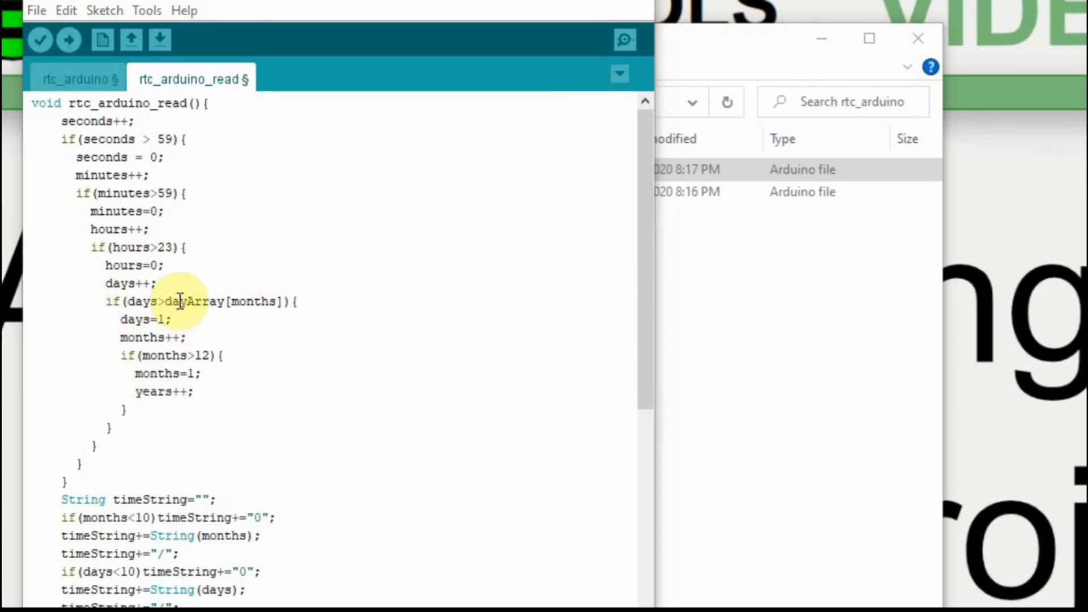
mouse_move(216, 310)
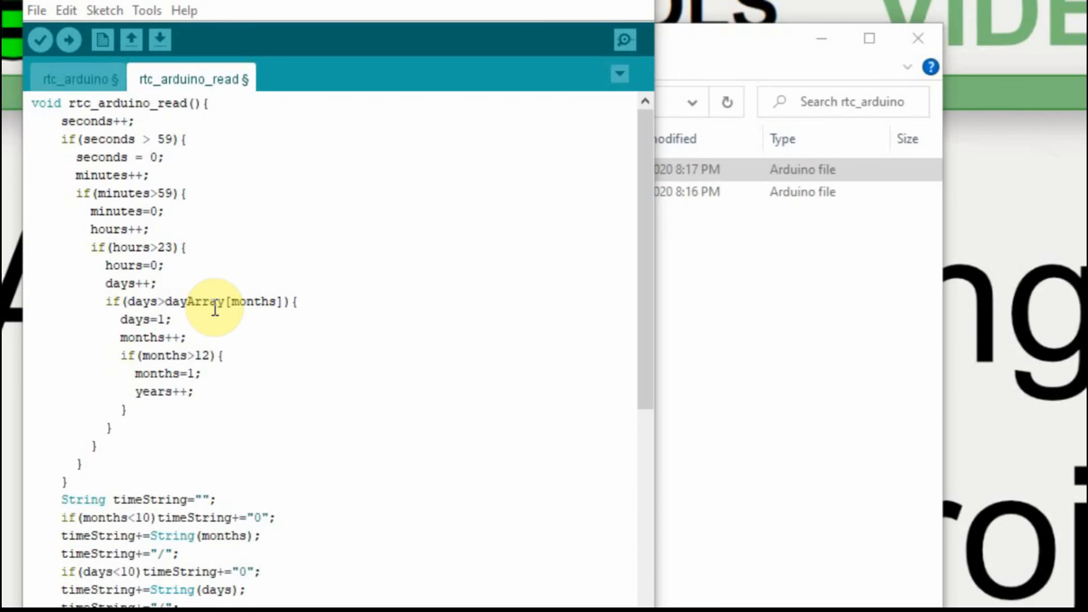
Change the Serial2.print target to t3, save both files and return to rtc_arduino
scroll("down", 3)
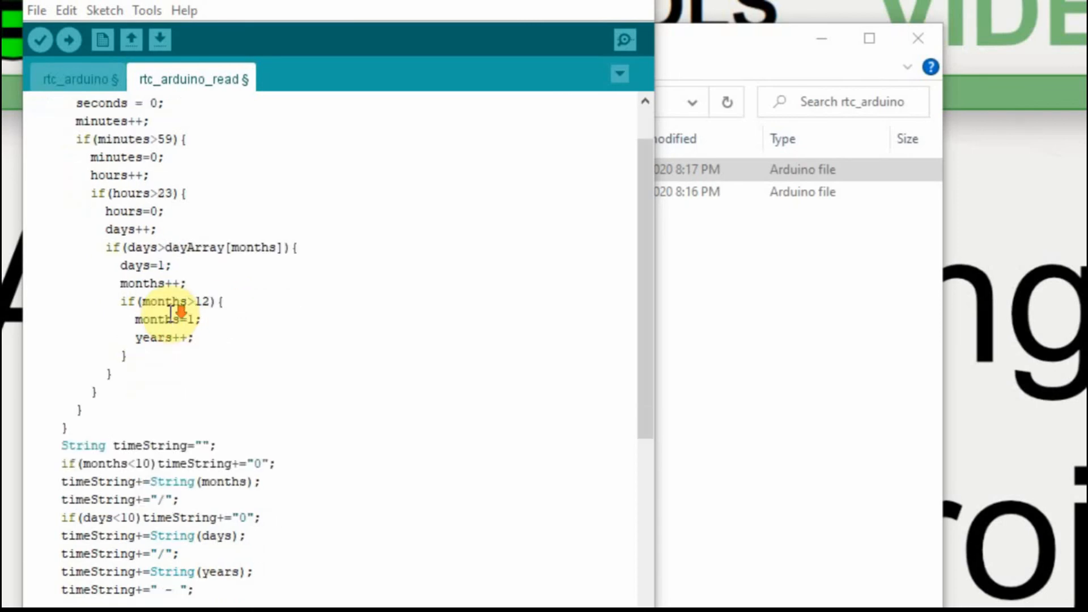
scroll("down", 3)
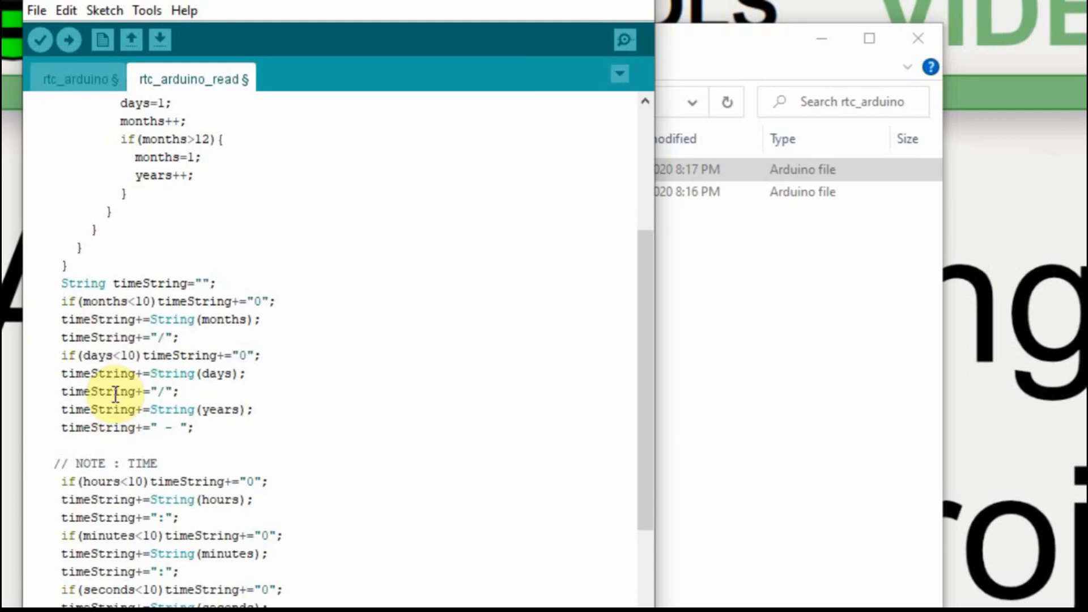
scroll("down", 3)
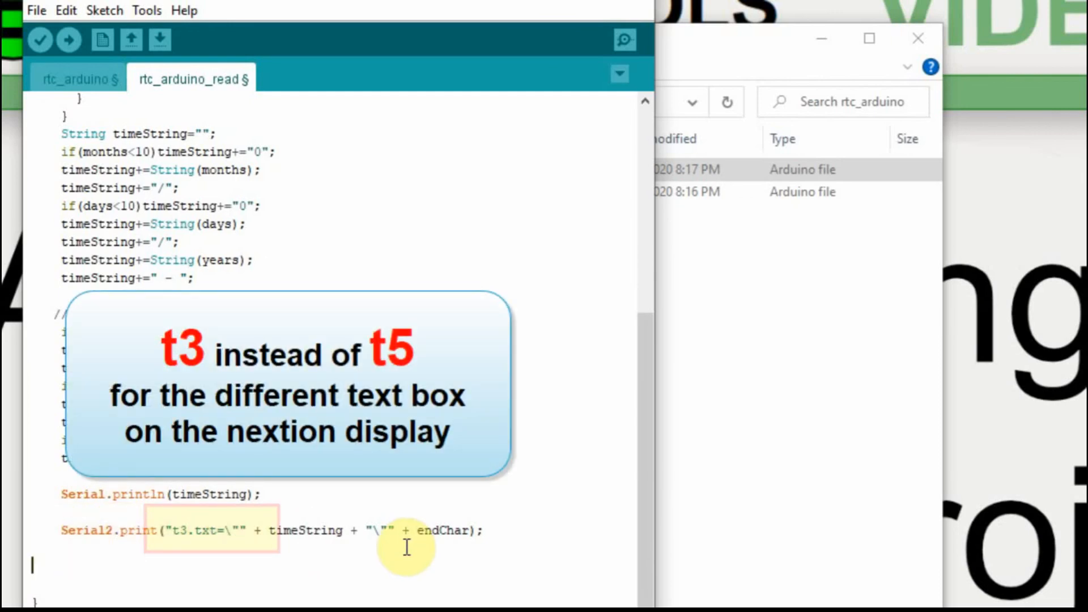
mouse_move(466, 564)
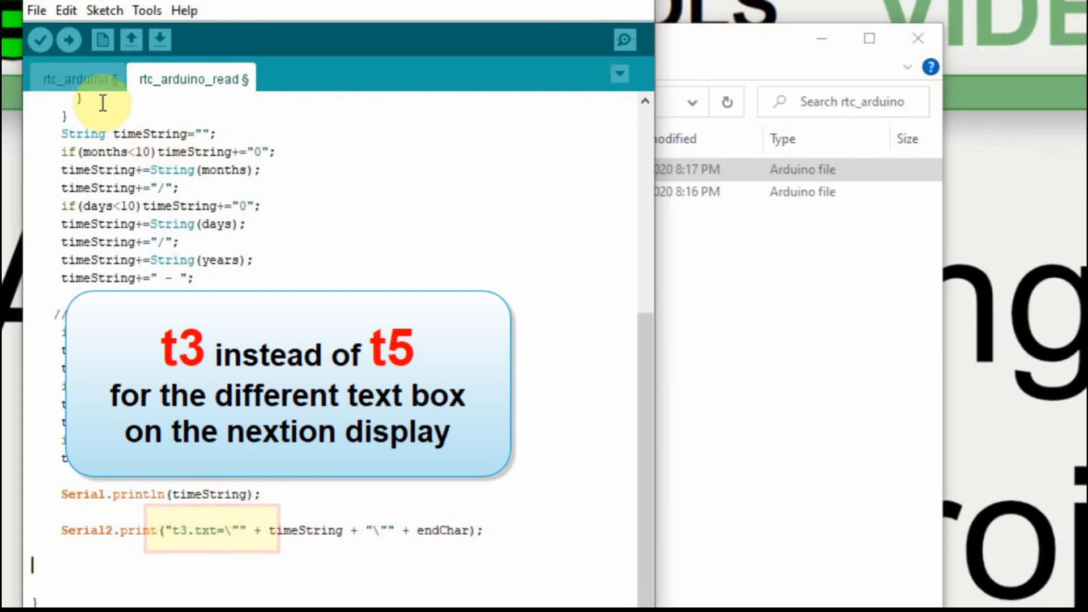
left_click(77, 80)
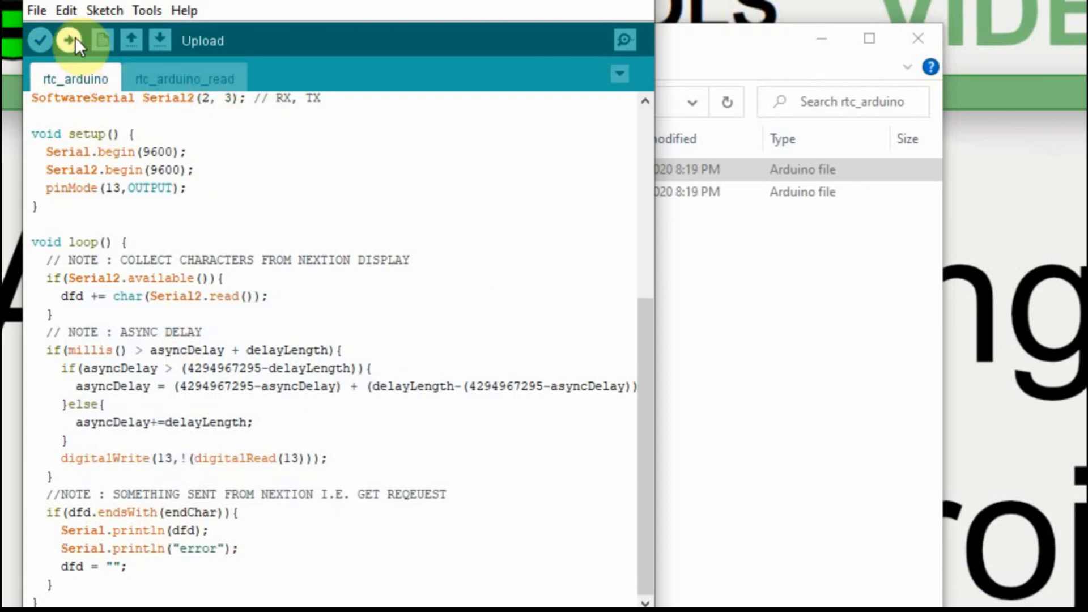
Upload the sketch, glance at the empty Serial Monitor, and close it
left_click(622, 38)
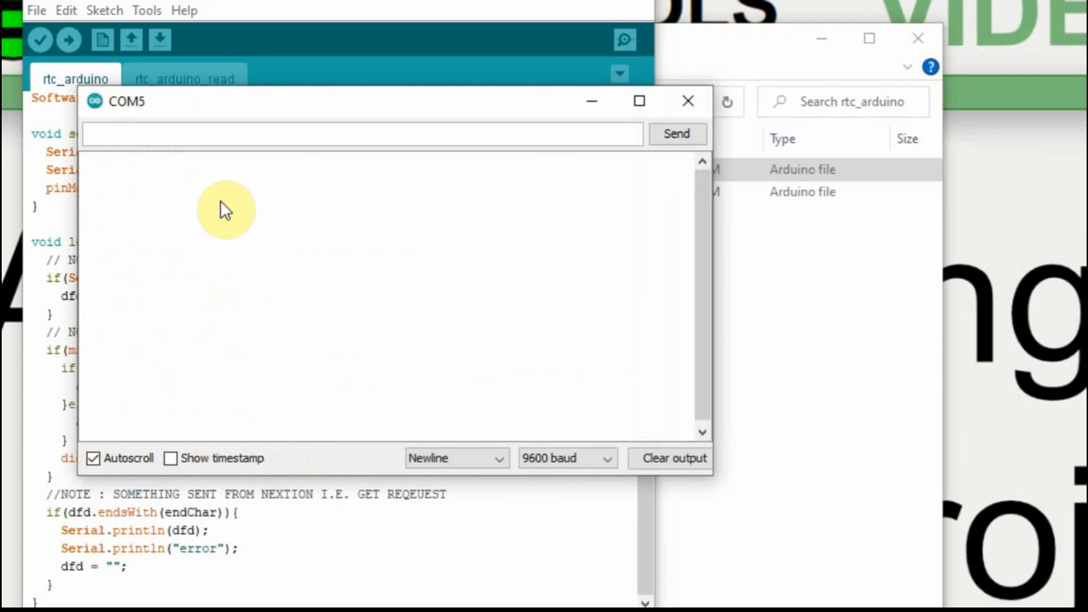
mouse_move(265, 111)
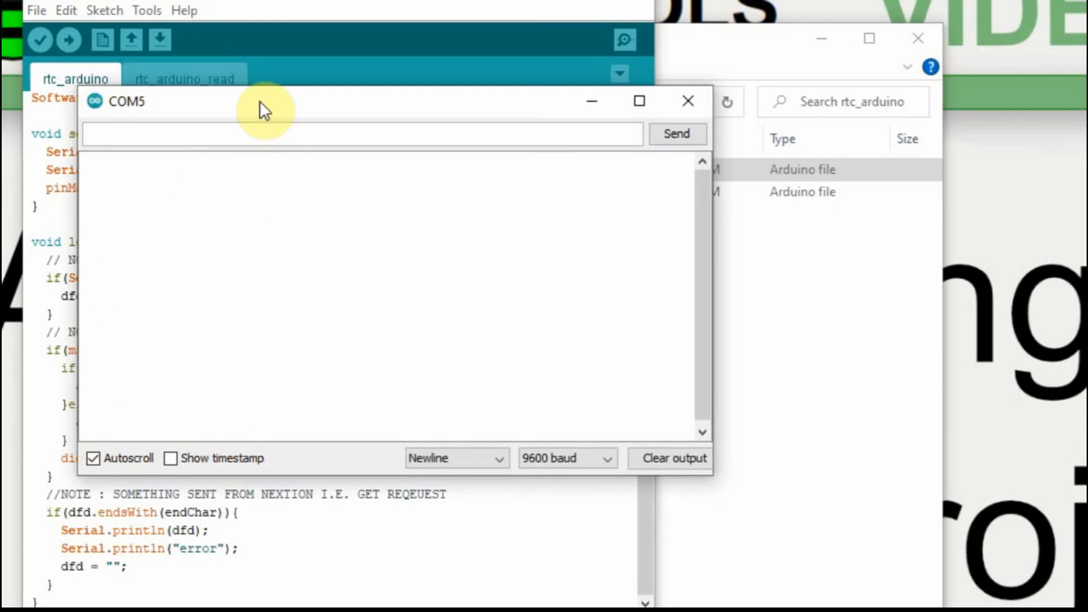
left_click_drag(262, 110, 353, 115)
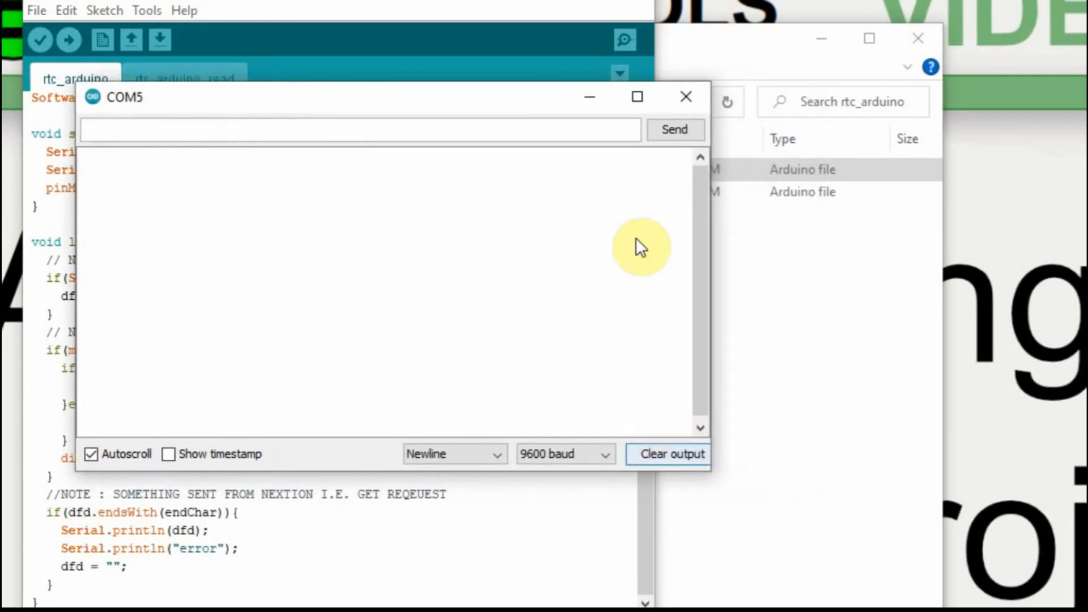
left_click(686, 96)
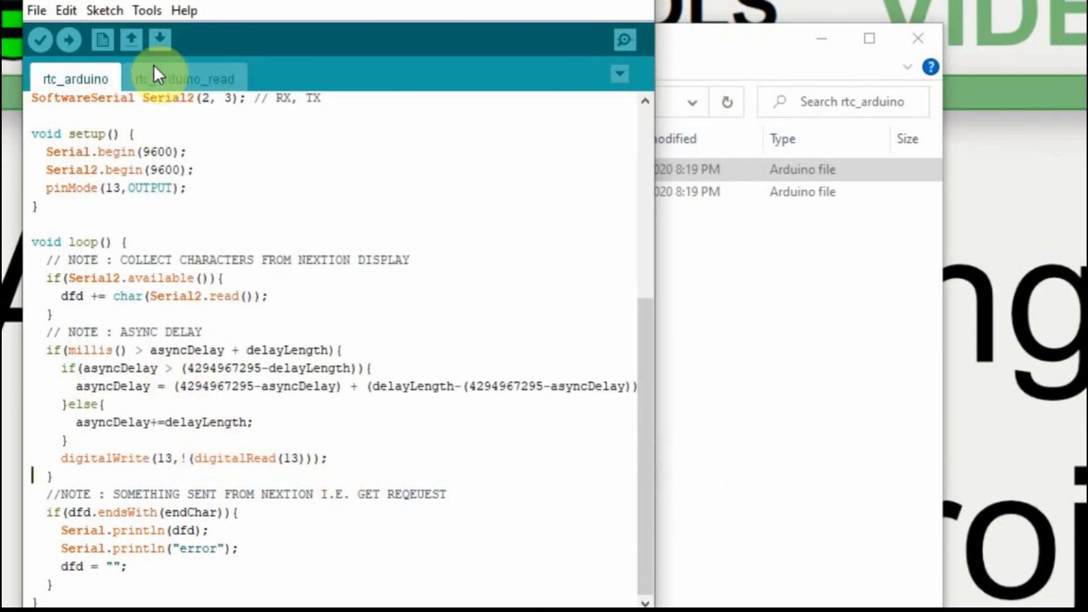
Add an rtc_arduino_read(); call inside the loop's async delay block and upload the sketch
left_click(184, 77)
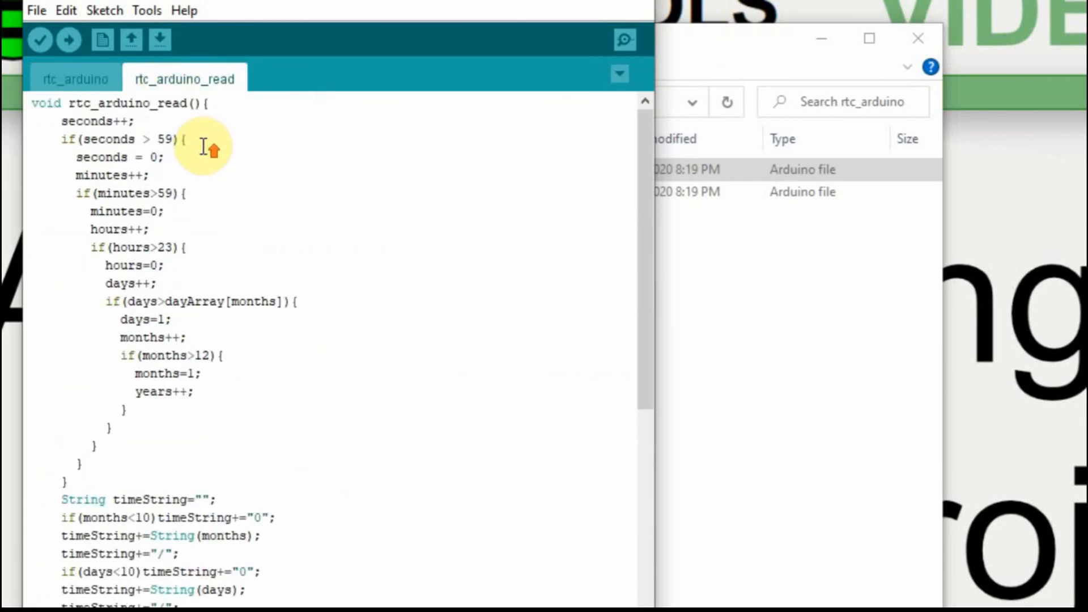
double_click(107, 103)
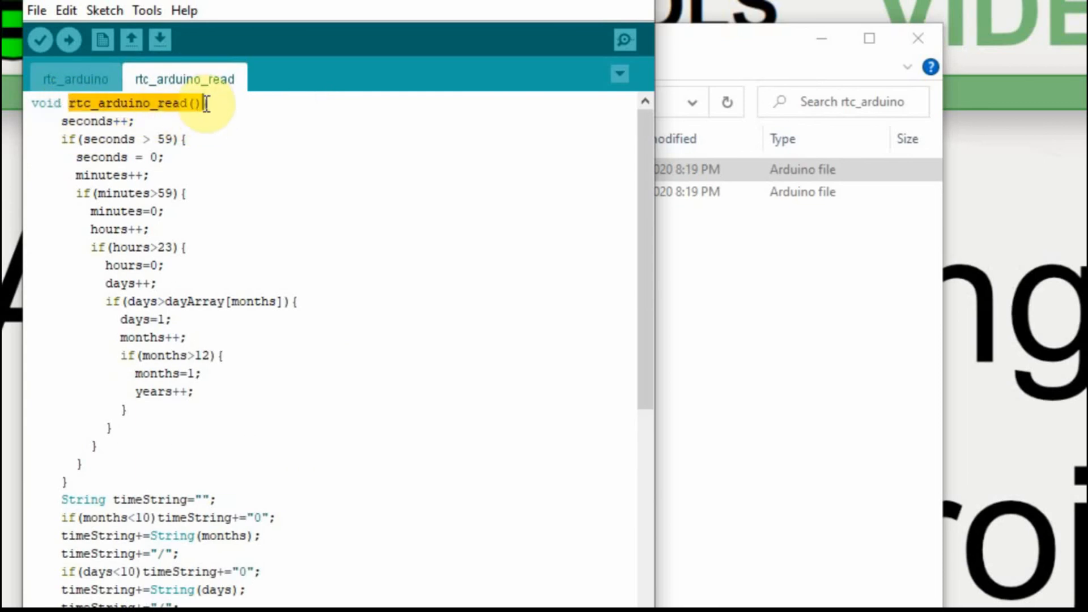
left_click(75, 78)
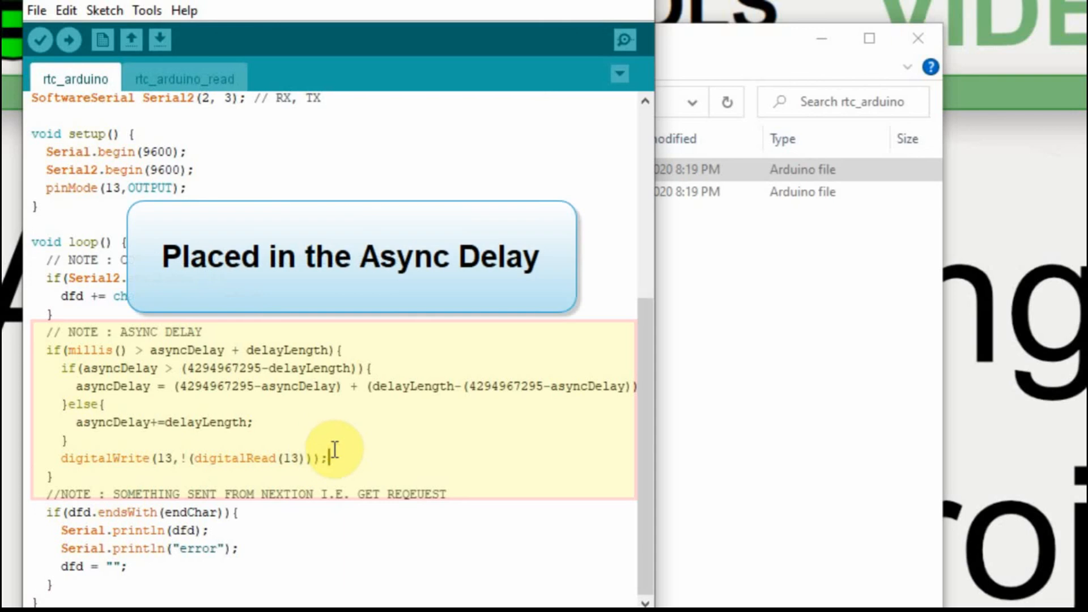
type("rtc_arduino_read();")
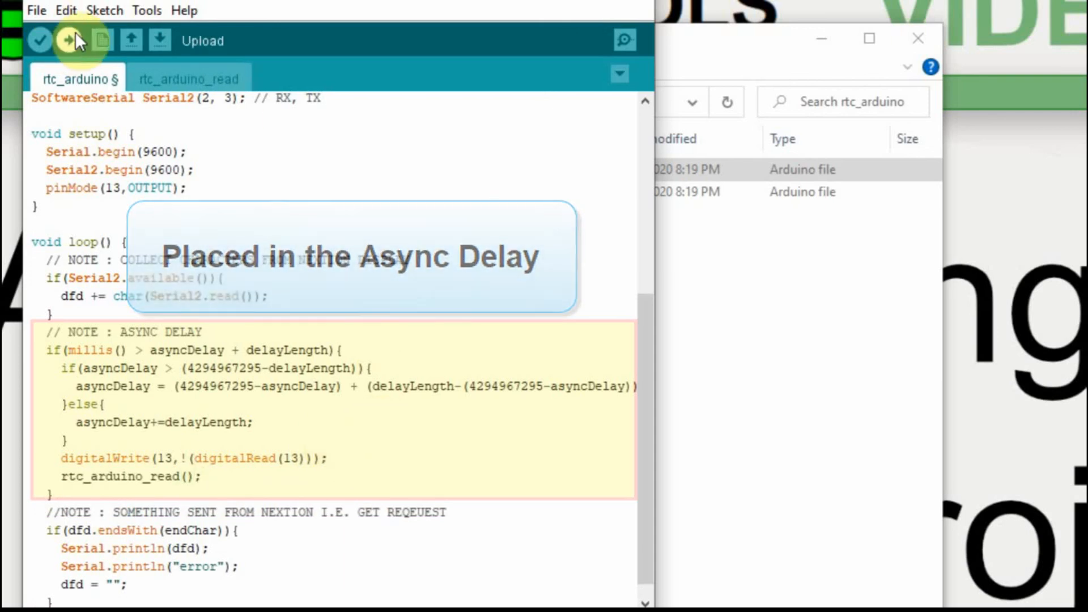
left_click(624, 39)
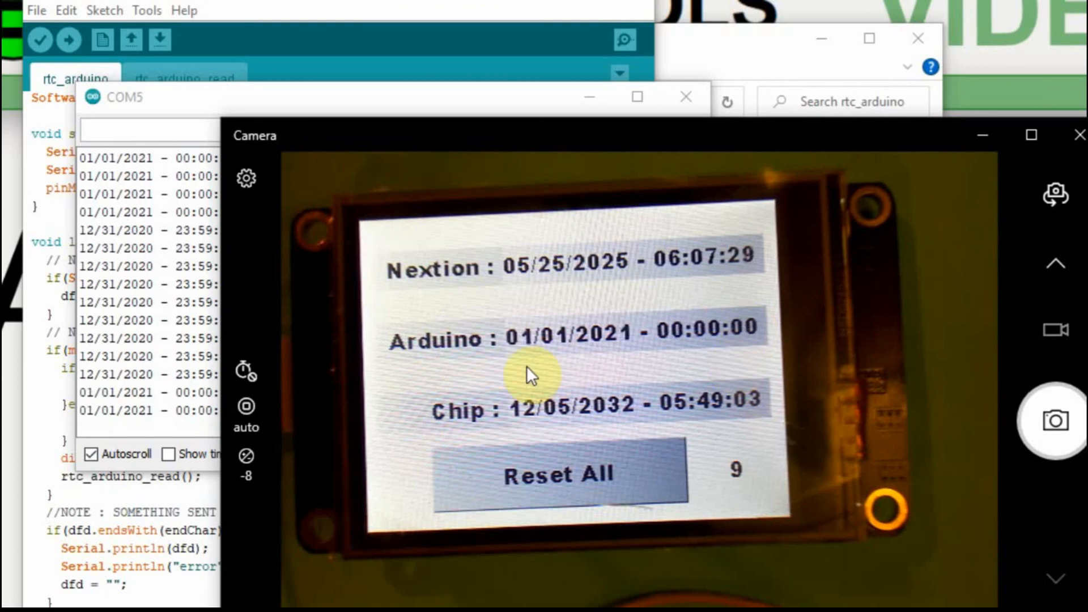
mouse_move(721, 365)
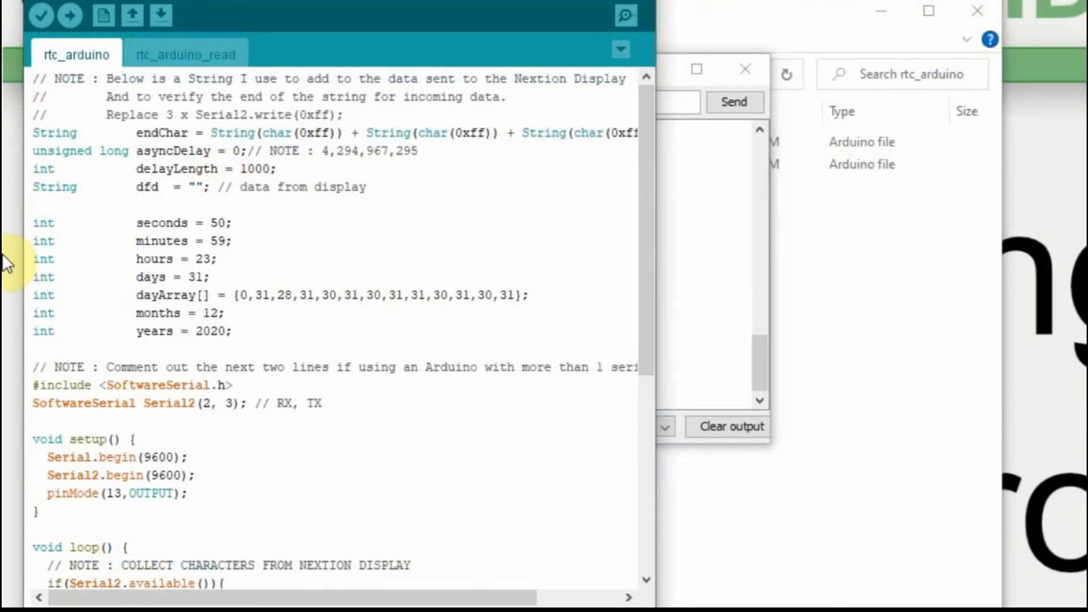
mouse_move(7, 273)
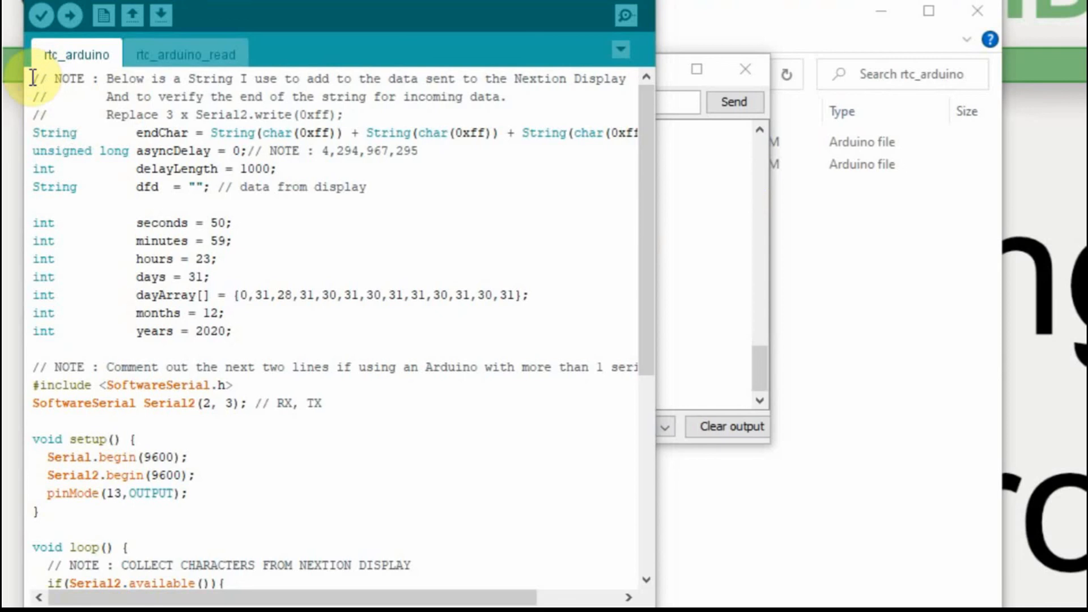
Add #include <Wire.h> at the top of rtc_arduino and wire.begin(); as setup's first statement
type("#include <Wire.h>")
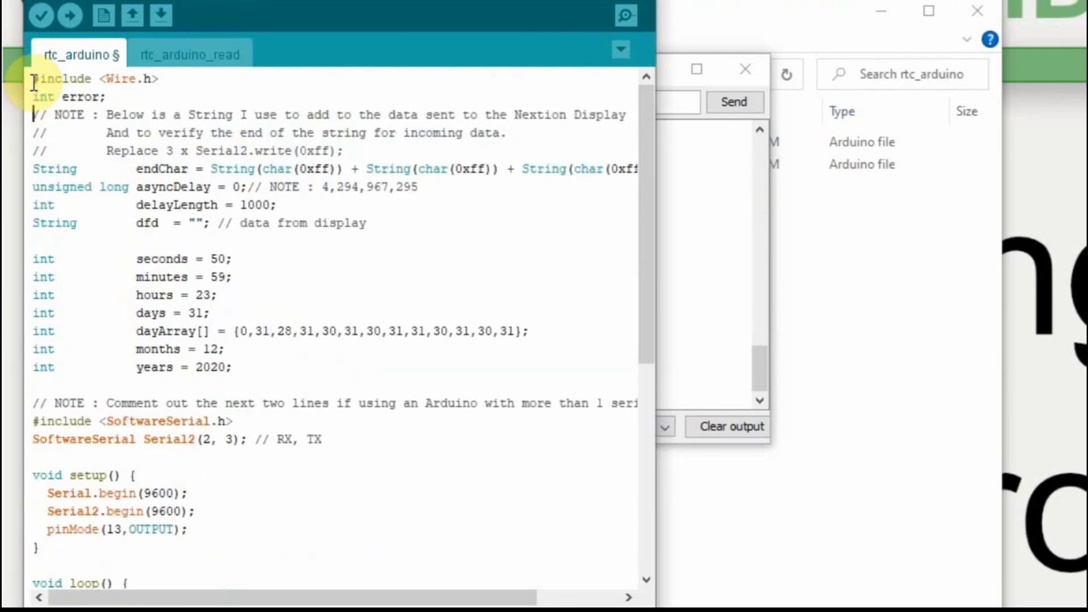
mouse_move(146, 80)
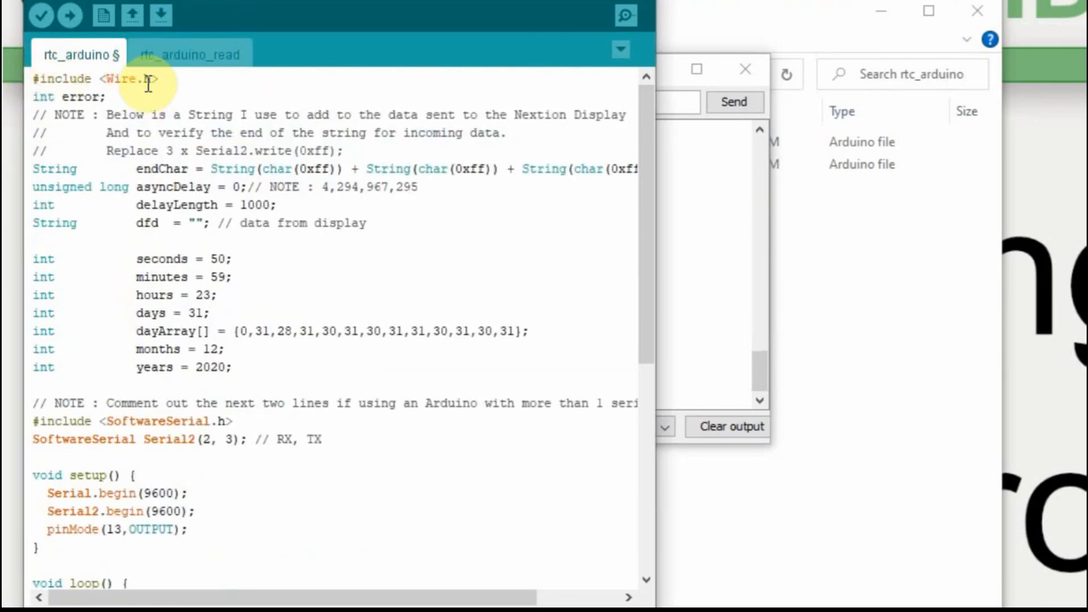
mouse_move(85, 97)
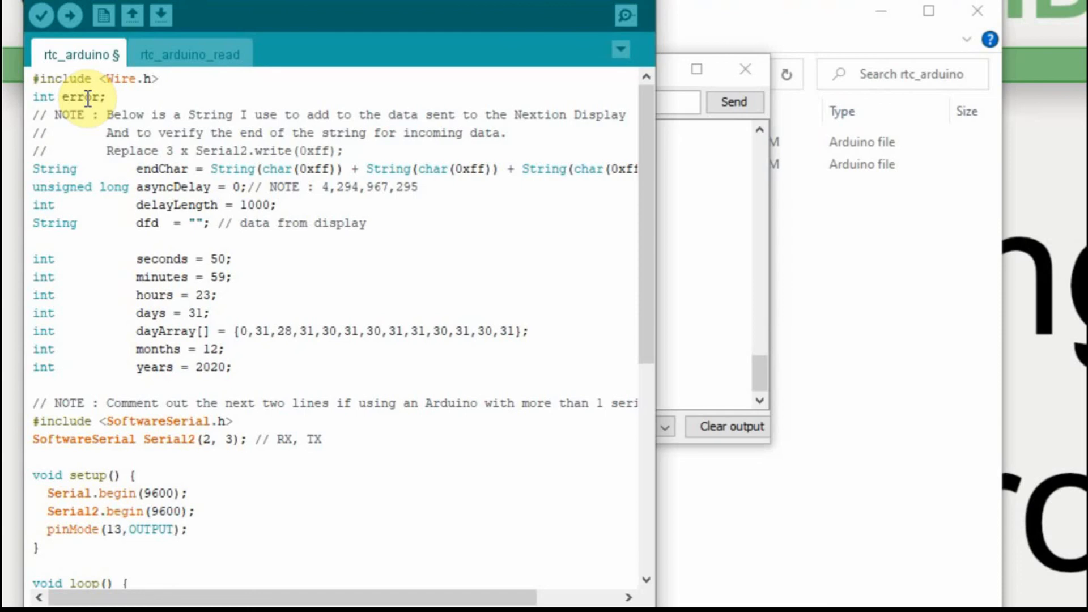
scroll("down", 3)
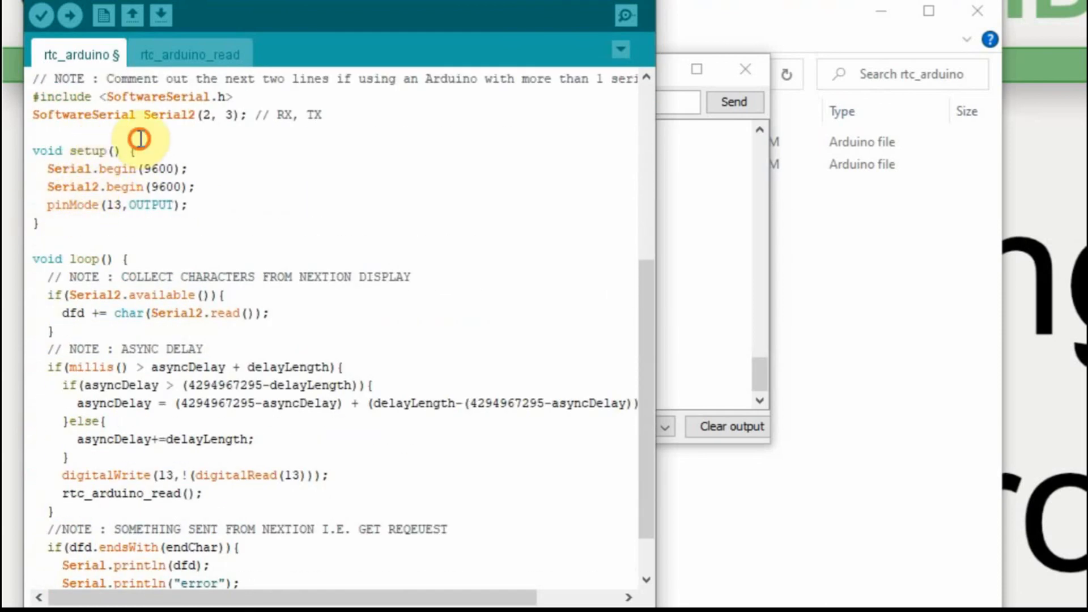
type("w")
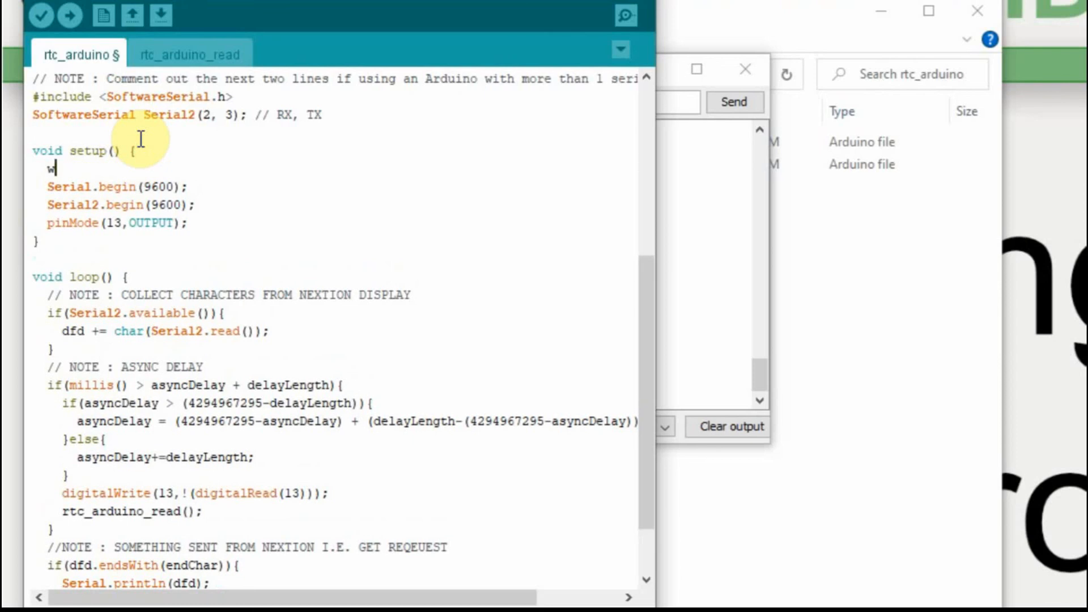
type("ire.b")
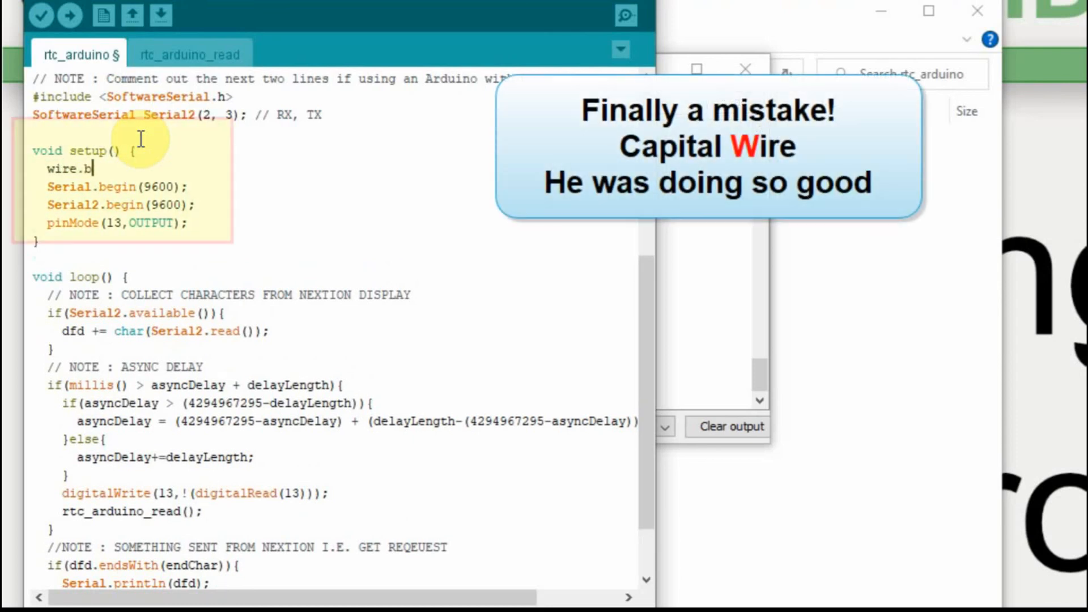
type("egin();")
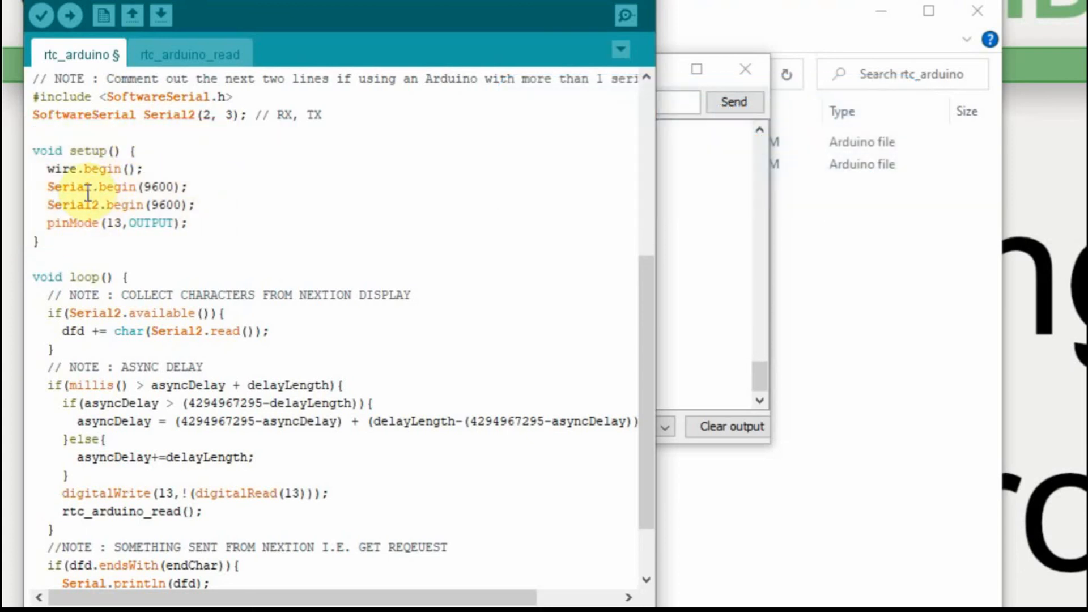
scroll("down", 3)
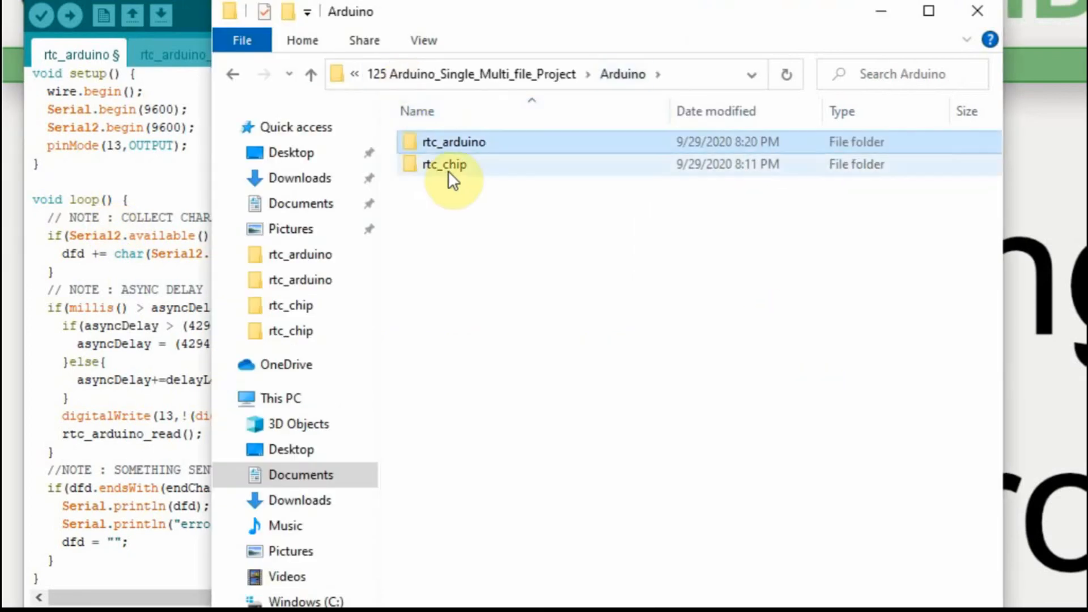
Copy cc_stuf.ino and rtc_chip_read.ino from the rtc_chip folder into rtc_arduino
double_click(443, 165)
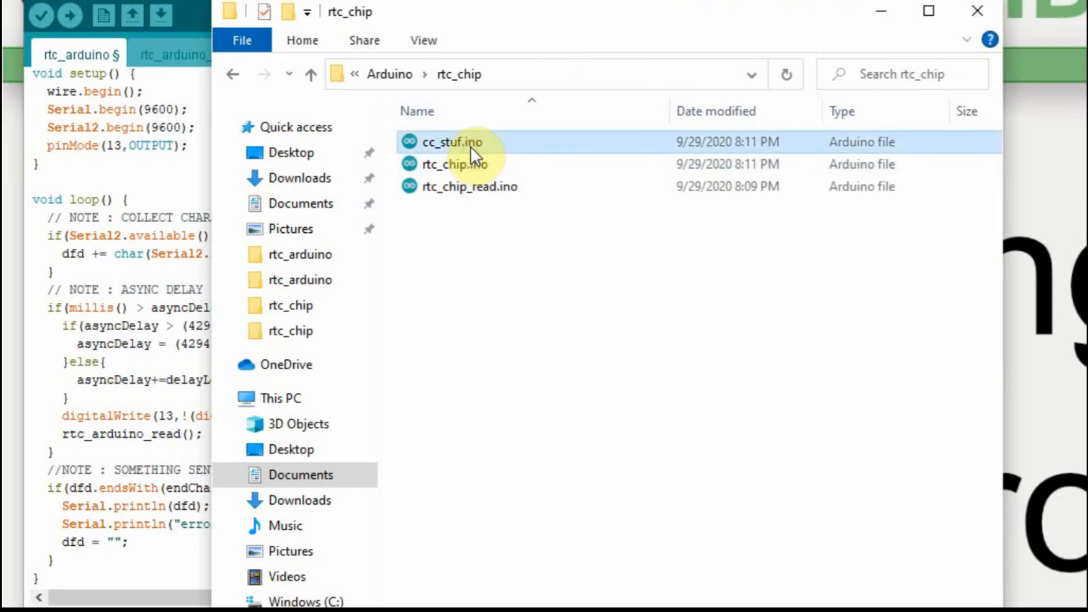
left_click(470, 187)
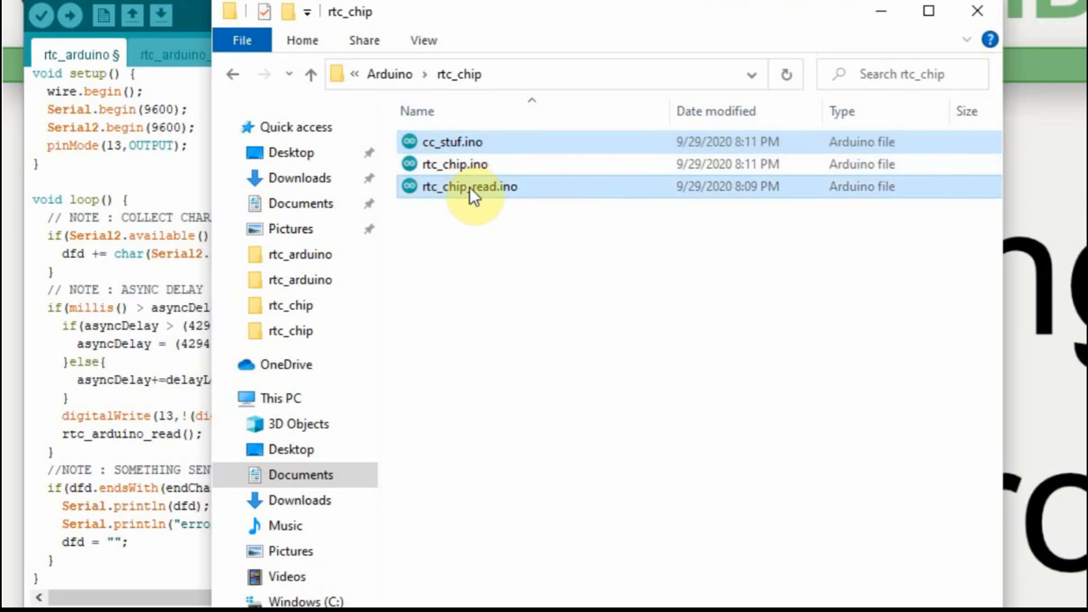
right_click(474, 188)
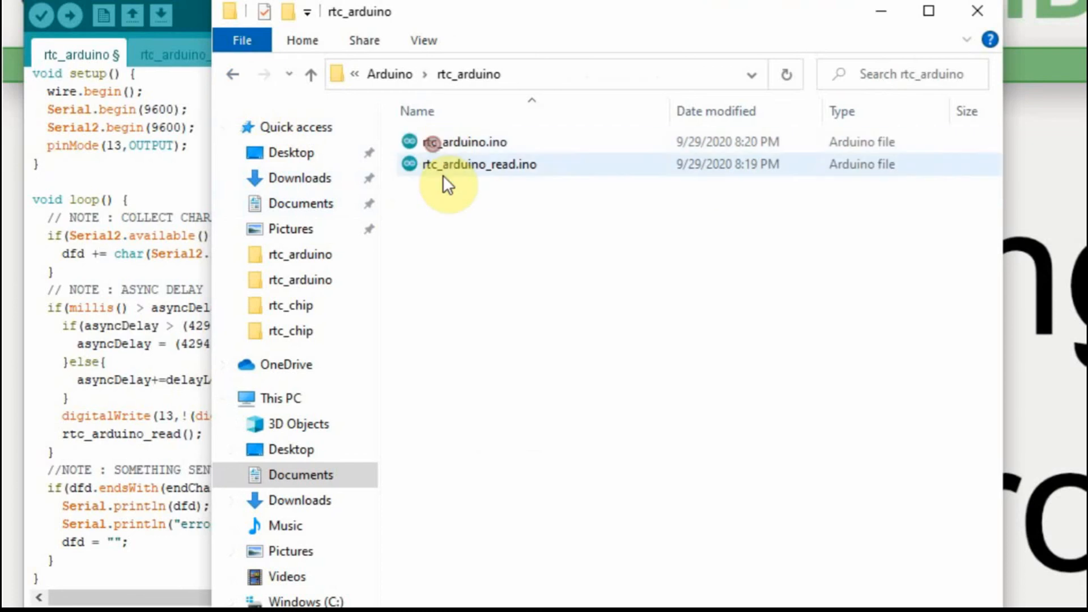
right_click(580, 393)
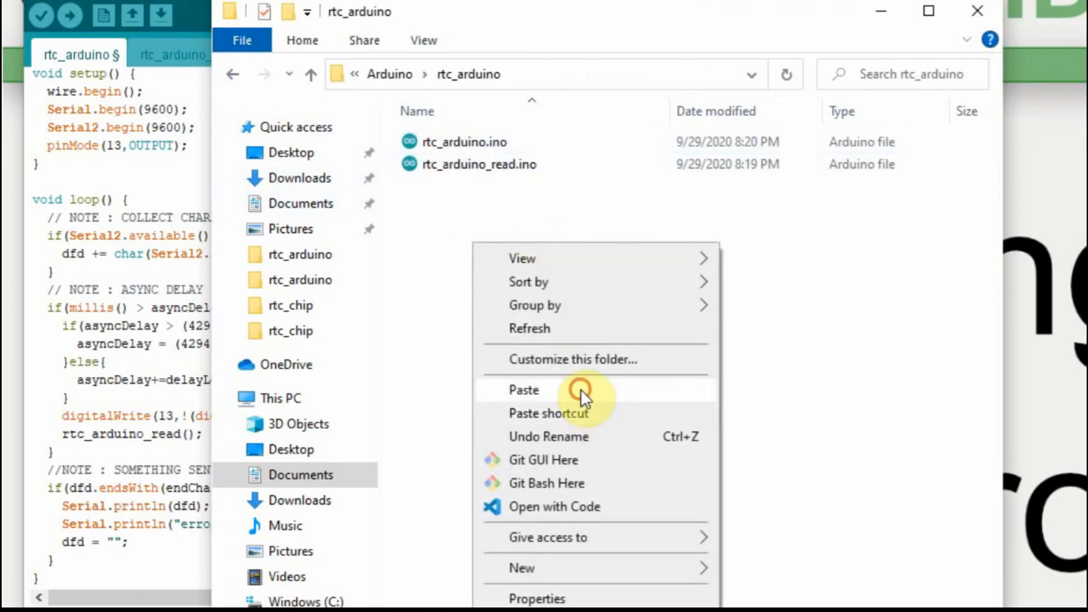
left_click(523, 390)
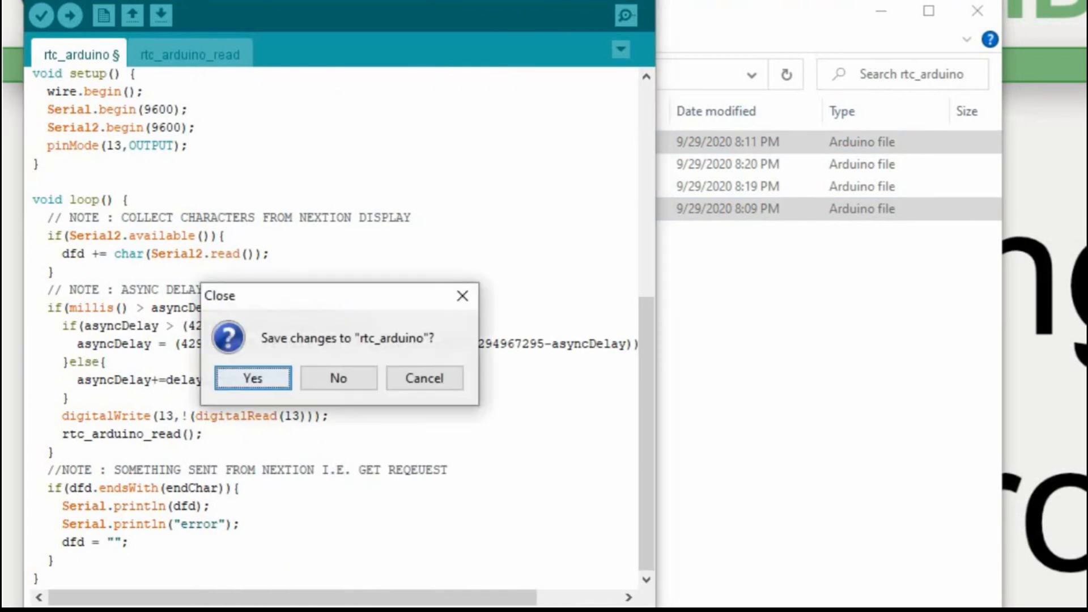
Save rtc_arduino on closing, then select the function name in the new rtc_chip_read tab
left_click(253, 378)
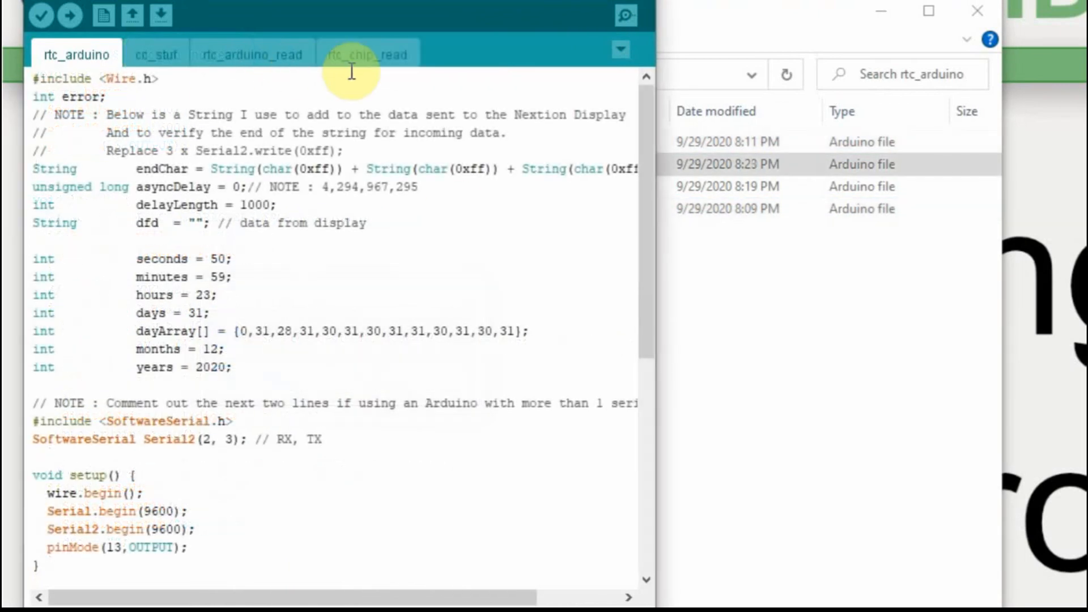
left_click(367, 53)
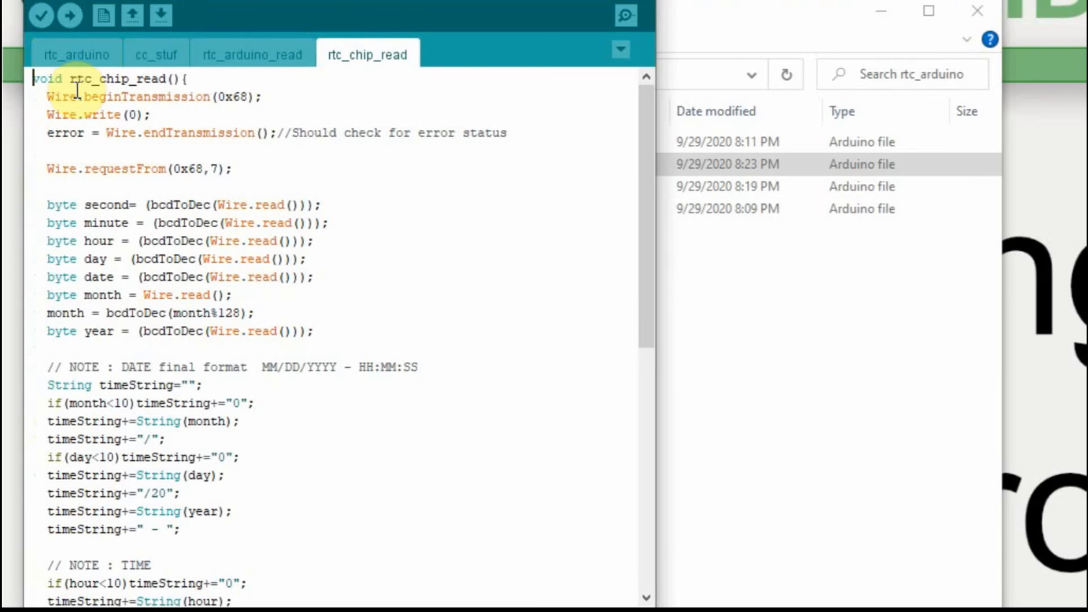
double_click(102, 80)
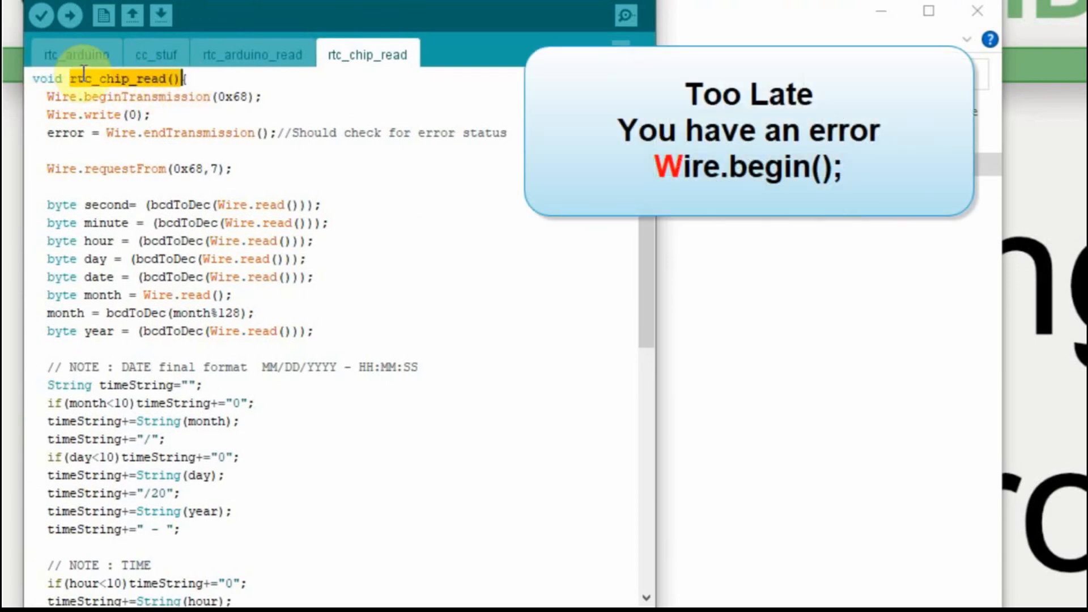
Add an rtc_chip_read(); call after rtc_arduino_read(); in the main sketch's async delay block
left_click(76, 54)
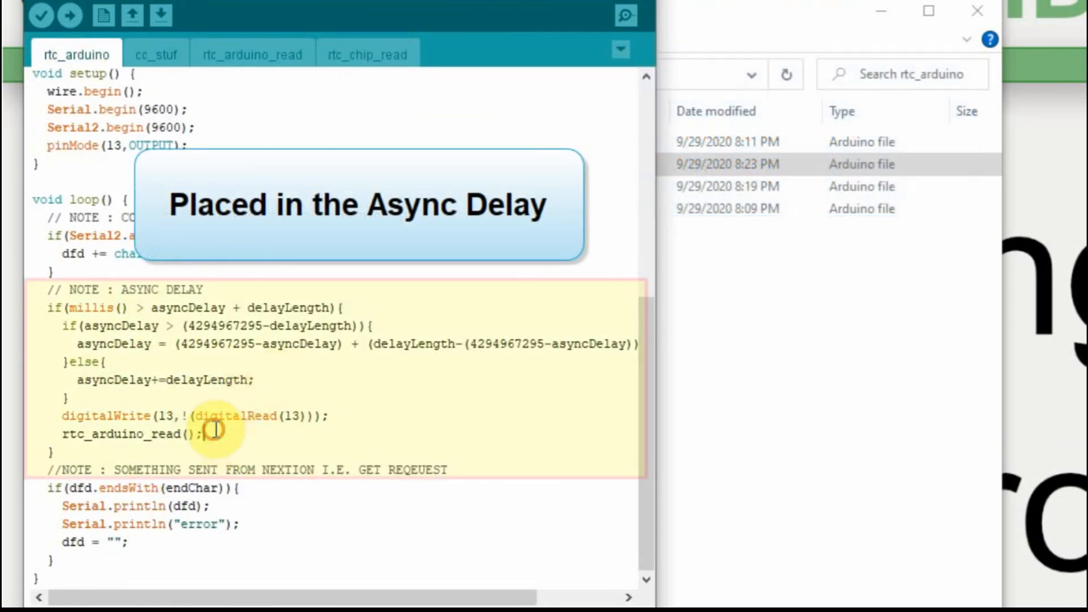
type("rtc_chip_read()")
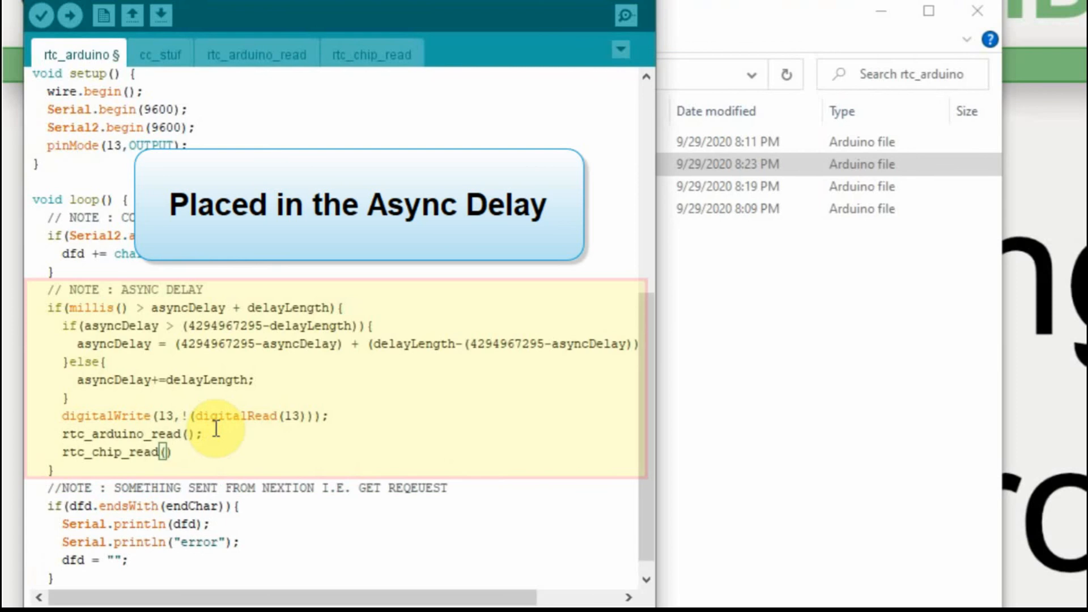
mouse_move(41, 16)
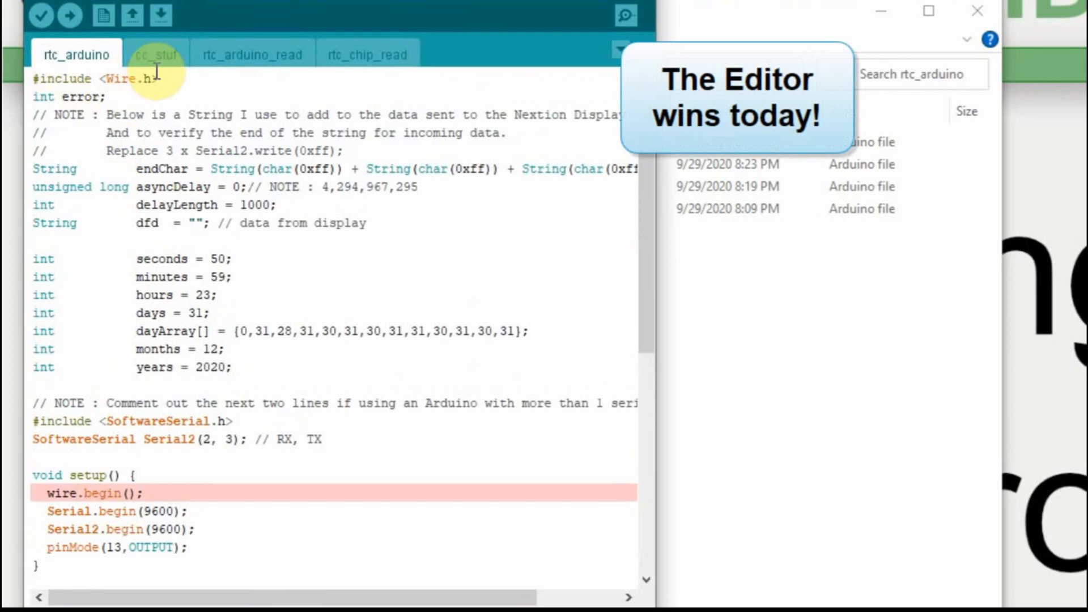
mouse_move(111, 181)
type("W")
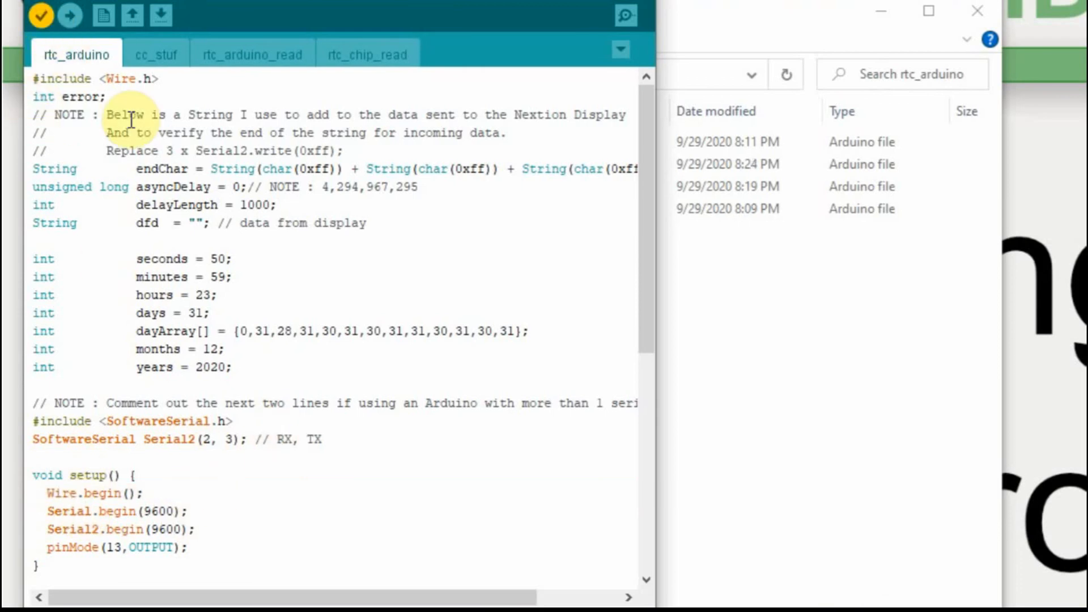
Verify the sketch with the Wire.begin() fix and upload it to the Arduino
left_click(69, 16)
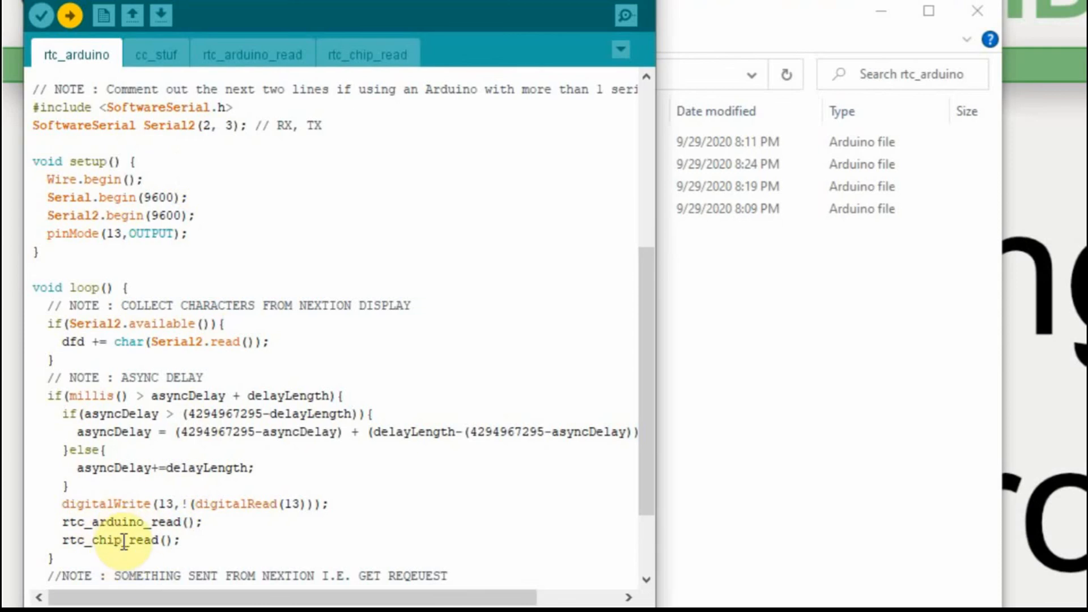
left_click(628, 14)
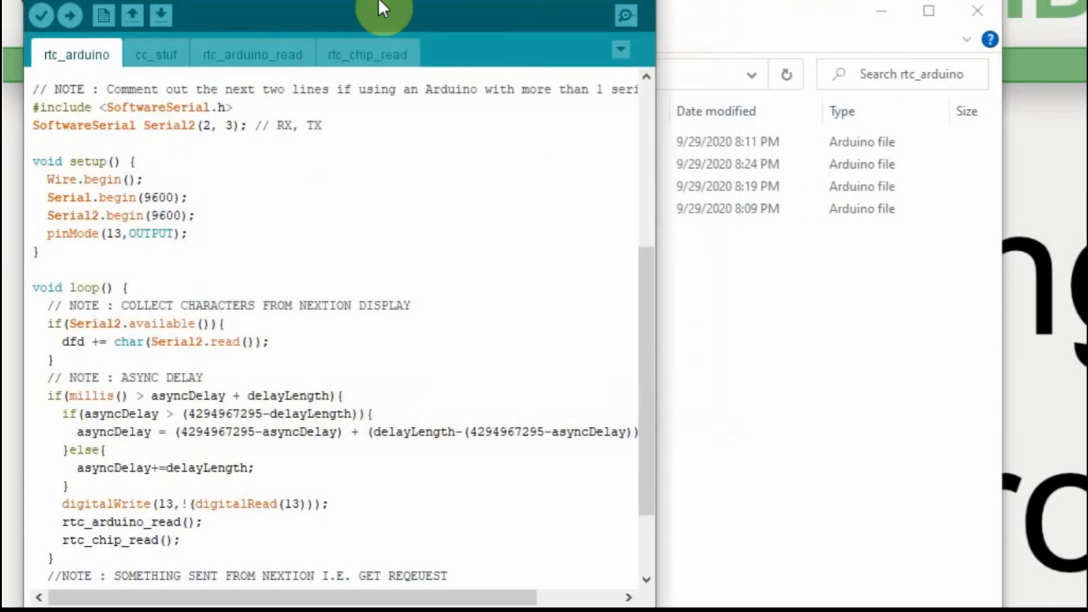
mouse_move(195, 176)
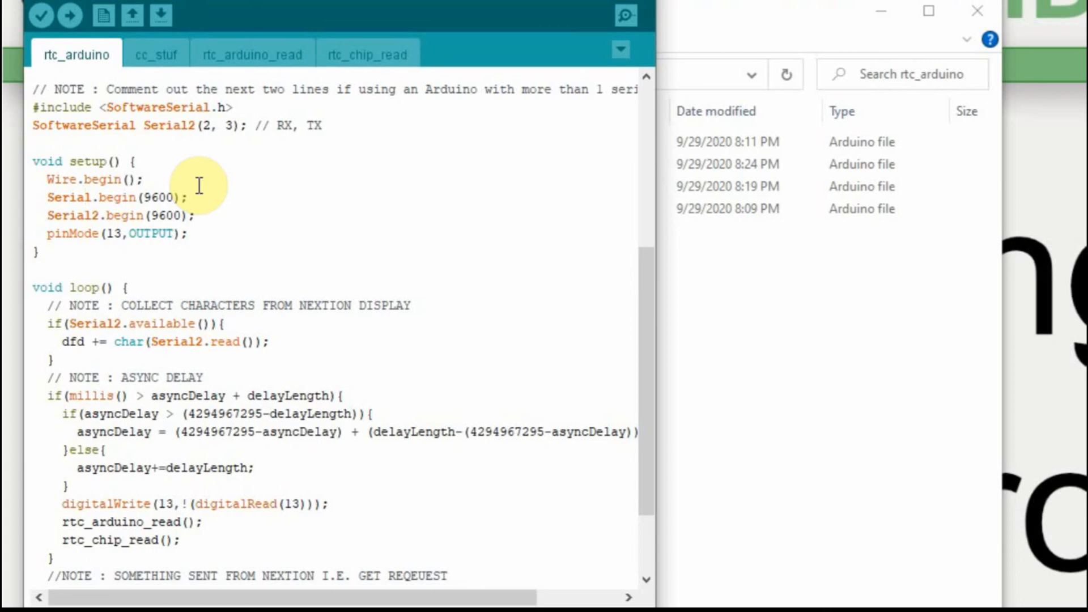
mouse_move(391, 61)
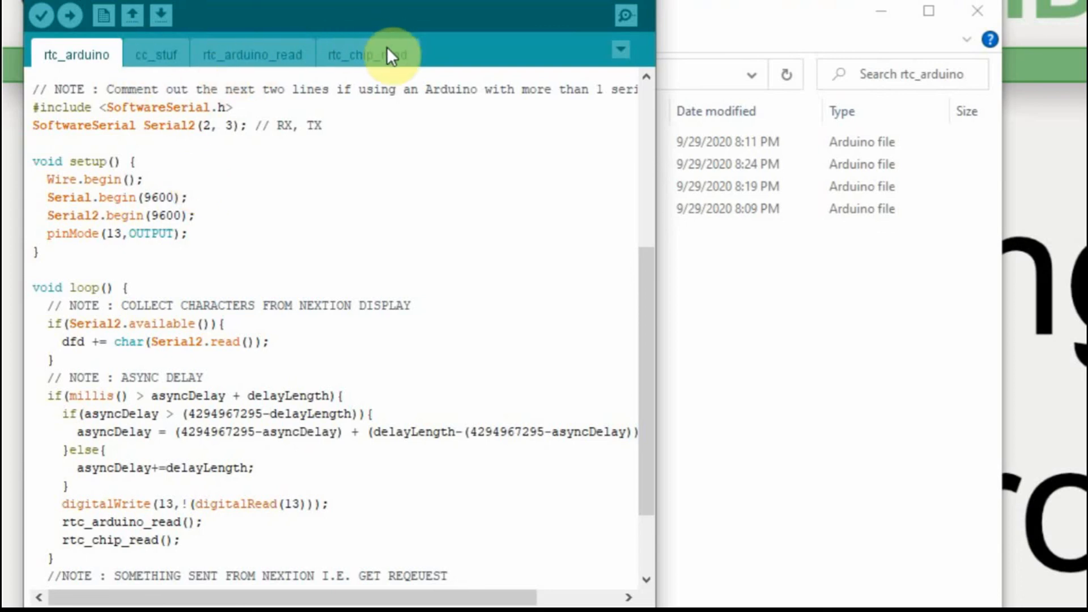
mouse_move(407, 41)
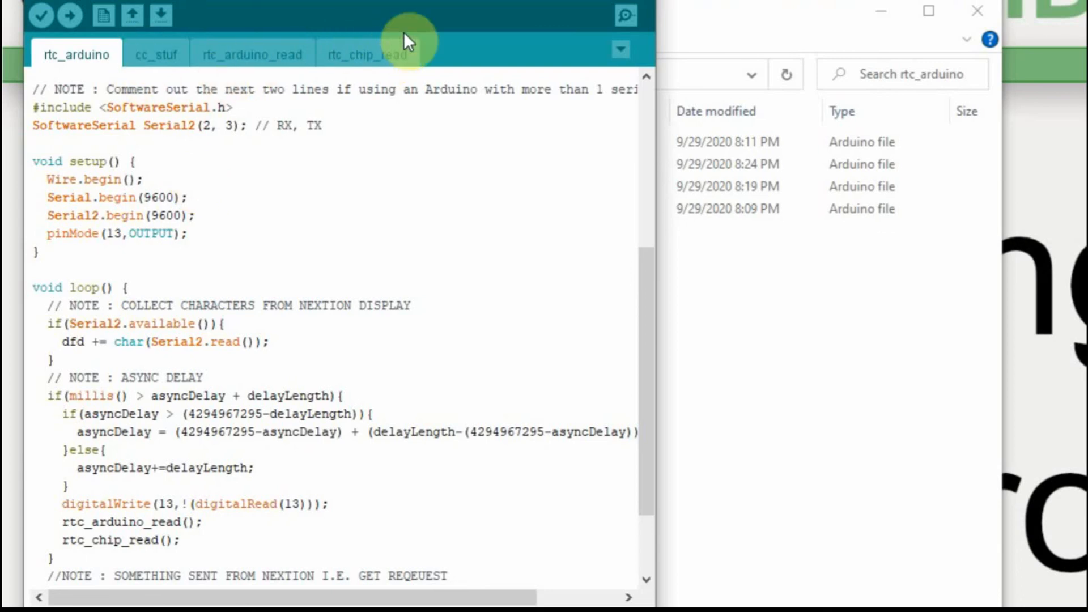
mouse_move(265, 305)
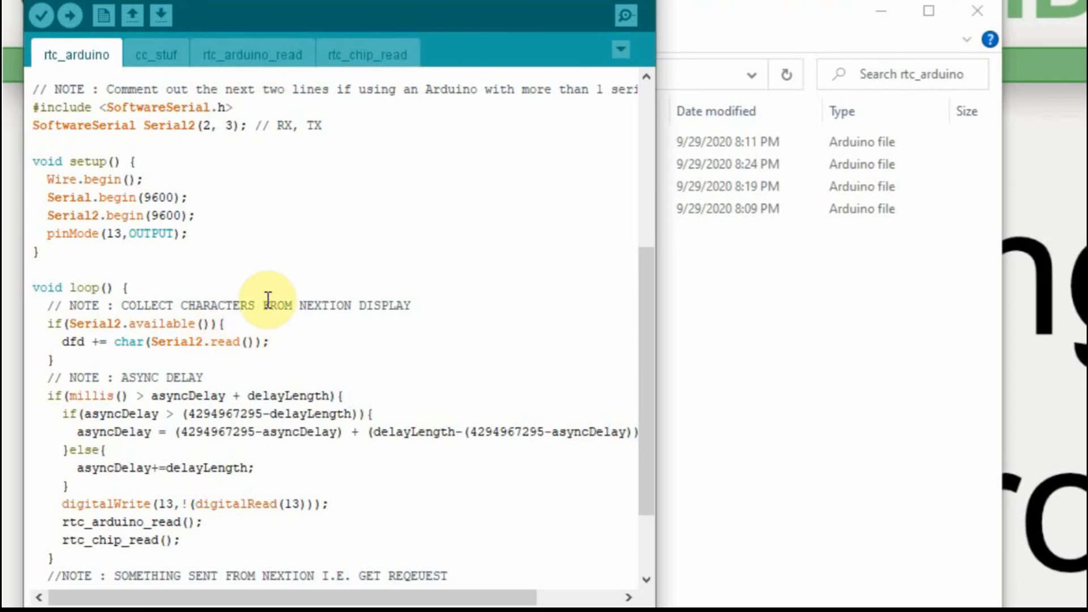
mouse_move(303, 261)
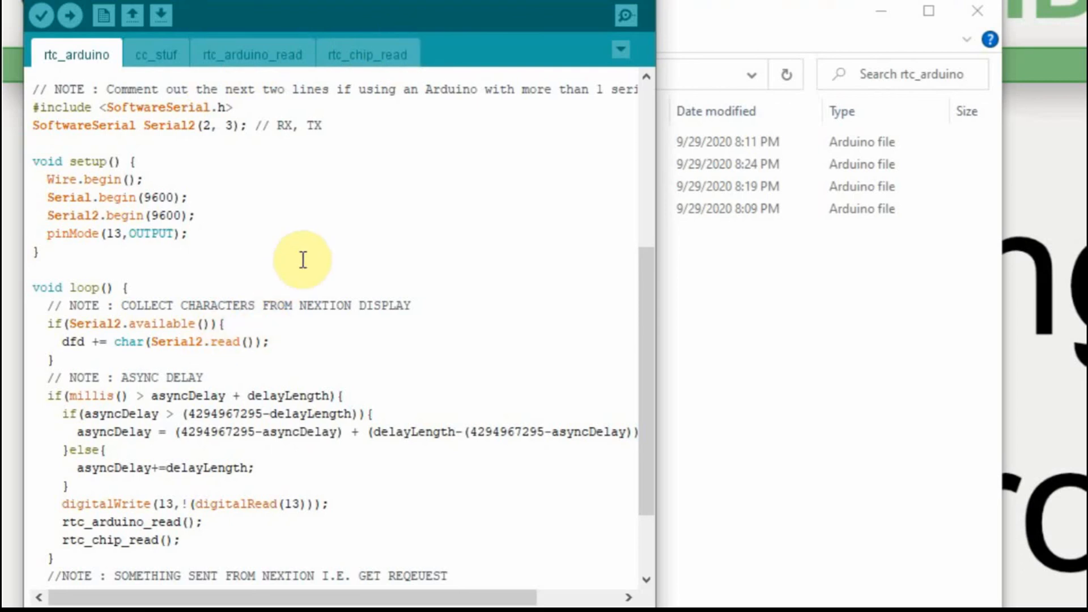